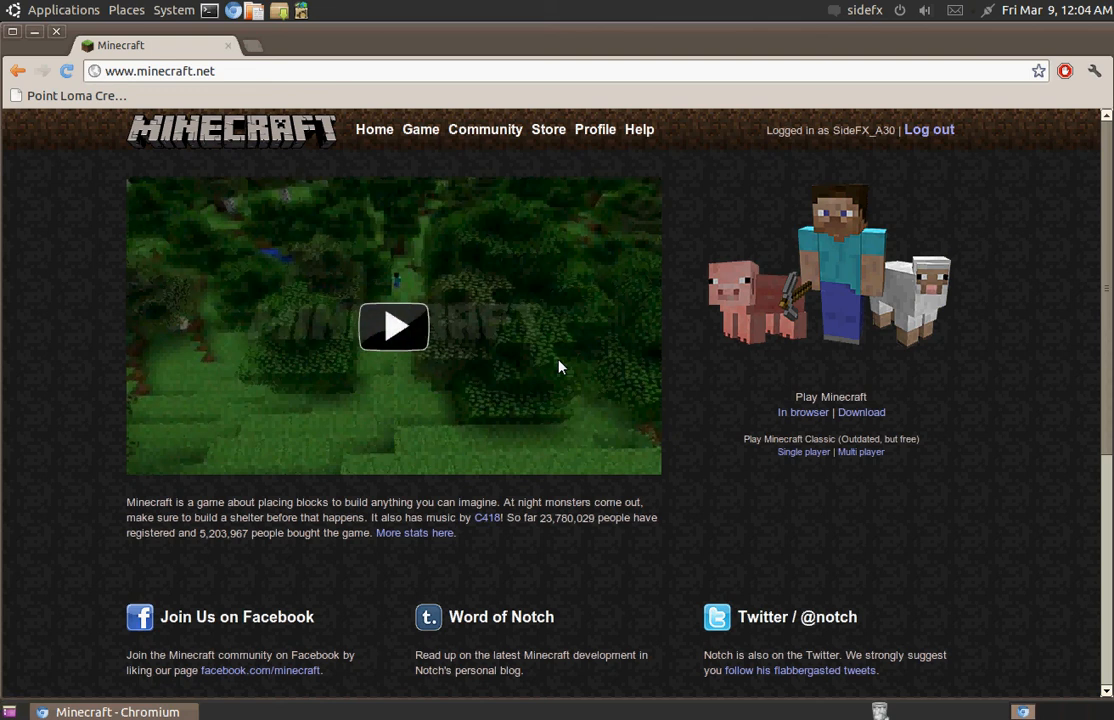
pyautogui.moveTo(488, 216)
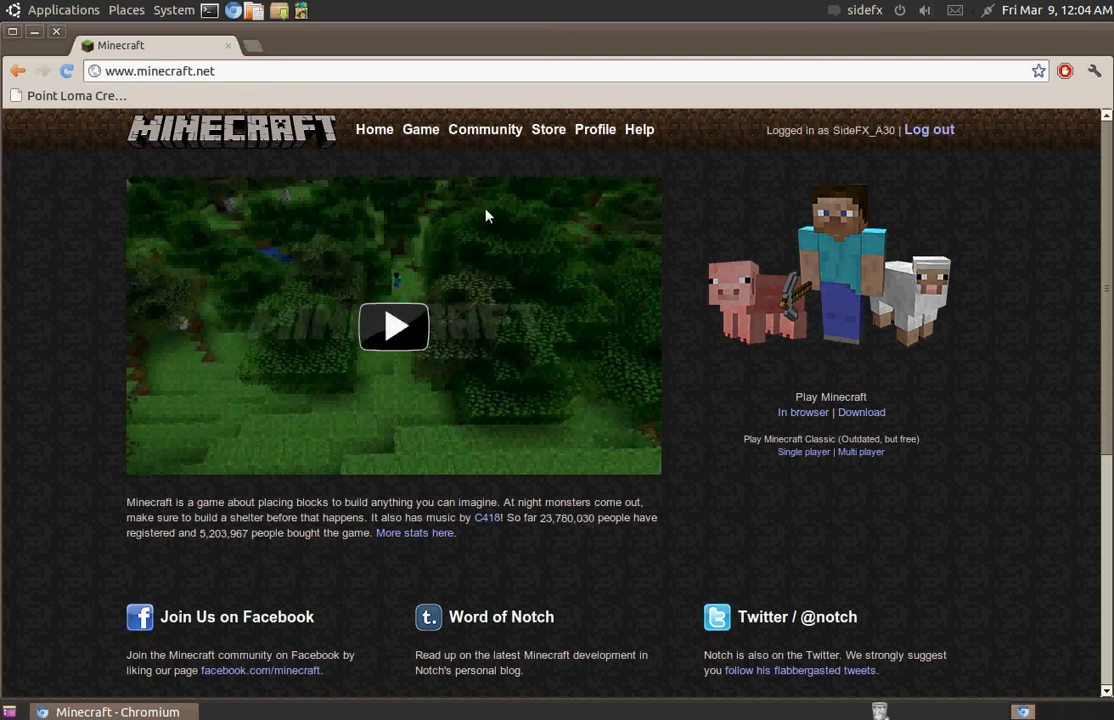
pyautogui.moveTo(345, 167)
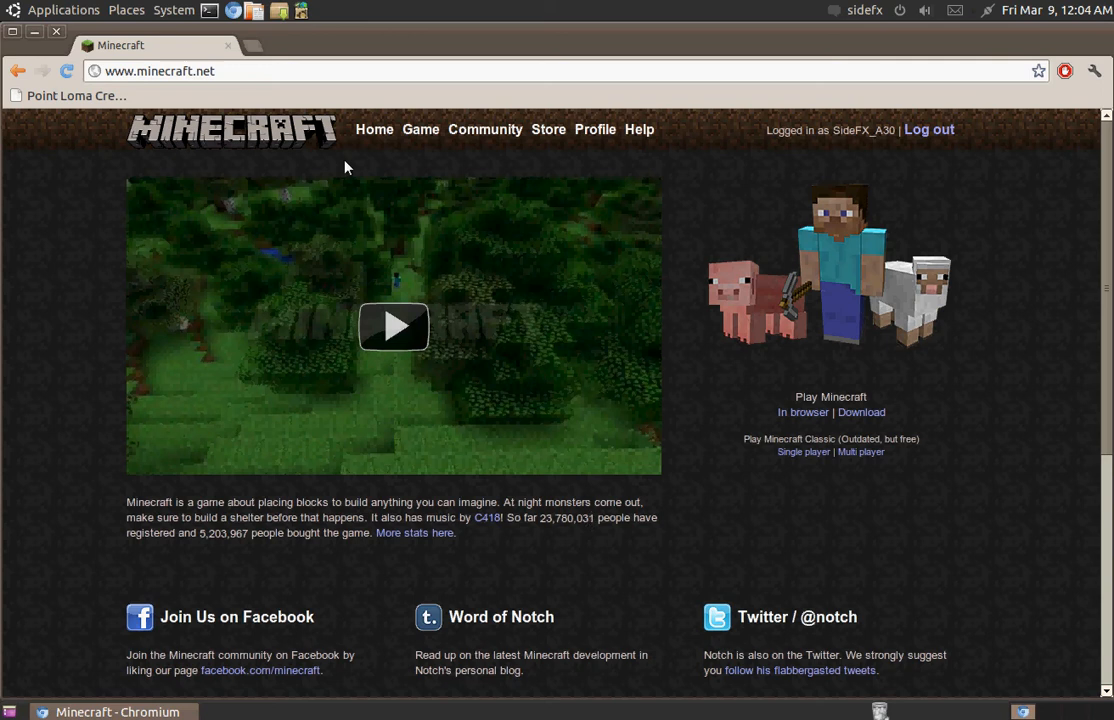
pyautogui.moveTo(201, 204)
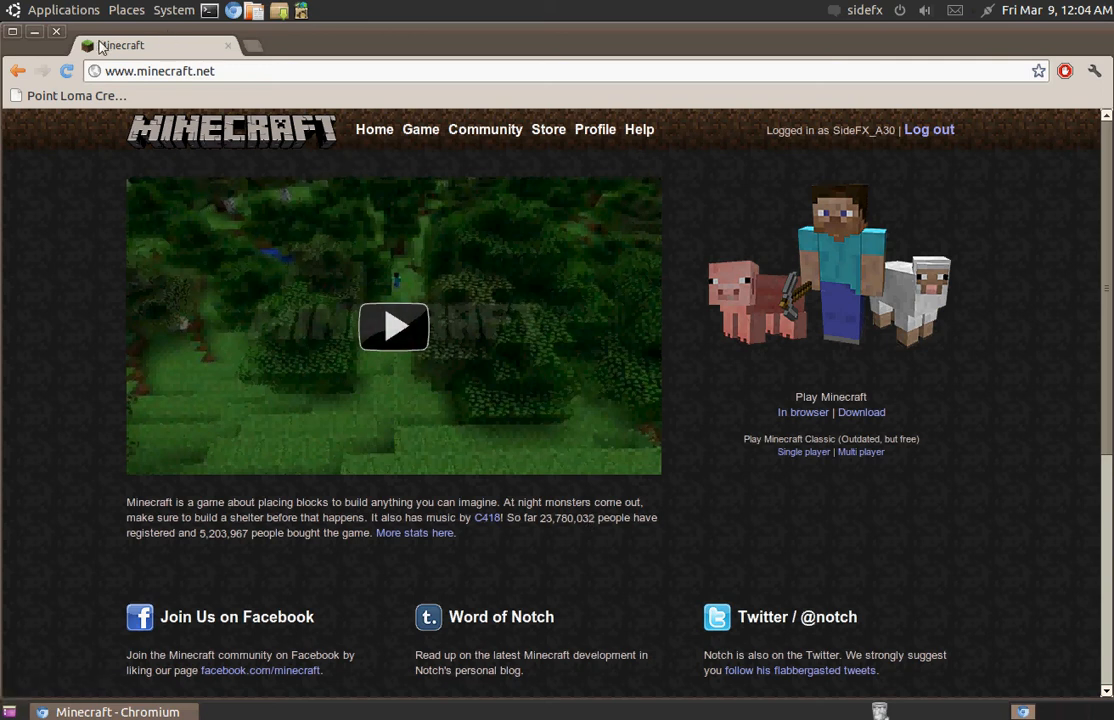
pyautogui.moveTo(454, 37)
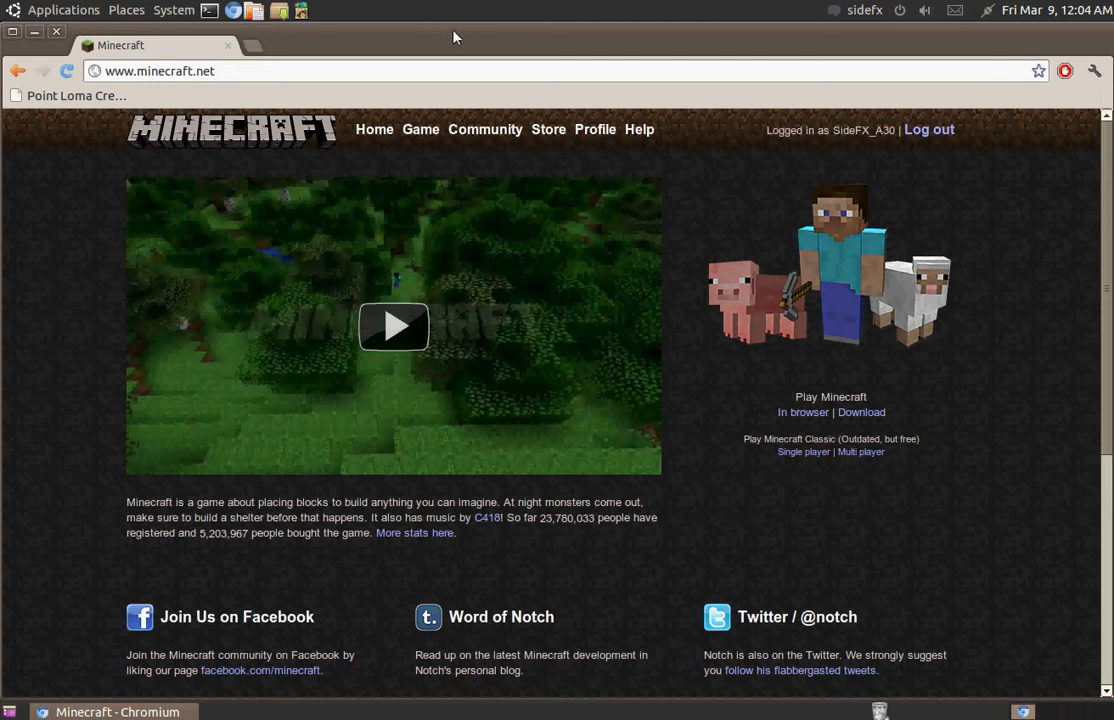
# - Scroll down through the minecraft.net homepage in Chromium
pyautogui.scroll(-3)
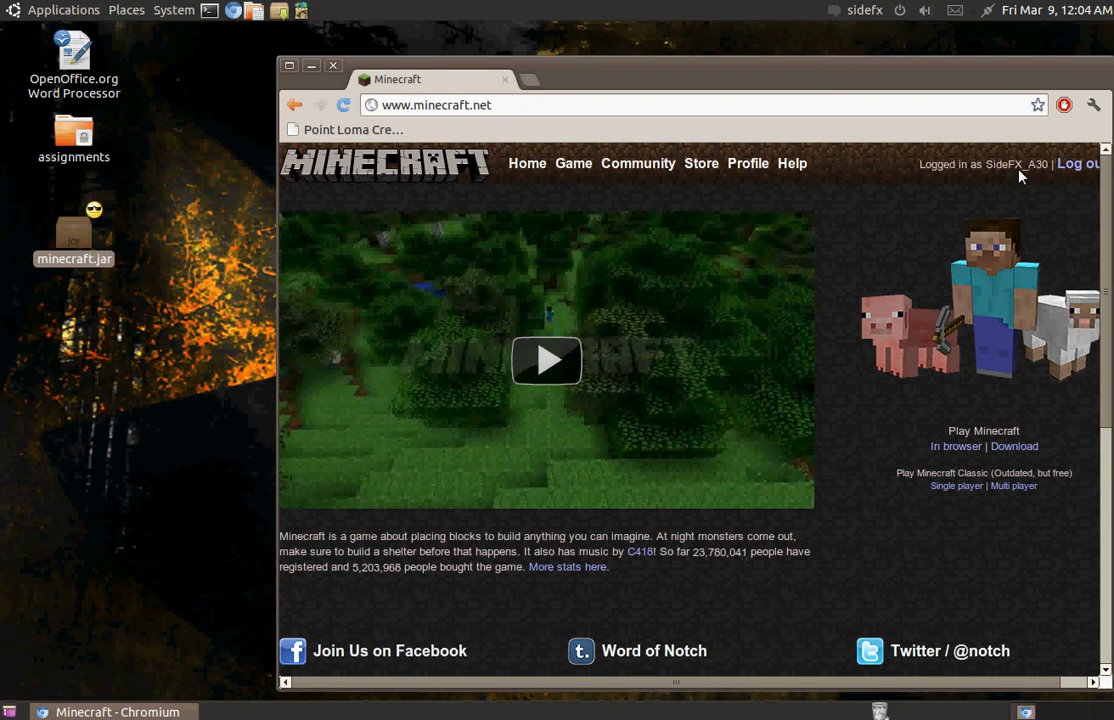
pyautogui.moveTo(1005, 328)
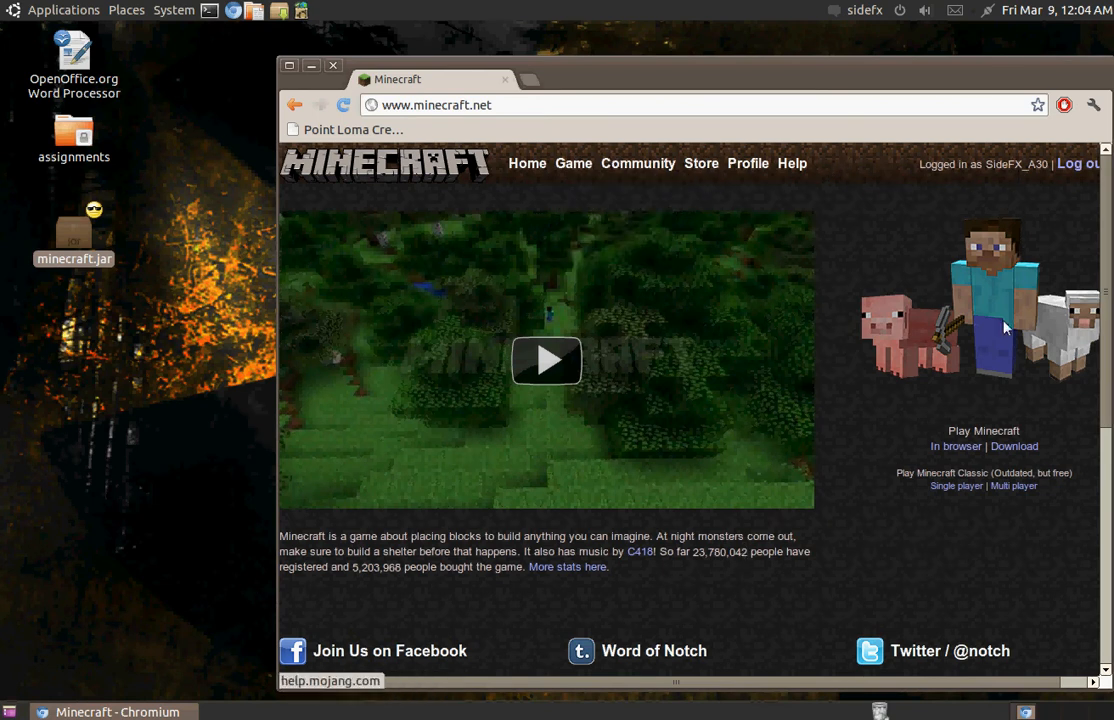
# - Open the Minecraft Download page listing minecraft.jar for Linux
pyautogui.click(1014, 446)
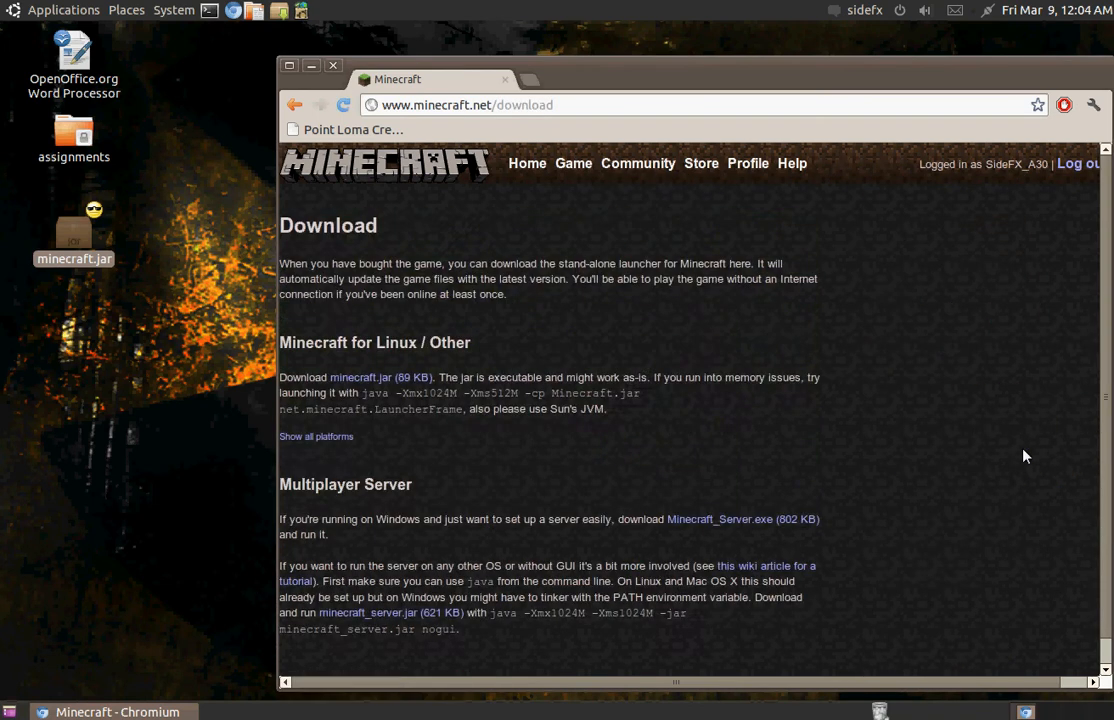
pyautogui.moveTo(280, 440)
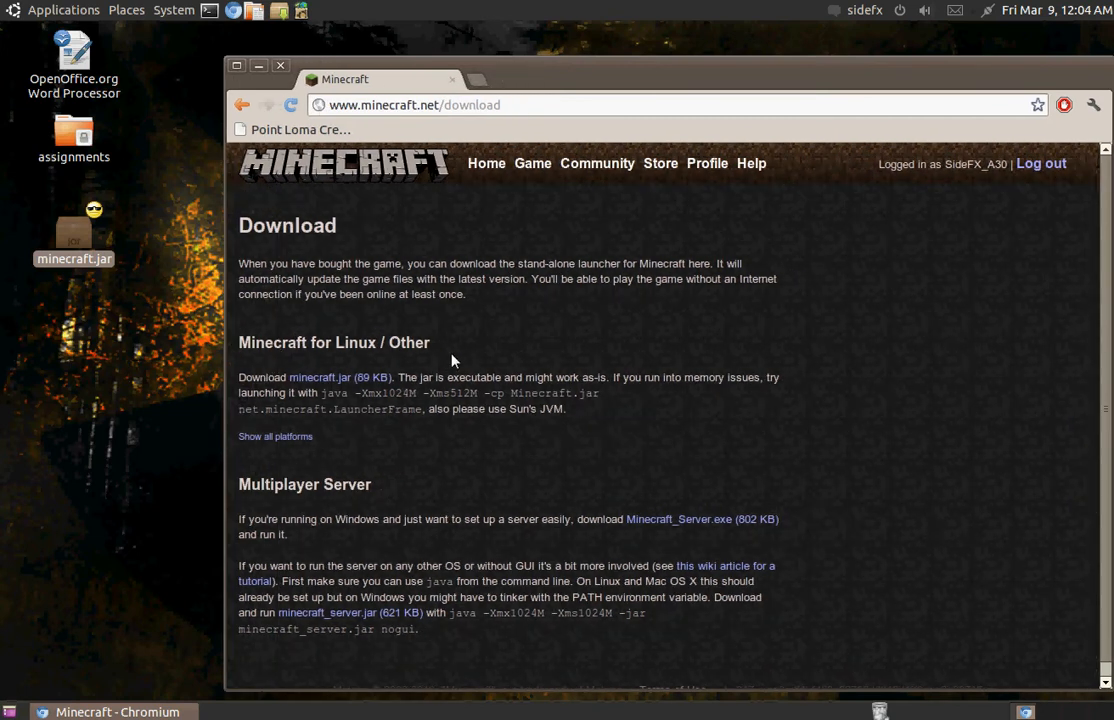
pyautogui.moveTo(275, 436)
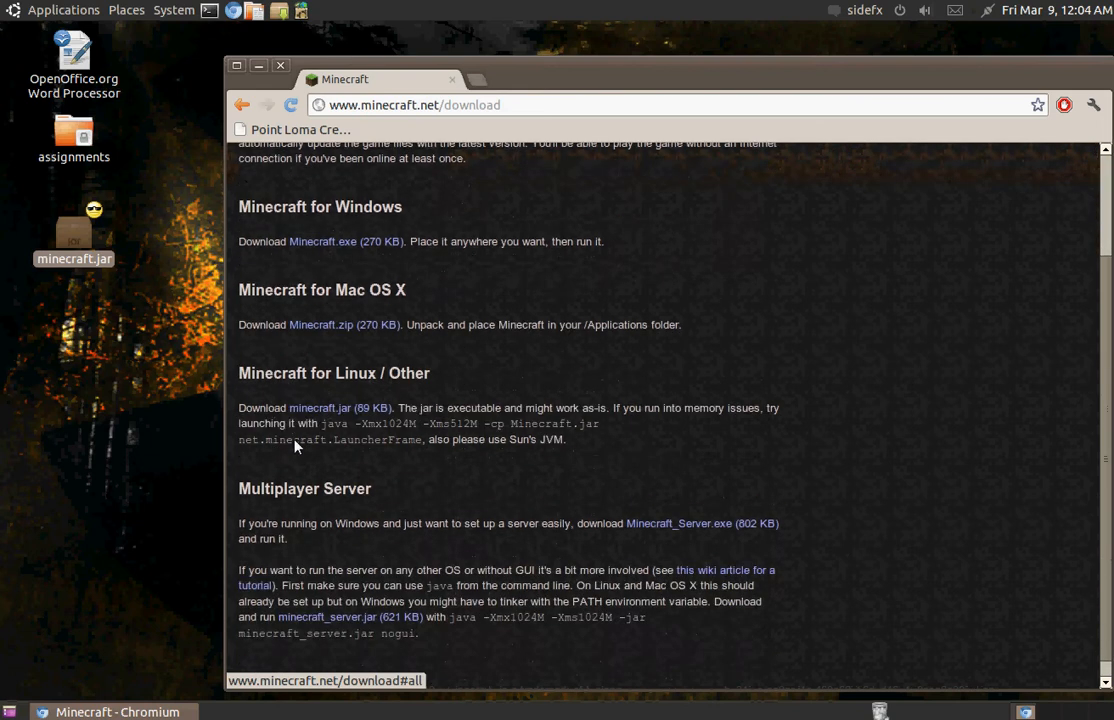
pyautogui.moveTo(337, 423)
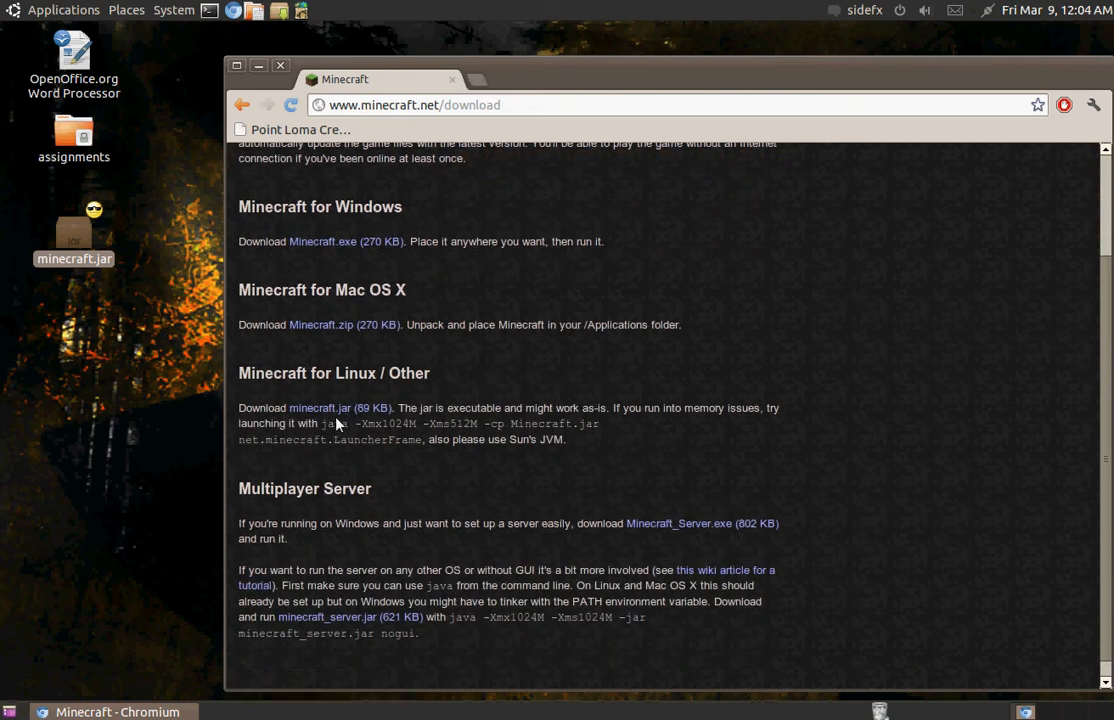
pyautogui.moveTo(320, 408)
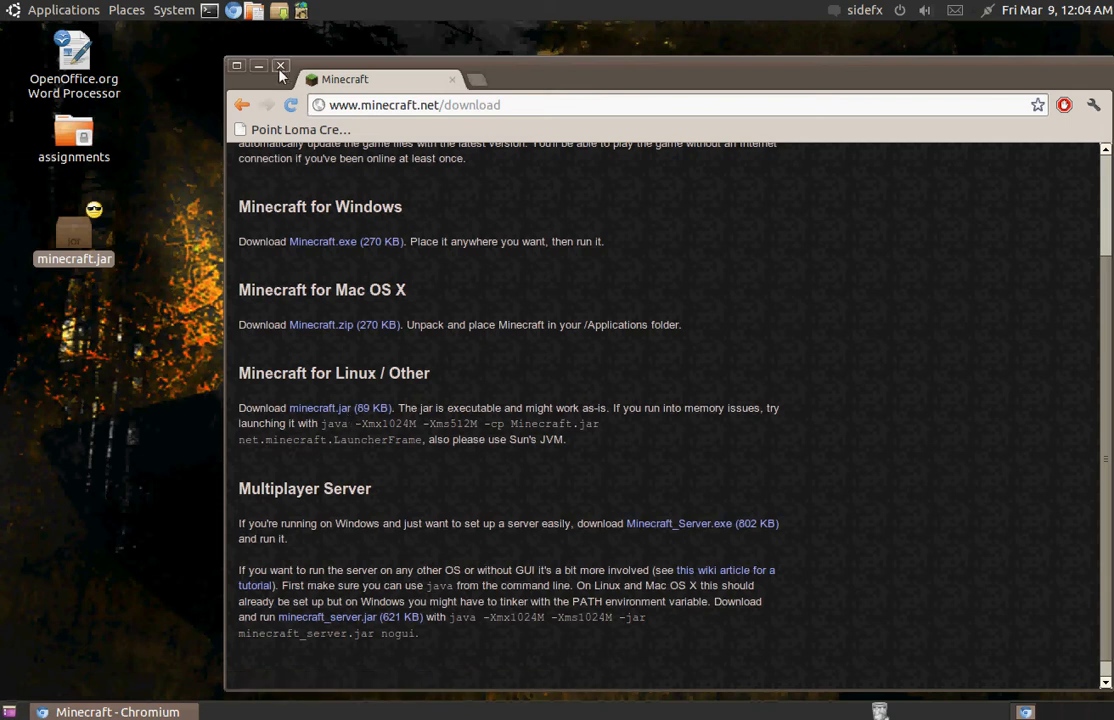
pyautogui.moveTo(259, 66)
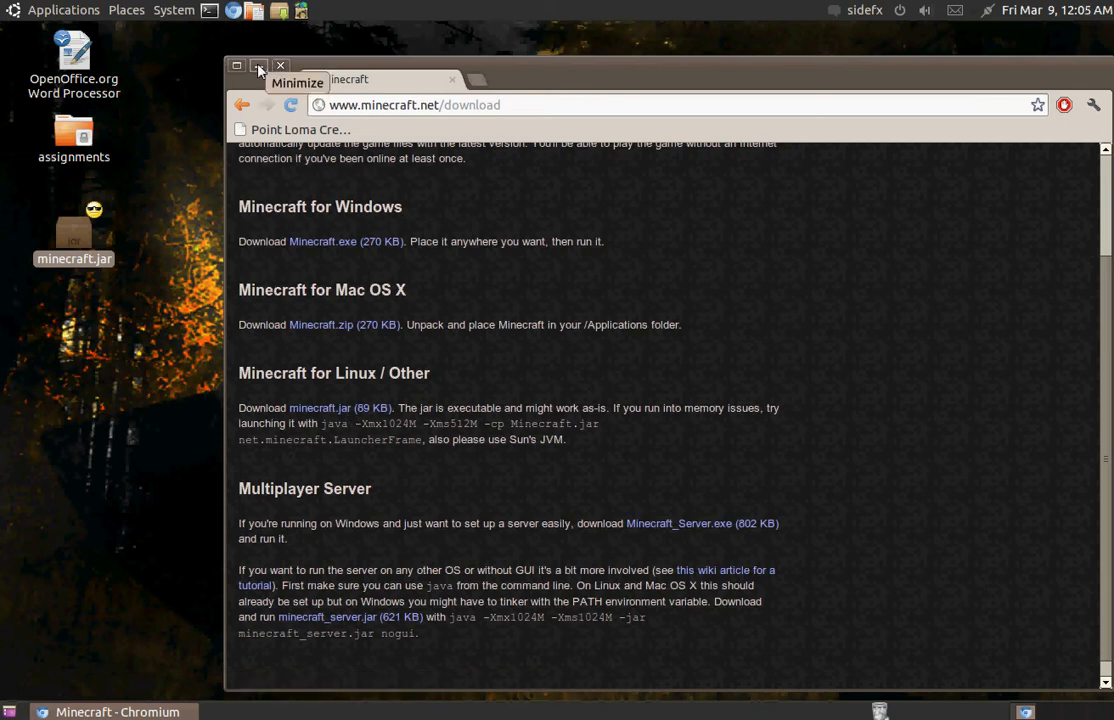
# - Minimize Chromium to reveal minecraft.jar and open the Applications menu
pyautogui.click(258, 65)
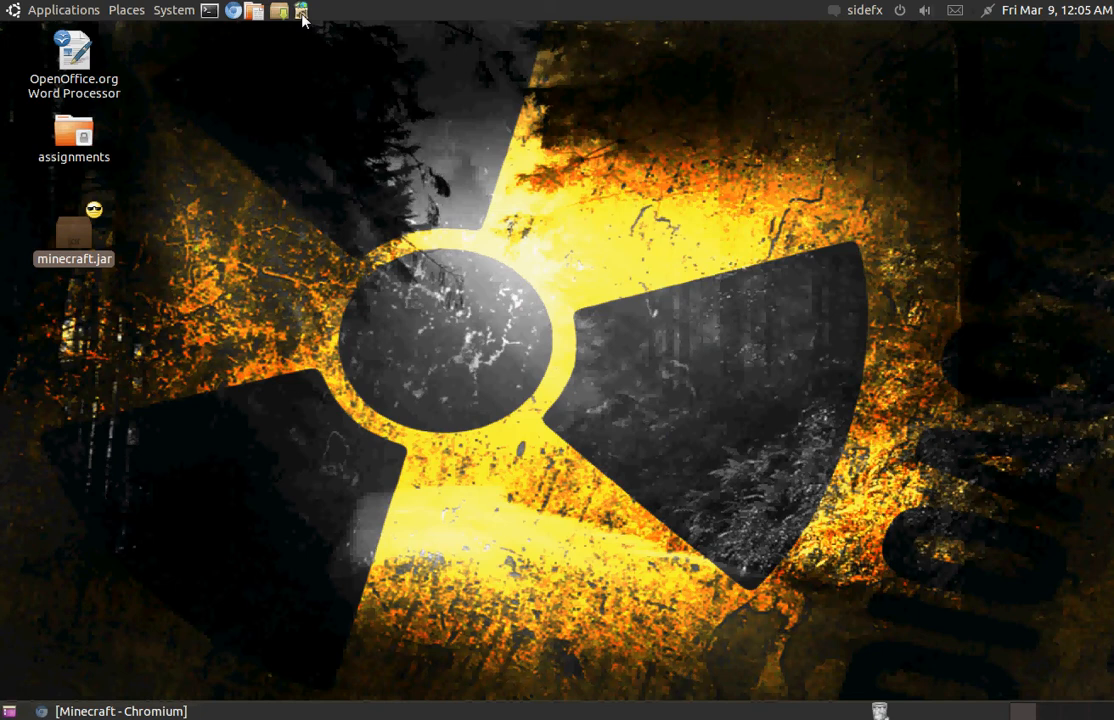
pyautogui.click(63, 10)
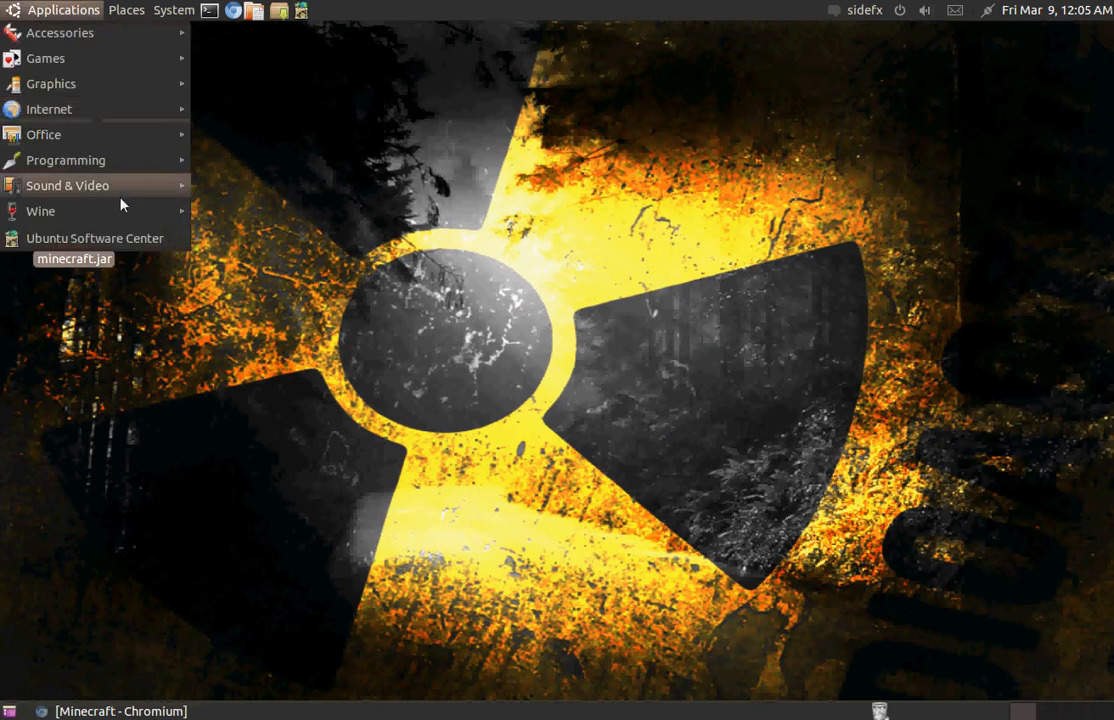
pyautogui.moveTo(95, 238)
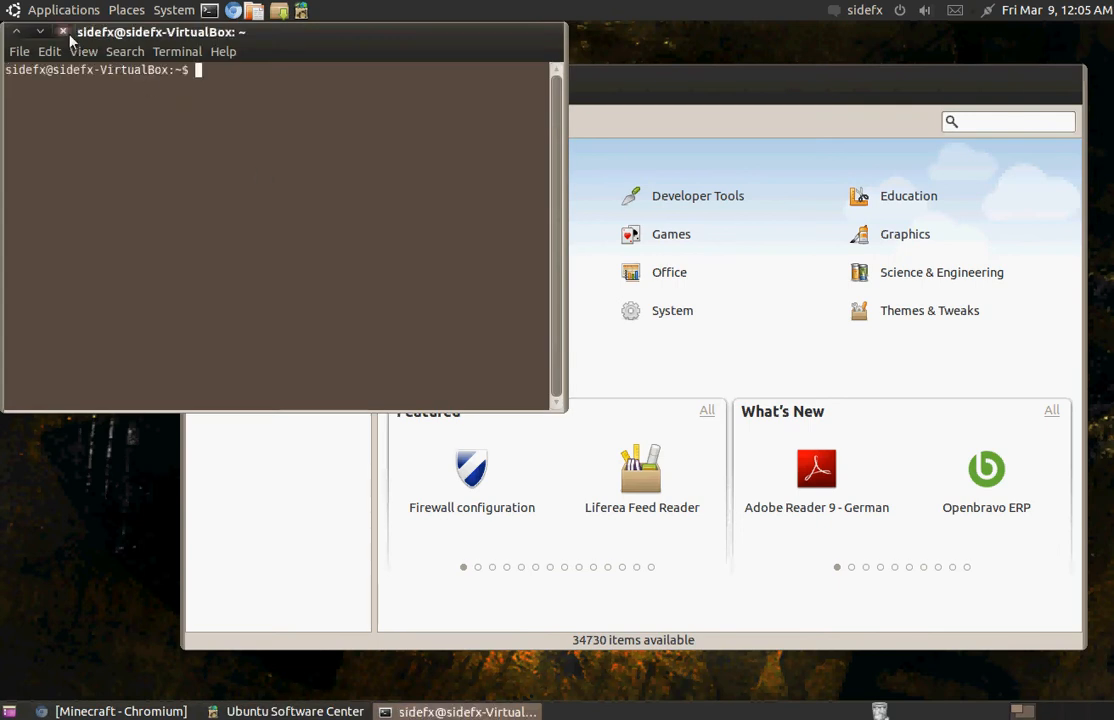
# - Close the terminal and search the Software Center for 'java'
pyautogui.click(62, 31)
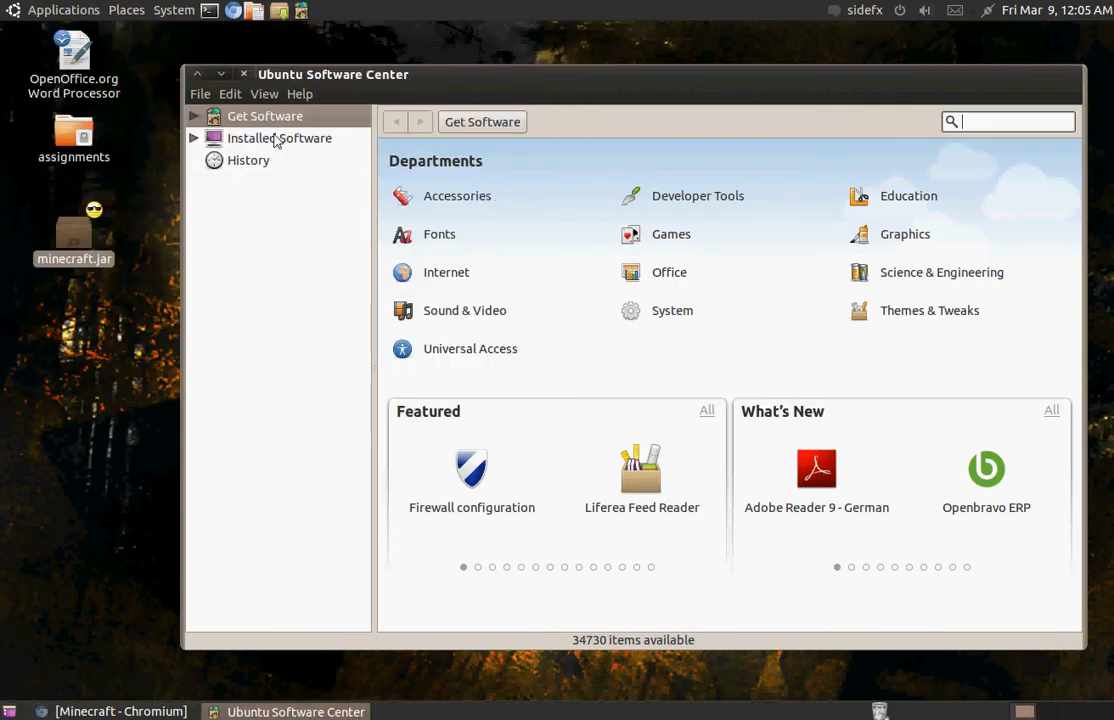
pyautogui.moveTo(672, 167)
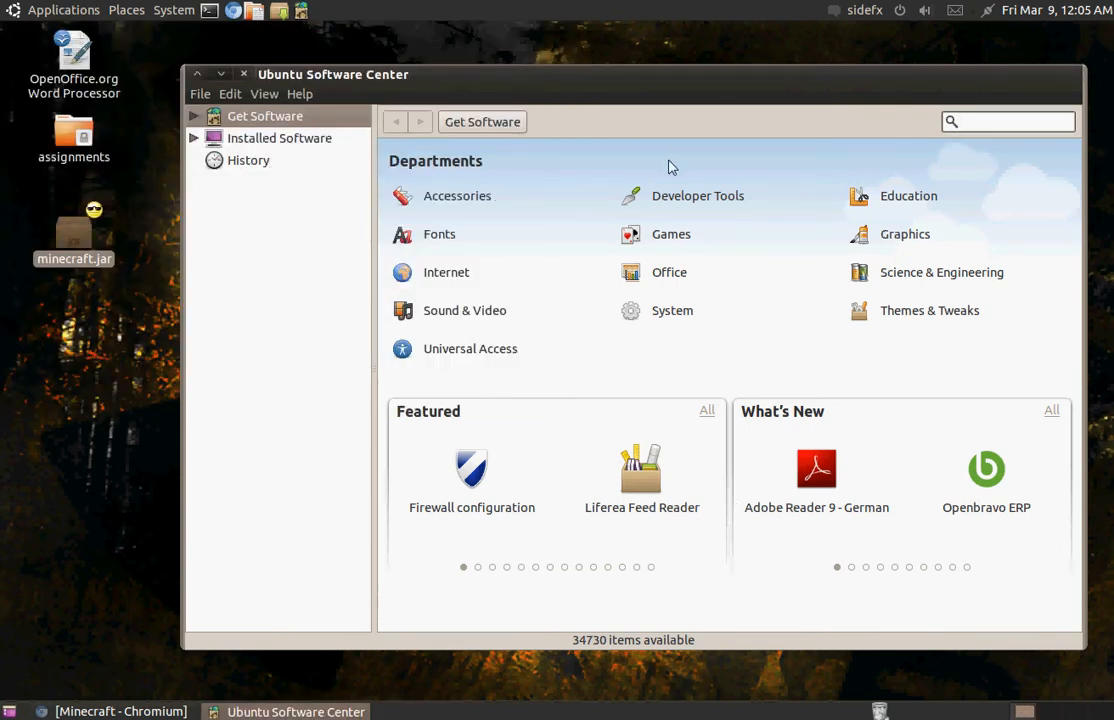
pyautogui.moveTo(433, 312)
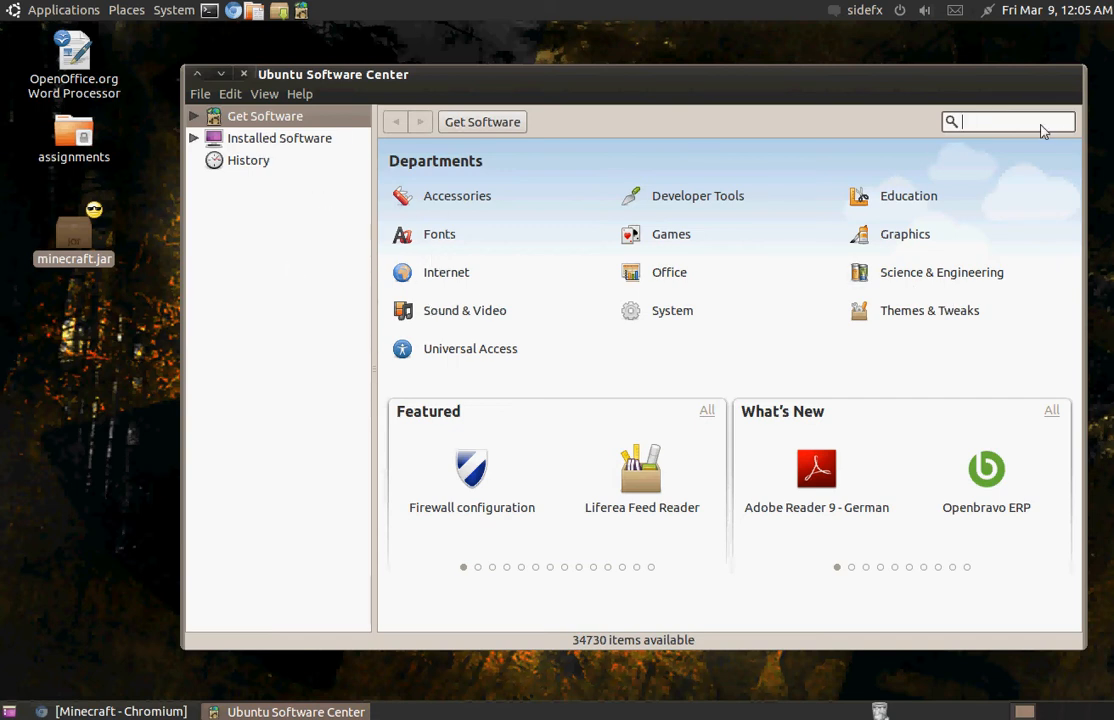
pyautogui.write('java')
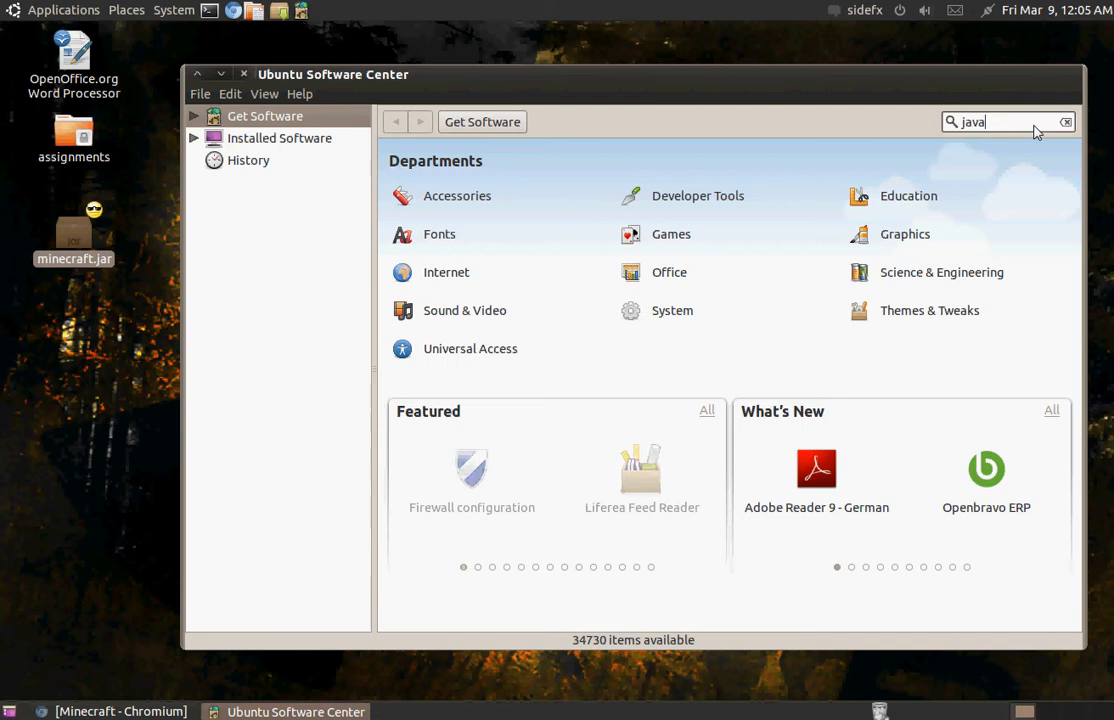
pyautogui.press('Return')
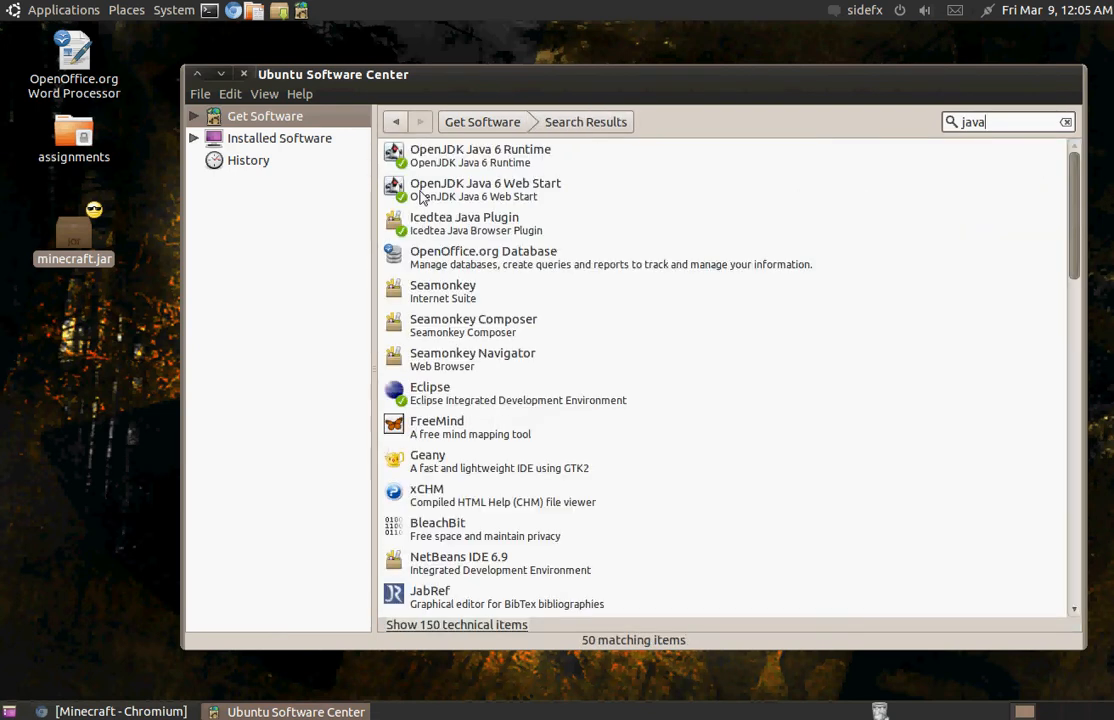
# - Inspect the OpenJDK Java 6 Runtime, Icedtea plugin and Eclipse result entries
pyautogui.click(480, 155)
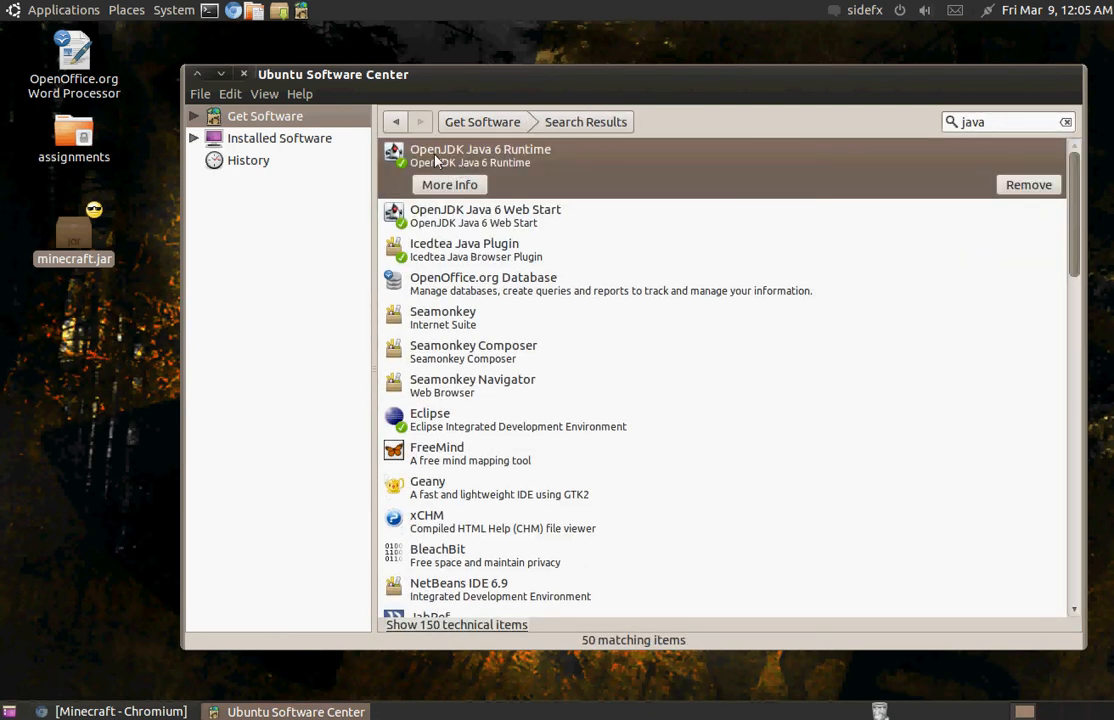
pyautogui.moveTo(500, 162)
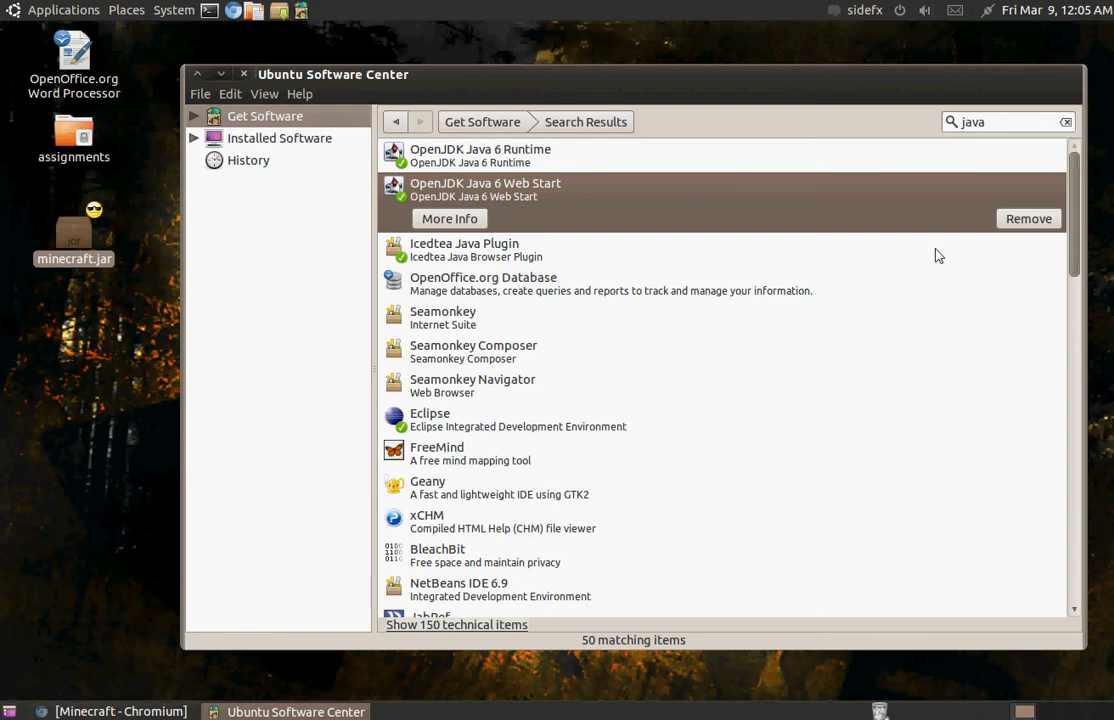
pyautogui.moveTo(530, 200)
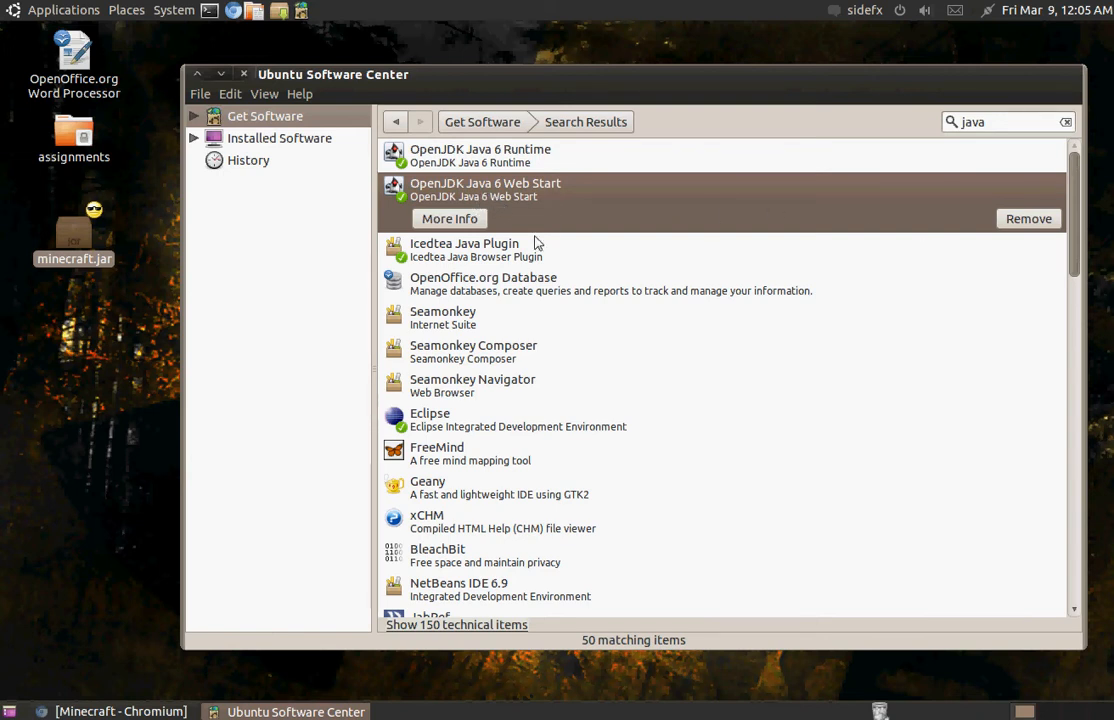
pyautogui.click(464, 243)
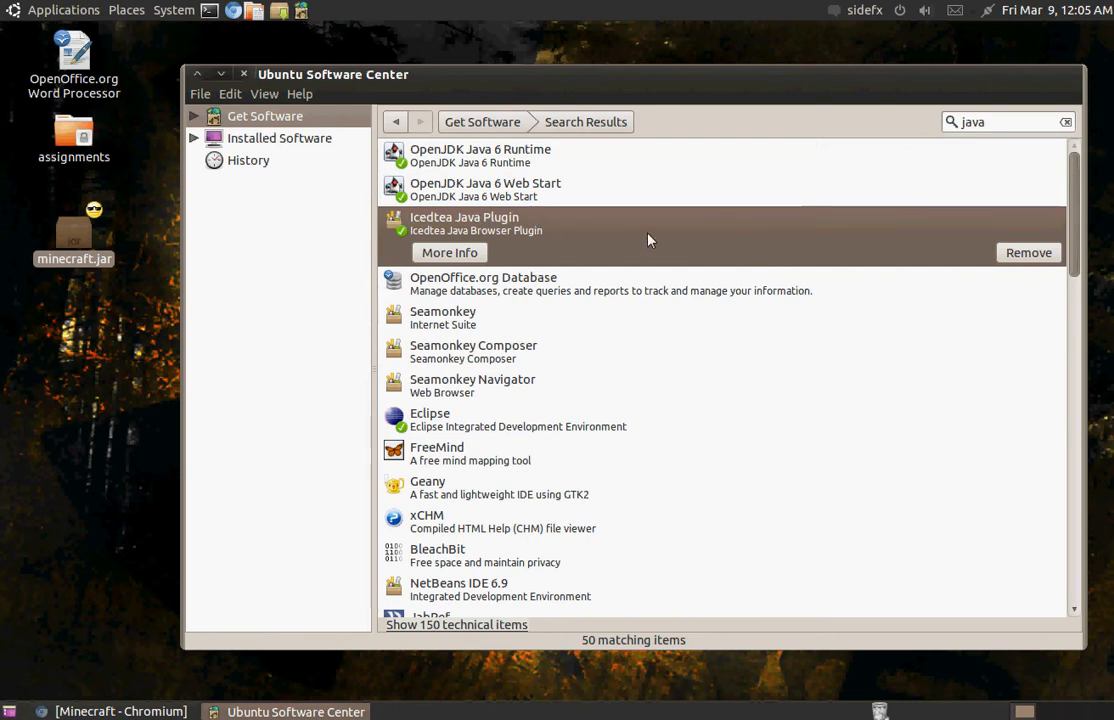
pyautogui.moveTo(377, 244)
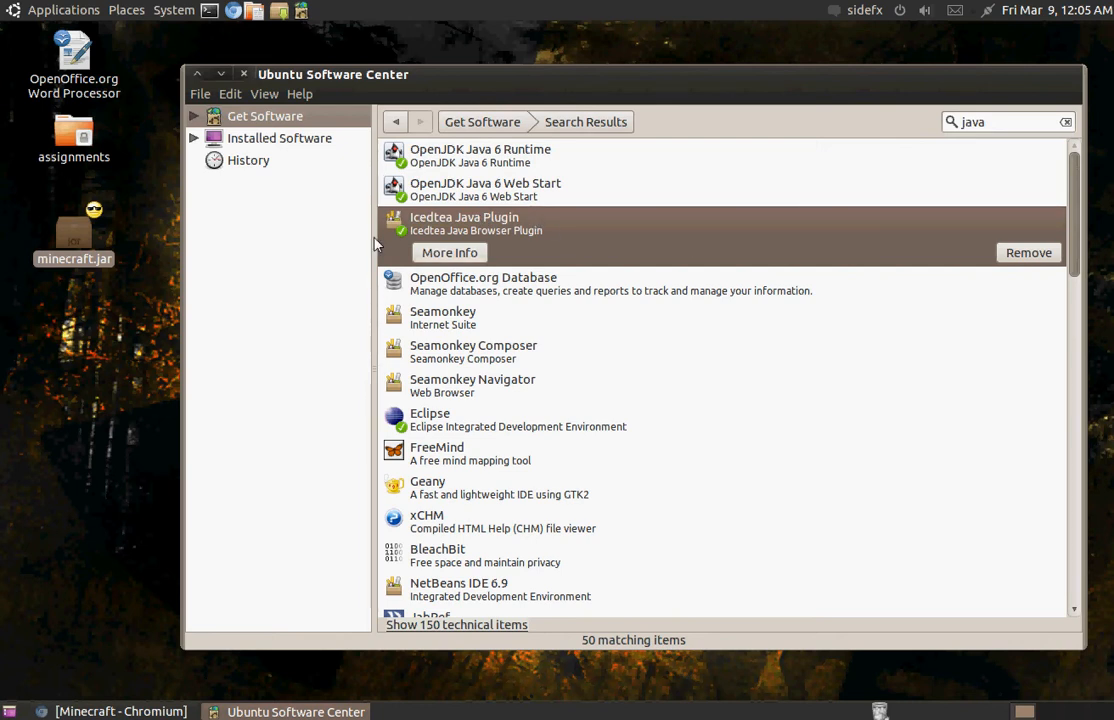
pyautogui.moveTo(595, 227)
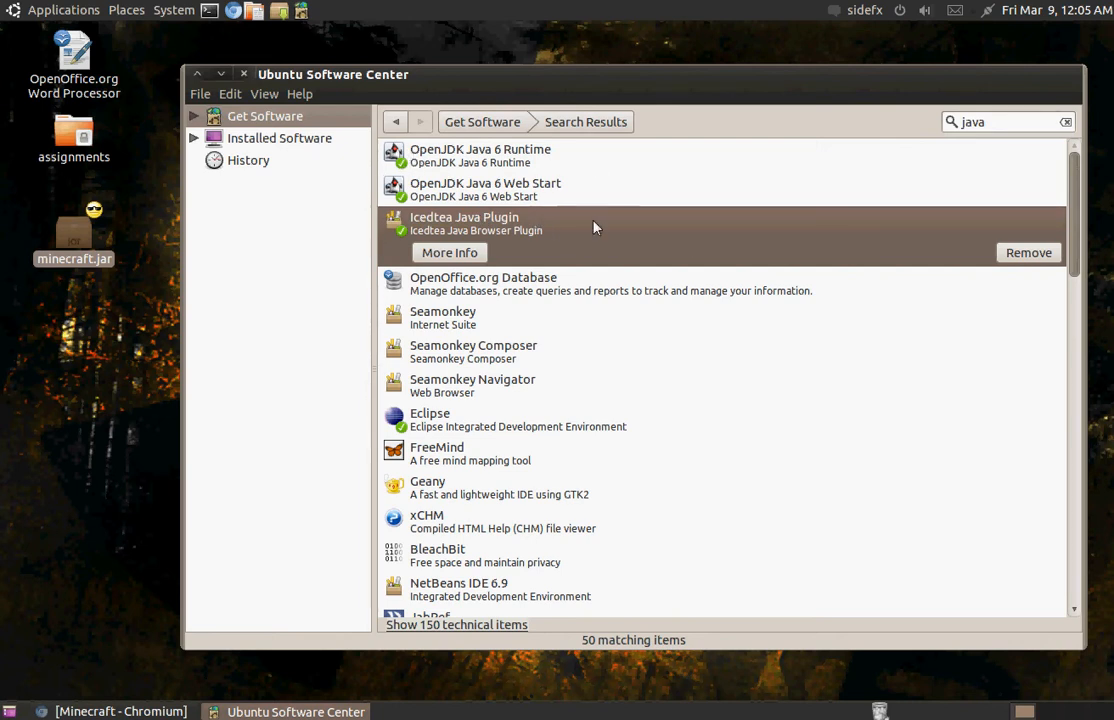
pyautogui.click(480, 155)
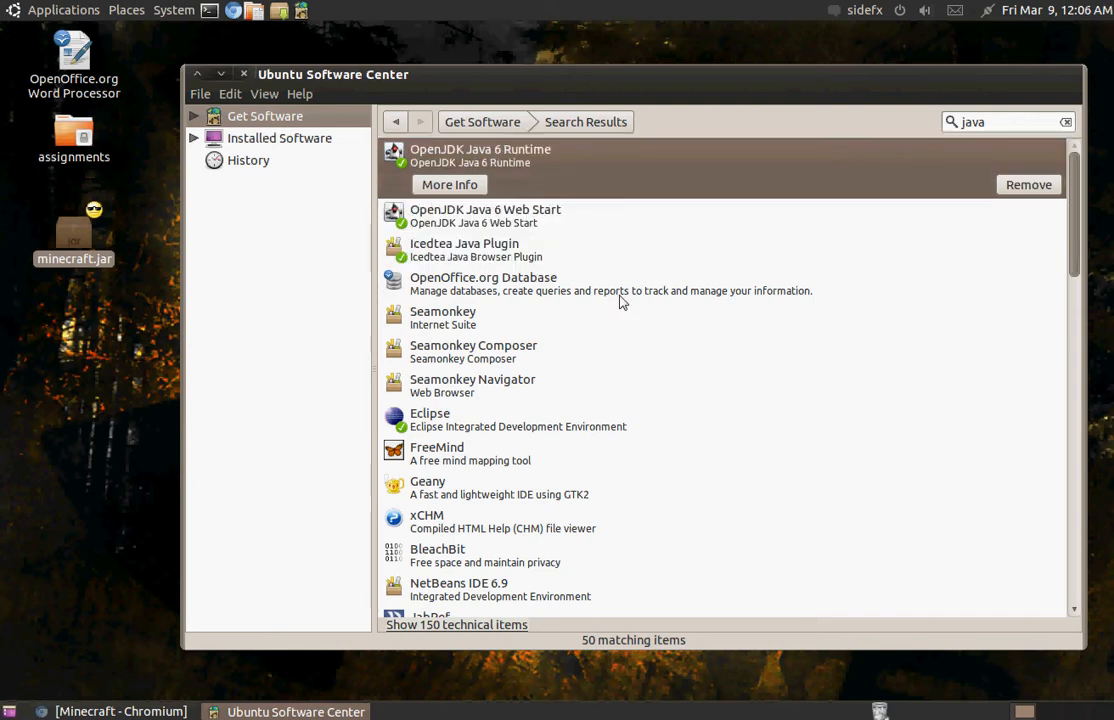
pyautogui.click(465, 223)
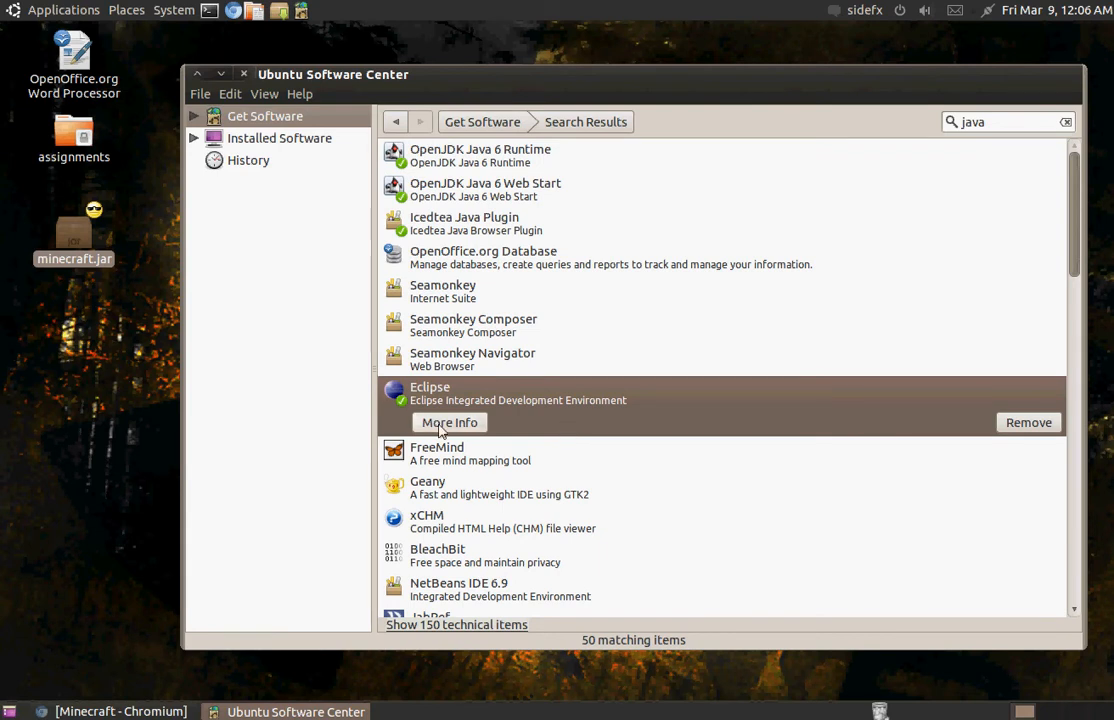
# - Open Eclipse's details page, select eclipse-jdt and scroll through its add-ons
pyautogui.click(449, 422)
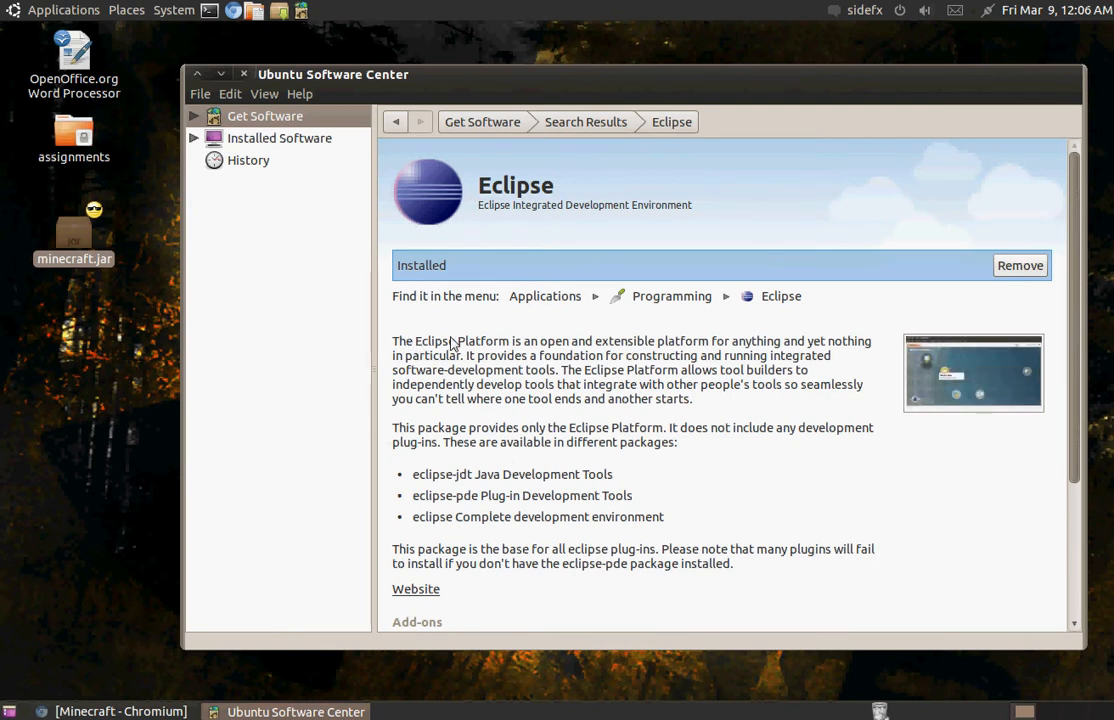
pyautogui.moveTo(491, 467)
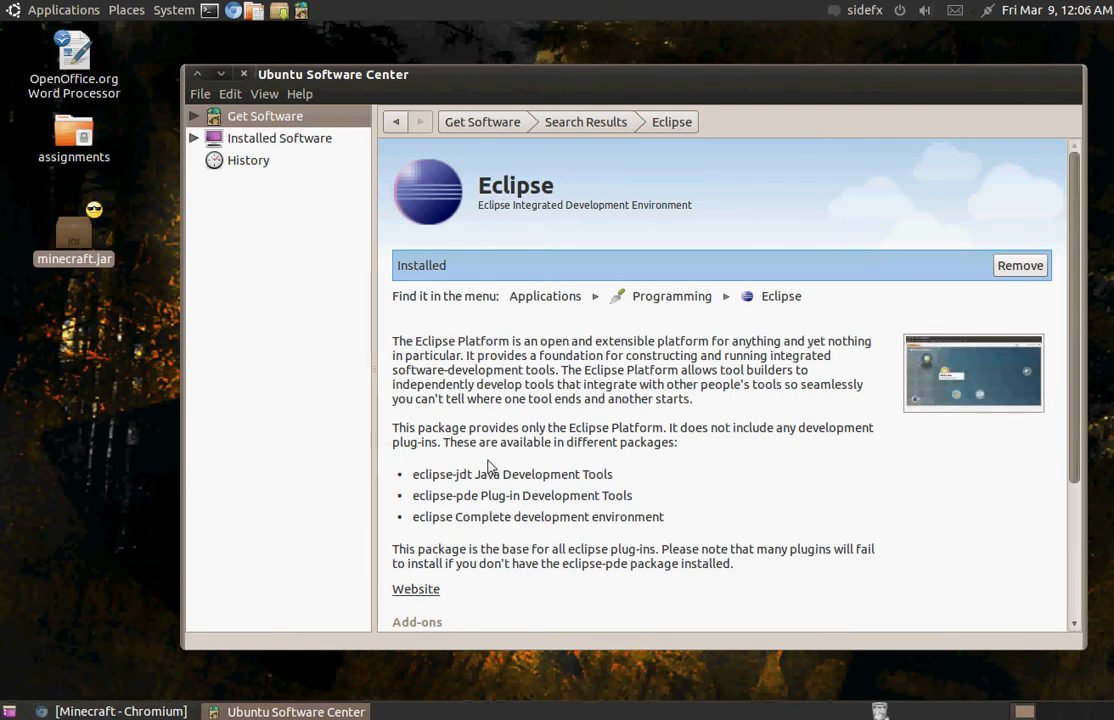
pyautogui.moveTo(605, 484)
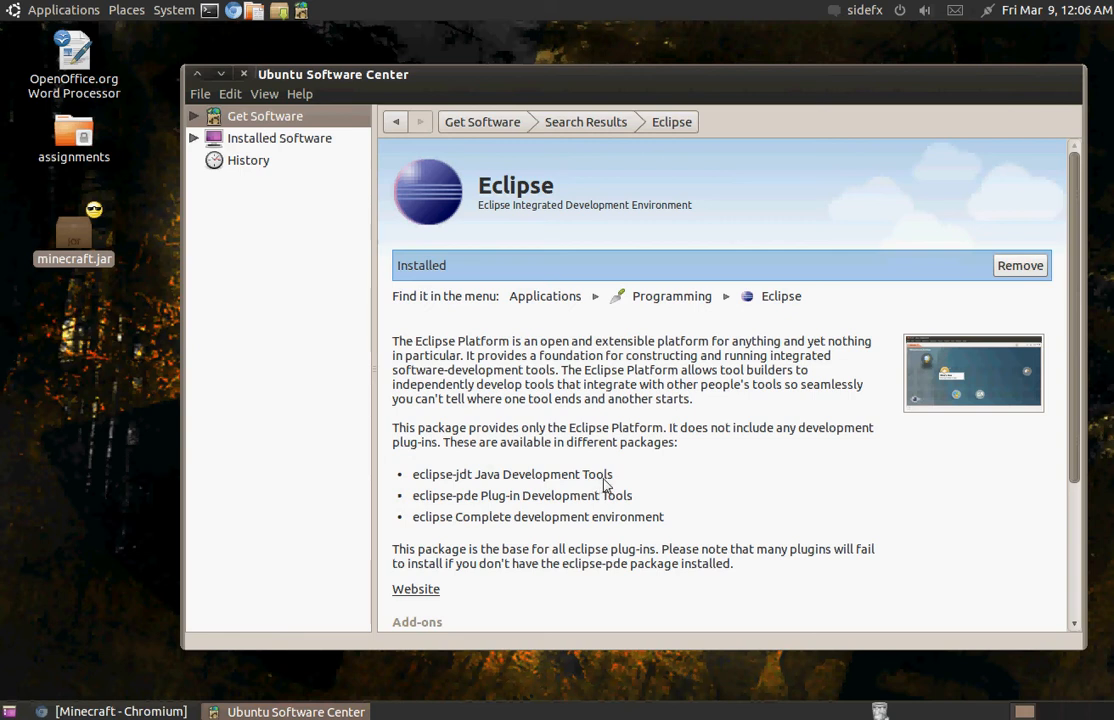
pyautogui.doubleClick(512, 474)
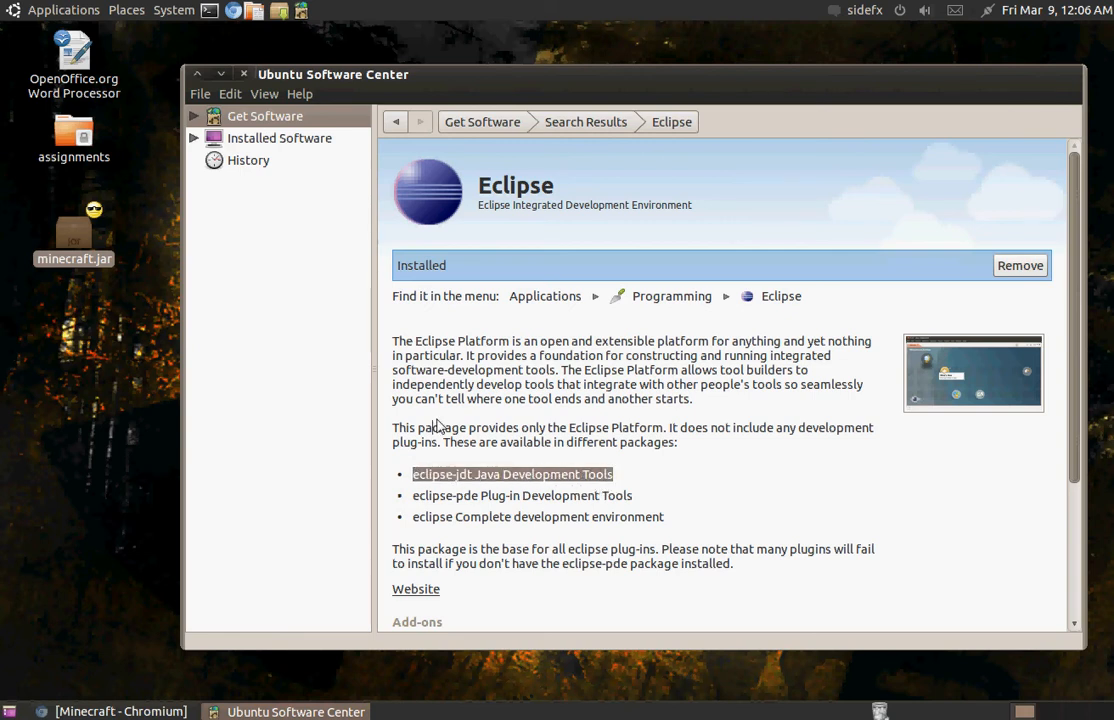
pyautogui.scroll(-3)
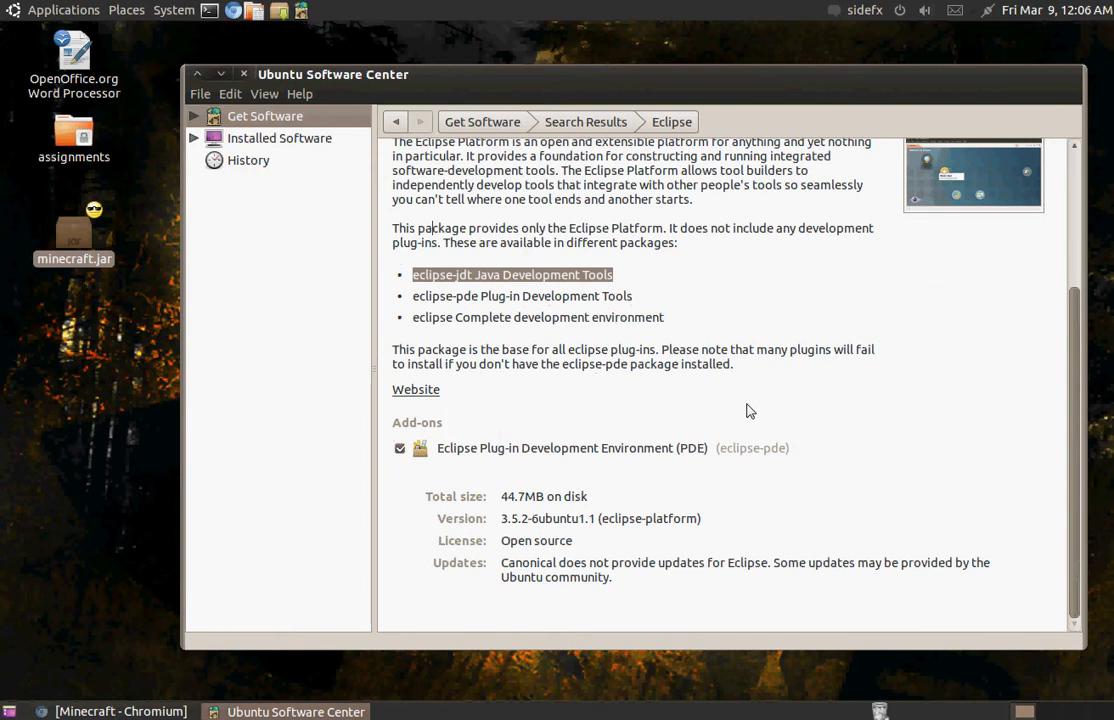
pyautogui.scroll(3)
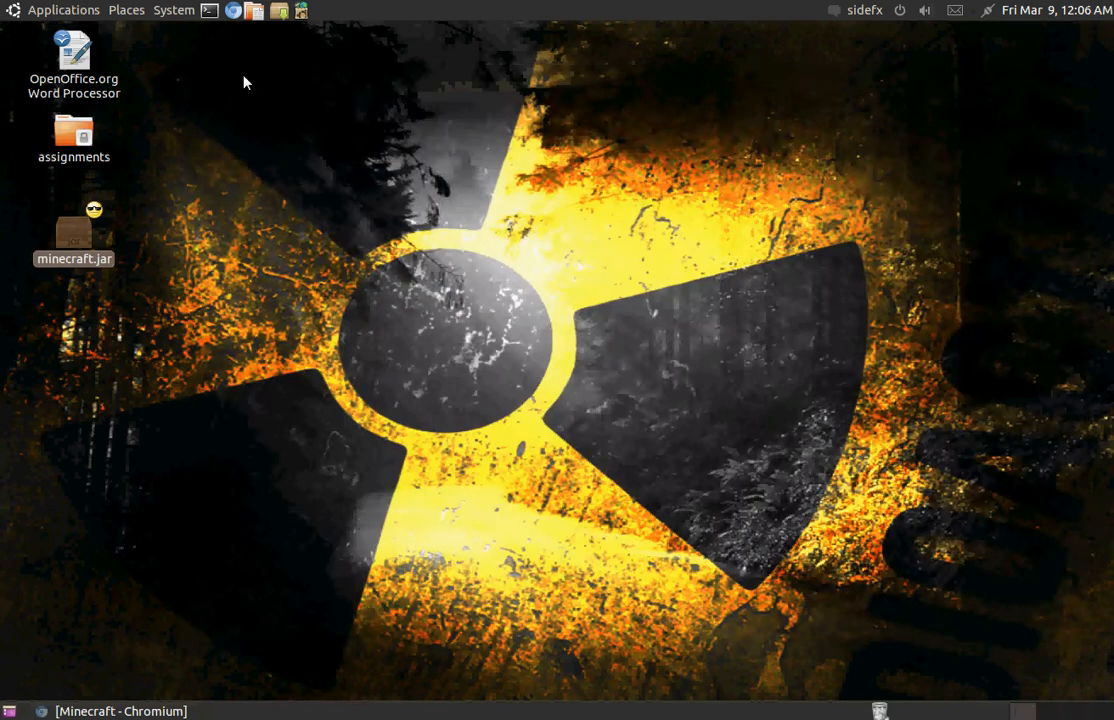
# - Right-click minecraft.jar on the desktop to show Open With and Properties
pyautogui.rightClick(73, 230)
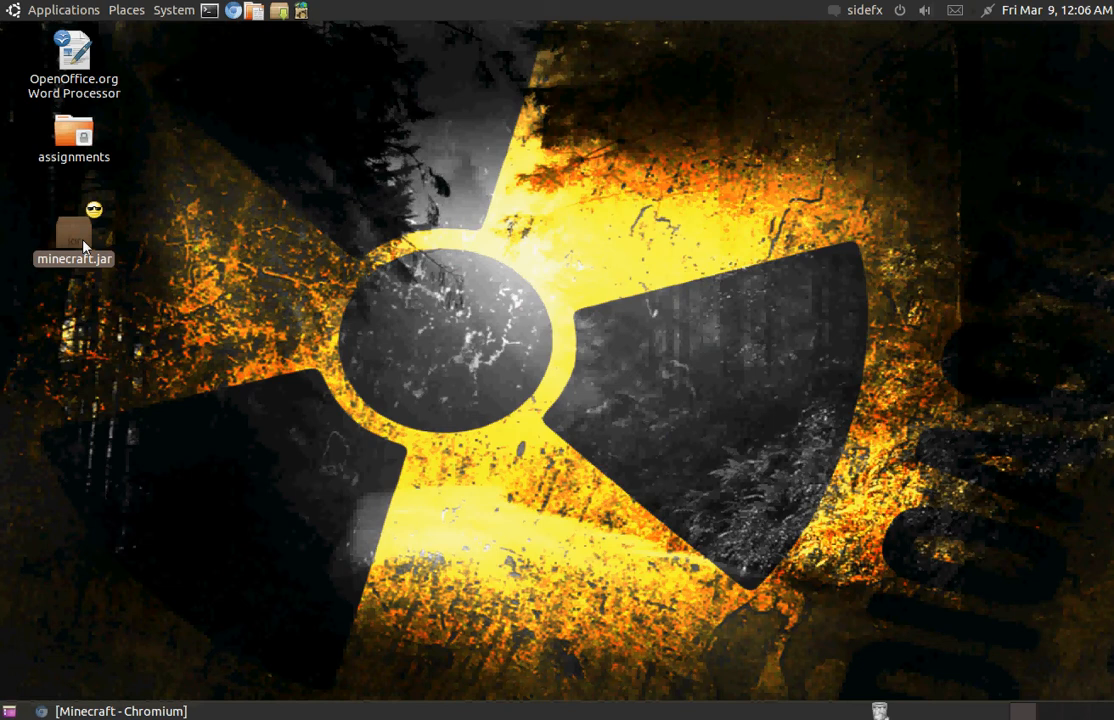
pyautogui.rightClick(73, 235)
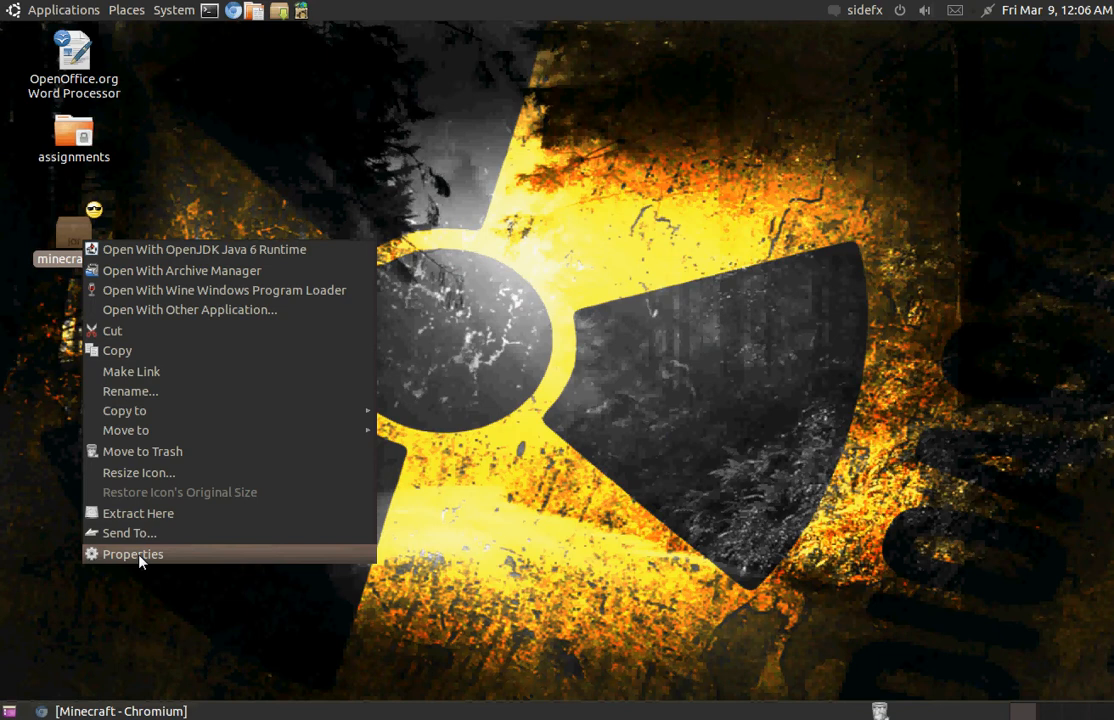
pyautogui.moveTo(181, 562)
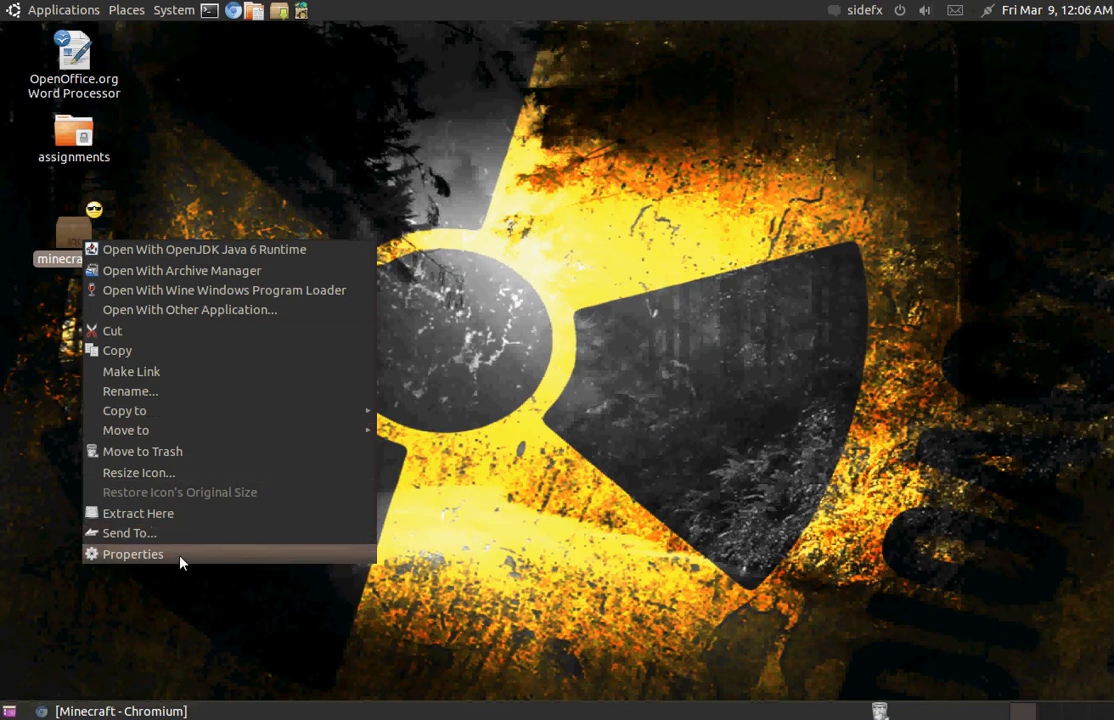
# - Open minecraft.jar's Properties on the Permissions tab showing it executable
pyautogui.click(132, 554)
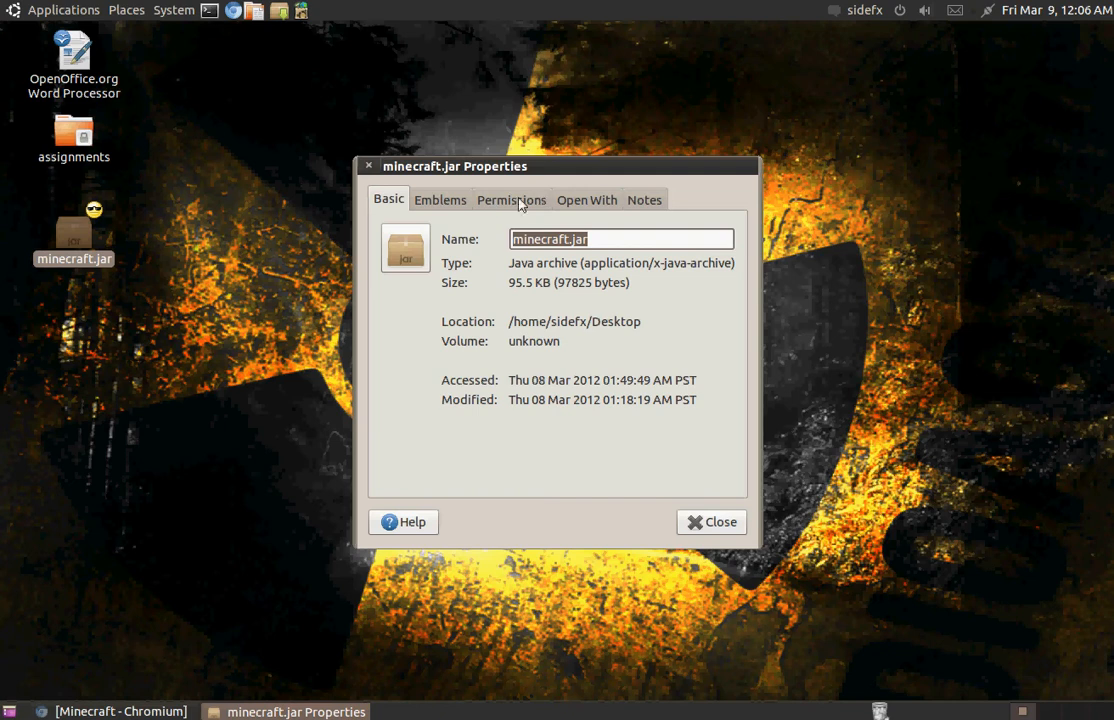
pyautogui.click(511, 199)
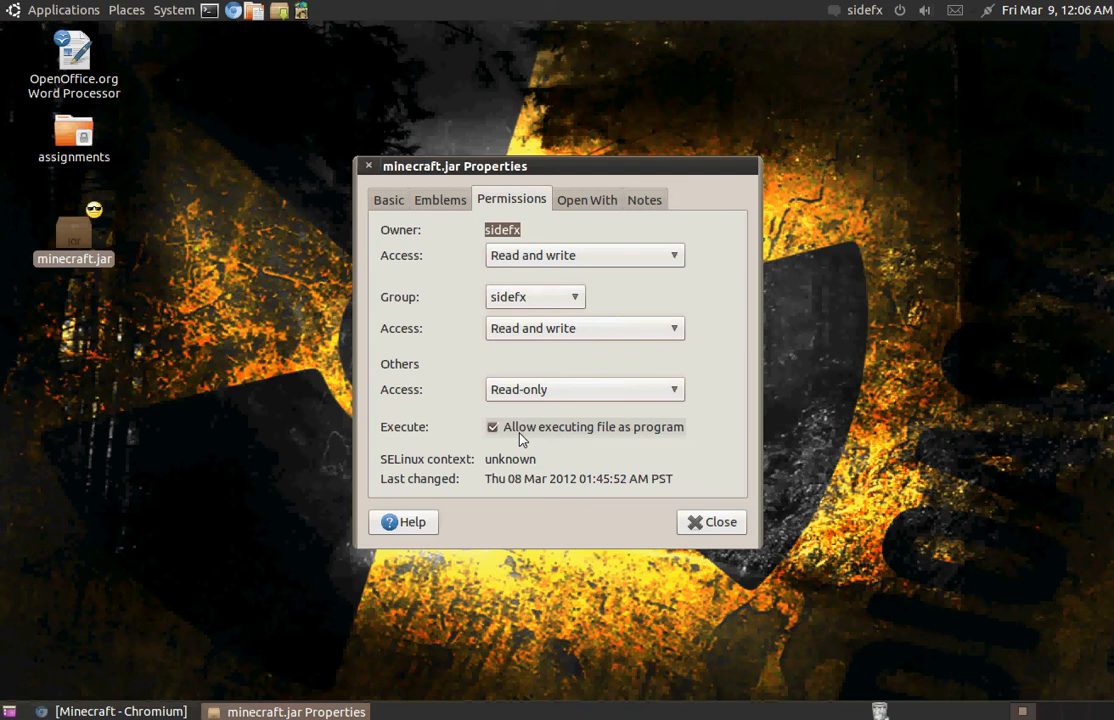
pyautogui.moveTo(711, 522)
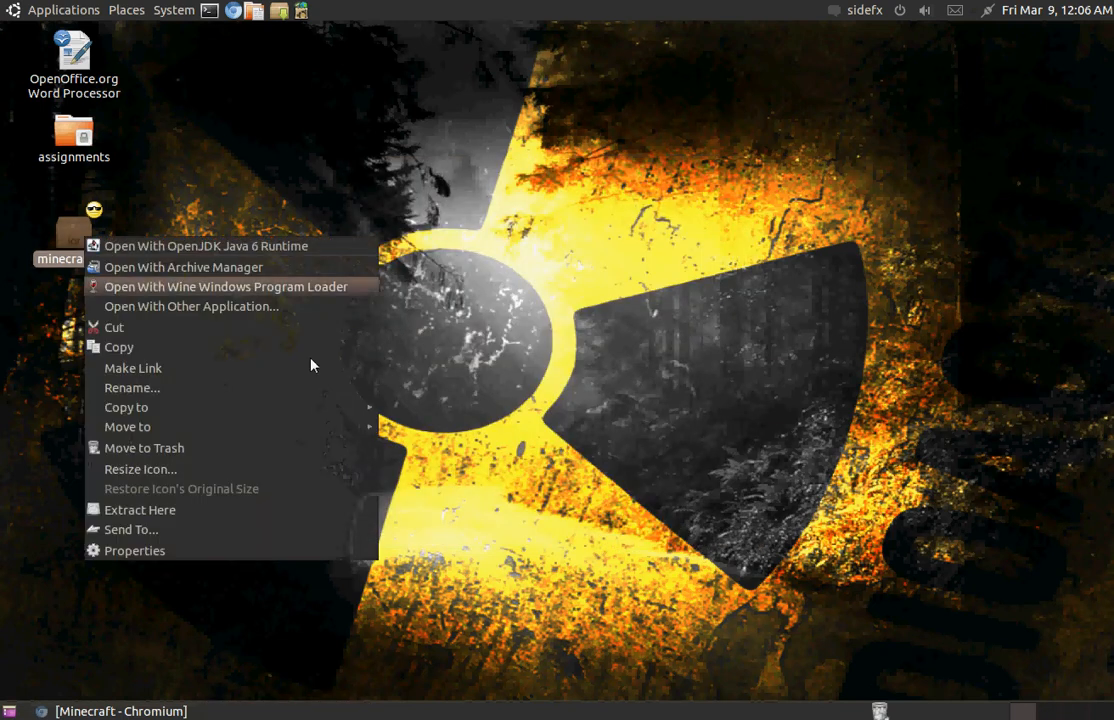
# - Untick and re-tick minecraft.jar's Cool emblem in Properties, then close the dialog
pyautogui.click(134, 550)
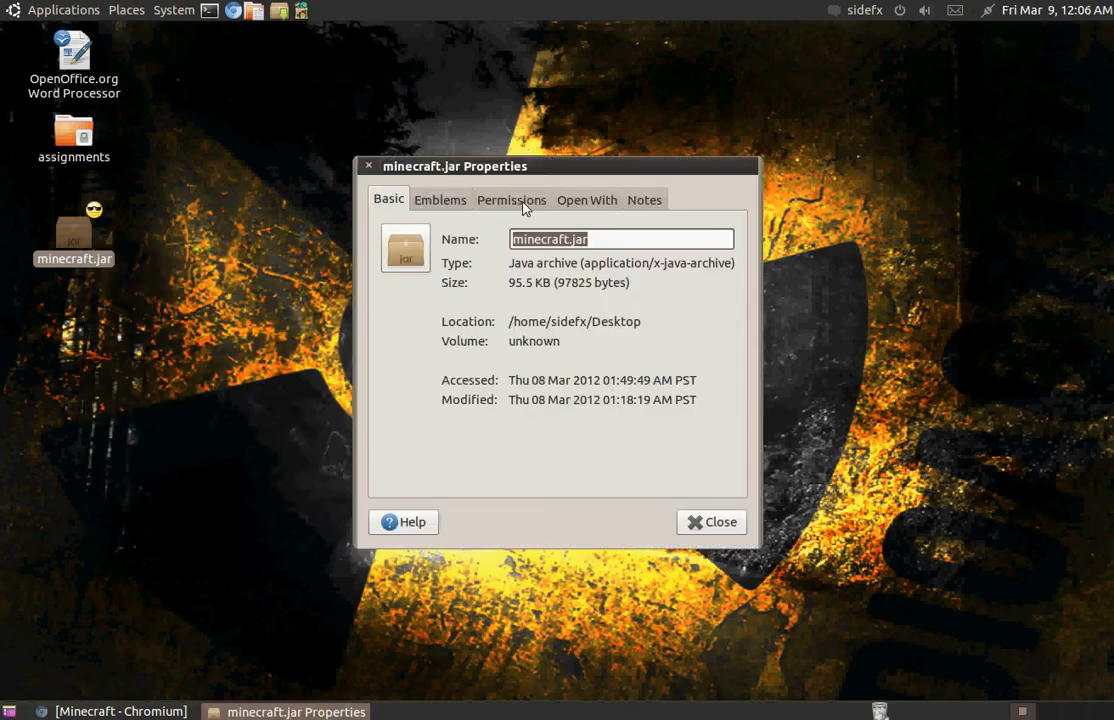
pyautogui.click(440, 199)
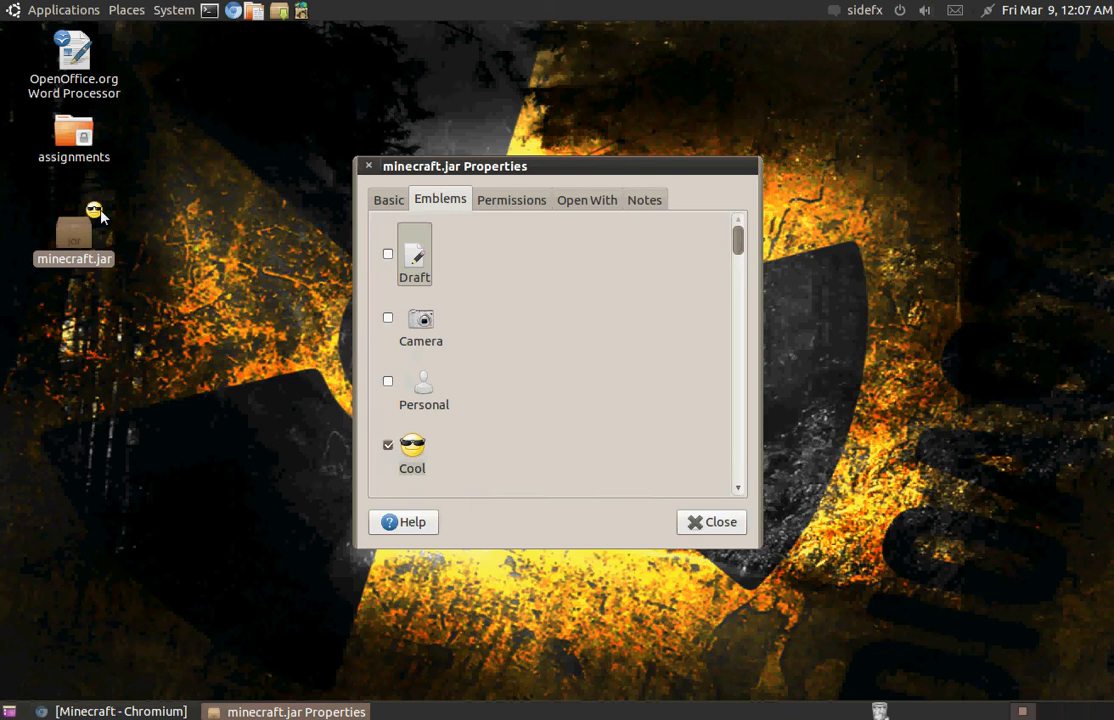
pyautogui.click(388, 445)
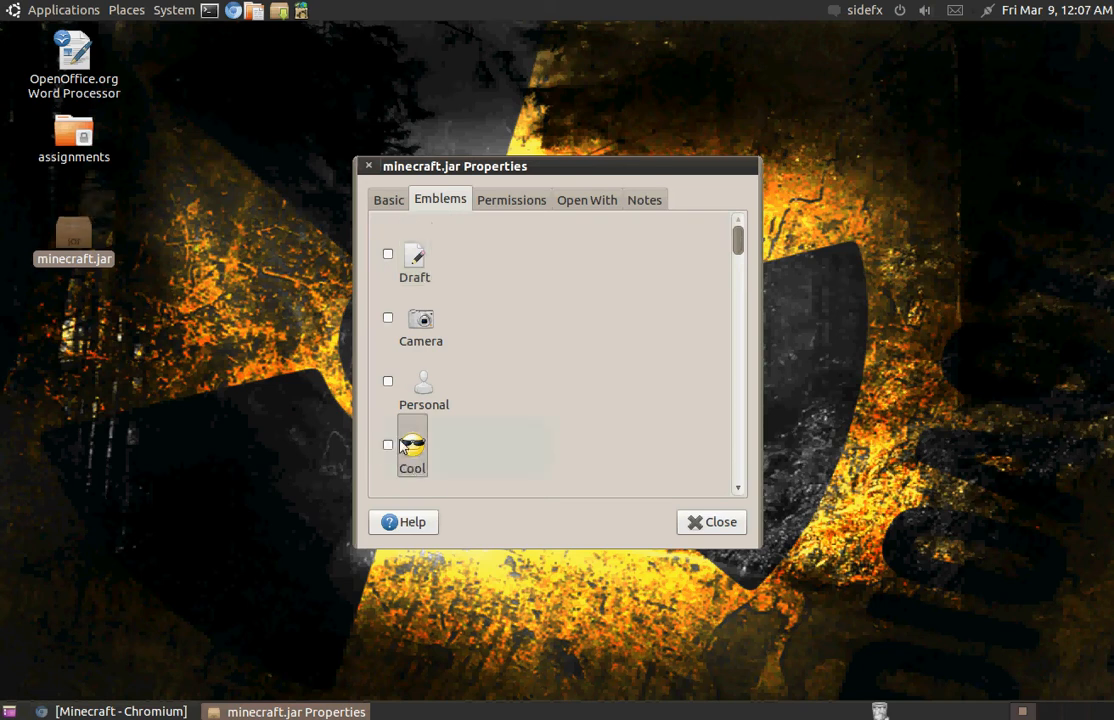
pyautogui.click(388, 445)
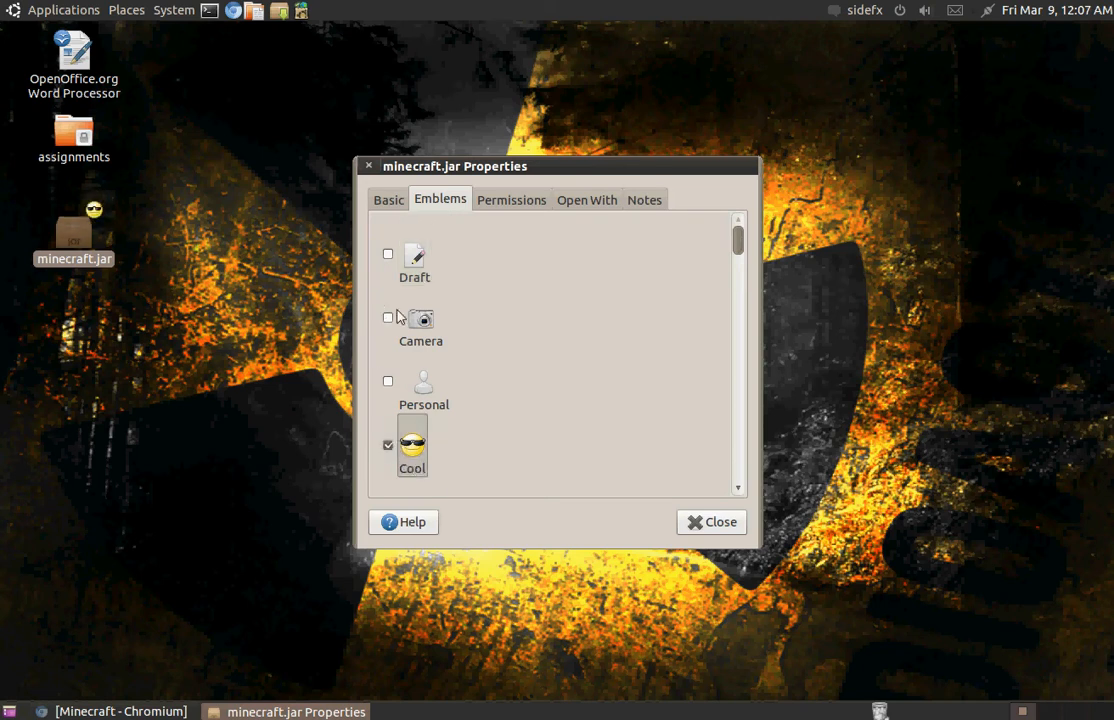
pyautogui.click(711, 521)
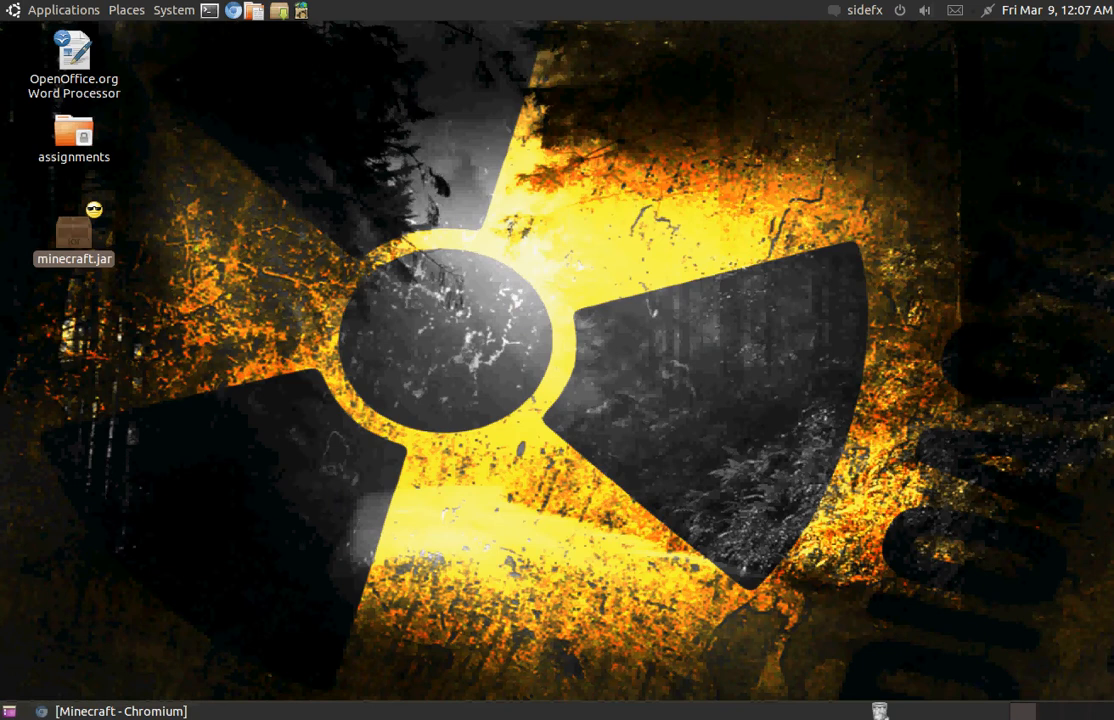
pyautogui.moveTo(279, 11)
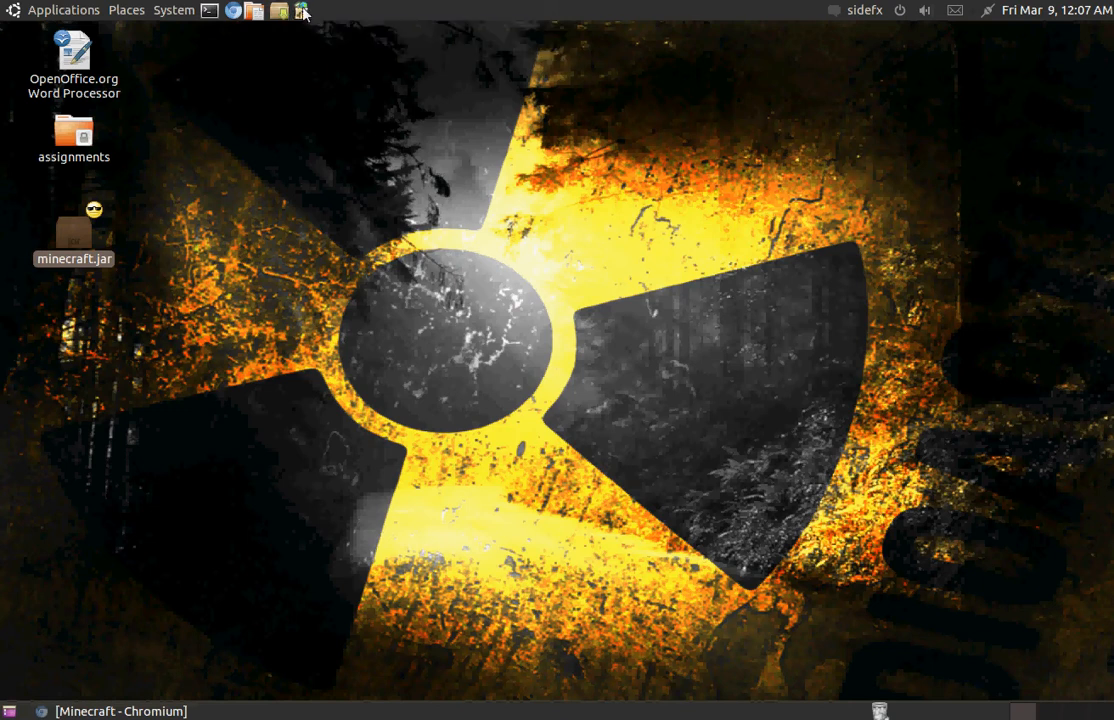
pyautogui.moveTo(300, 10)
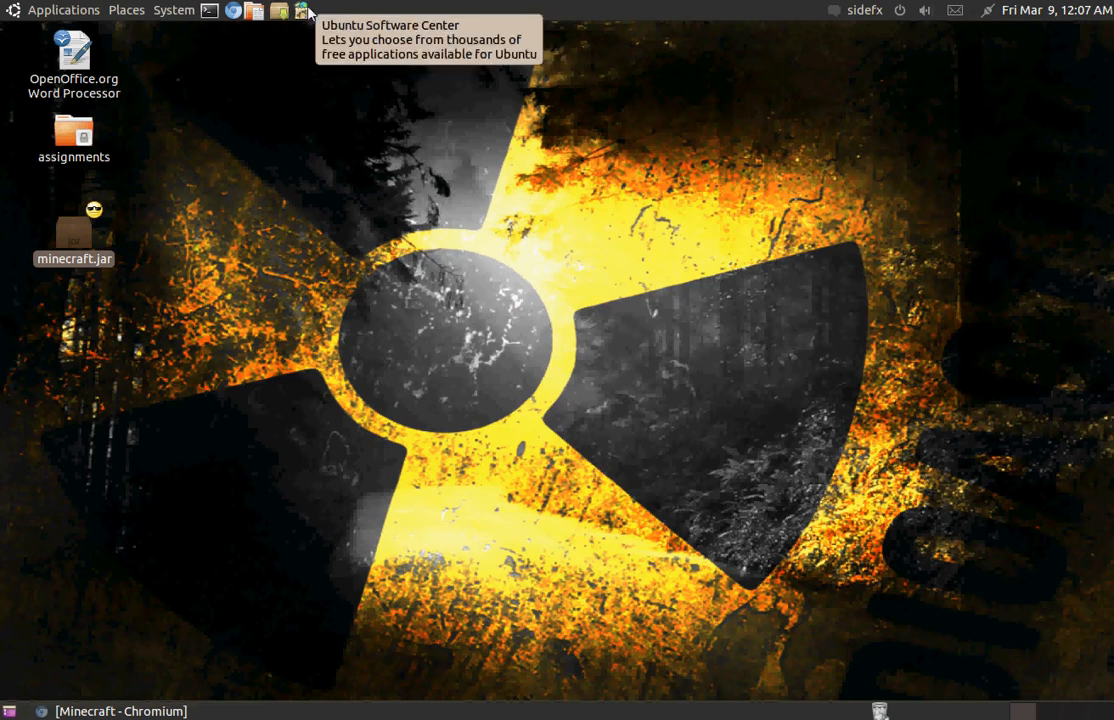
# - Open a terminal from the panel and close it again
pyautogui.click(210, 11)
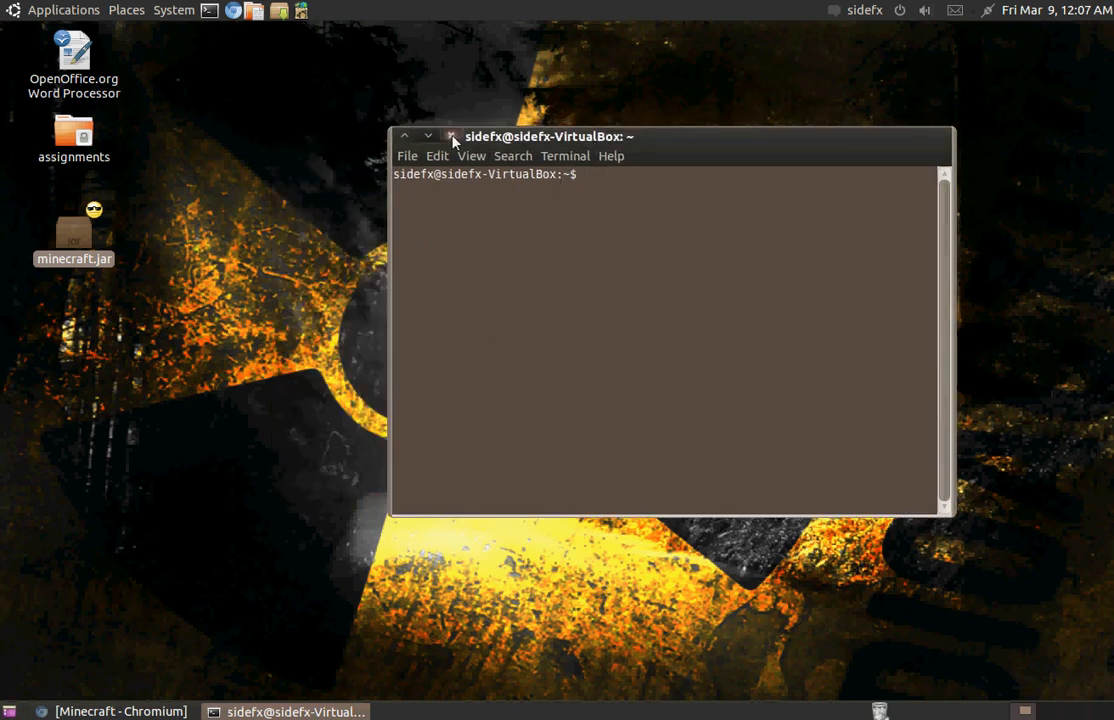
pyautogui.click(63, 10)
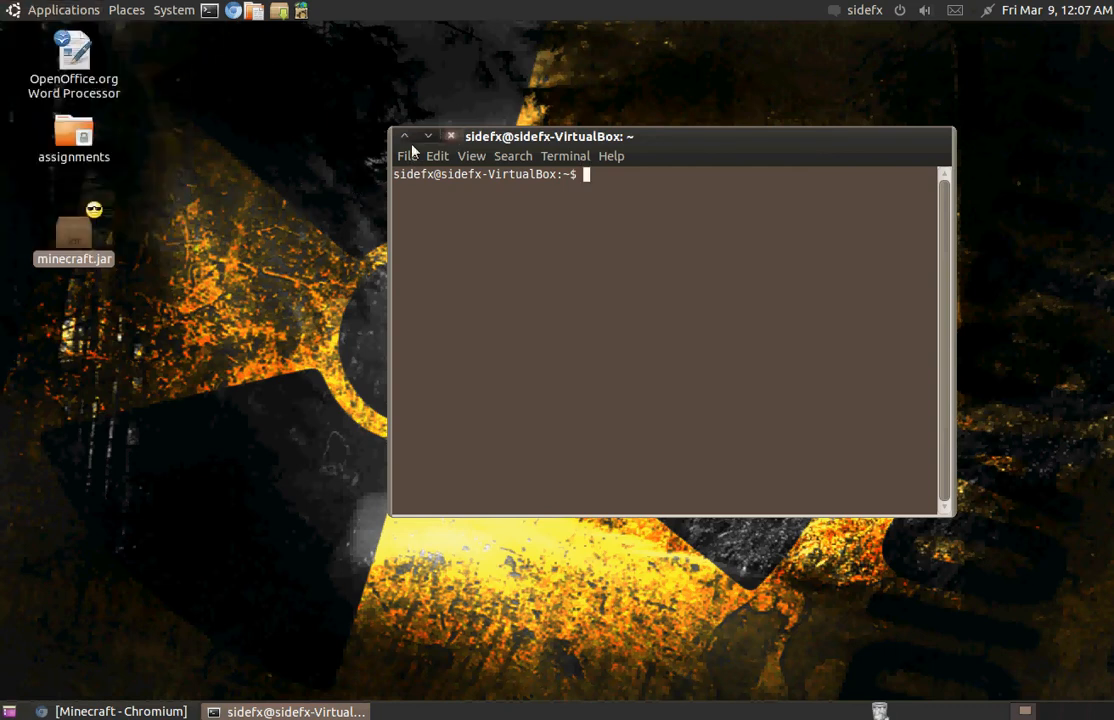
pyautogui.click(451, 136)
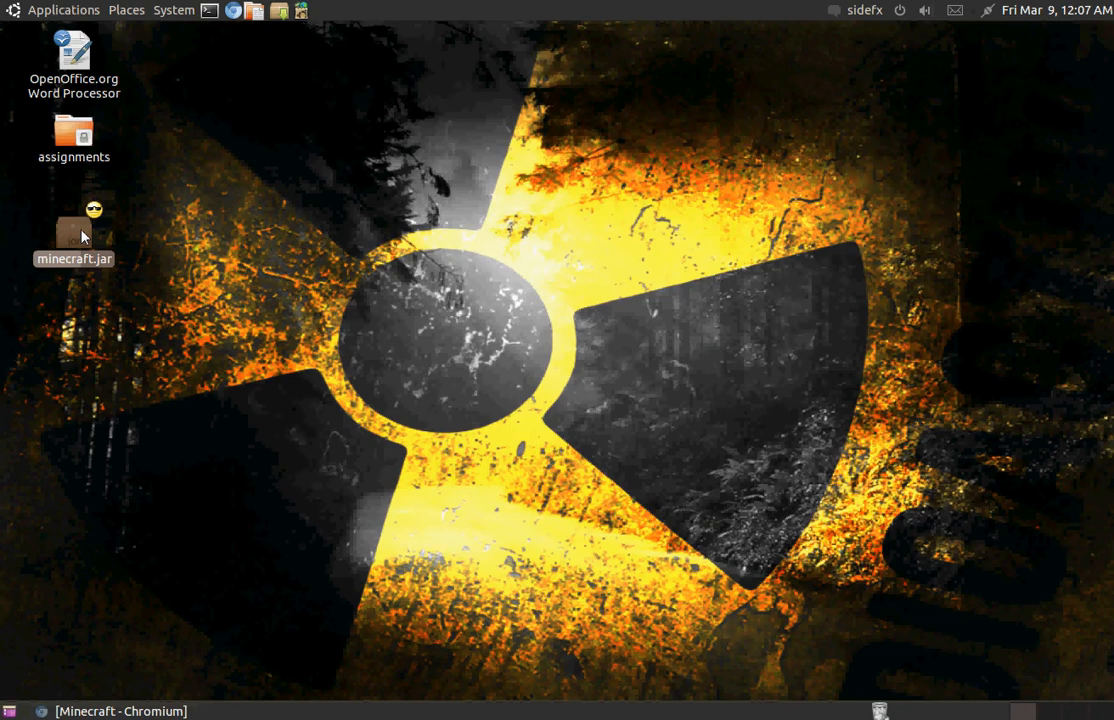
# - Right-click minecraft.jar to show Open With OpenJDK Java 6 Runtime
pyautogui.rightClick(73, 235)
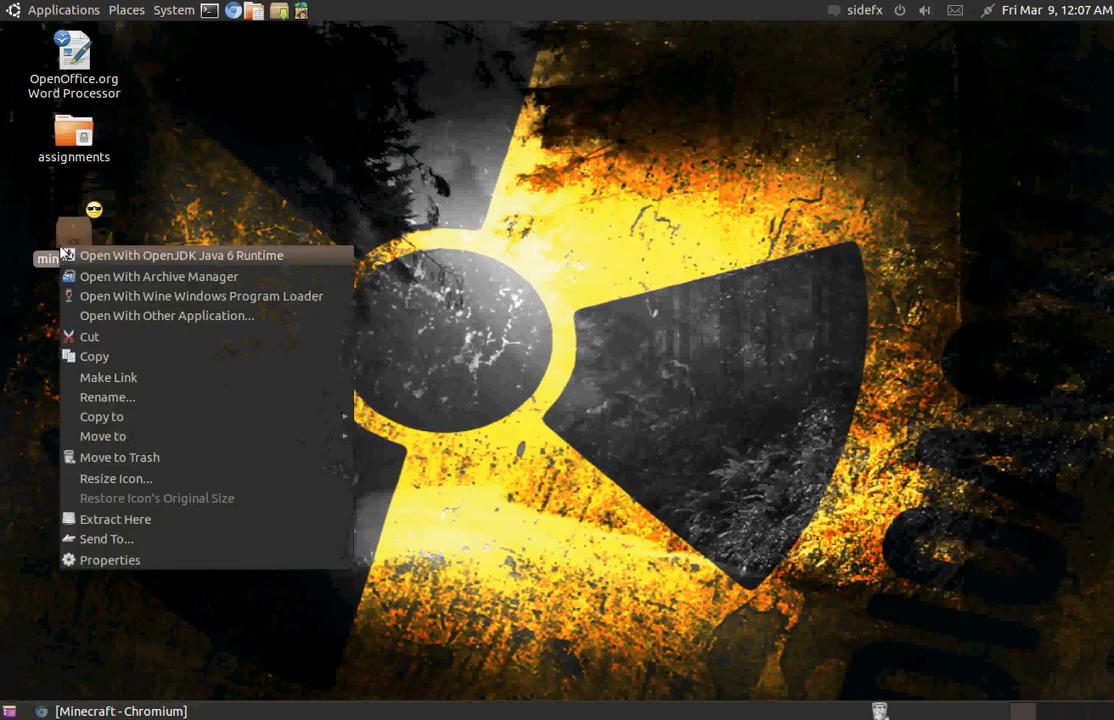
pyautogui.moveTo(170, 262)
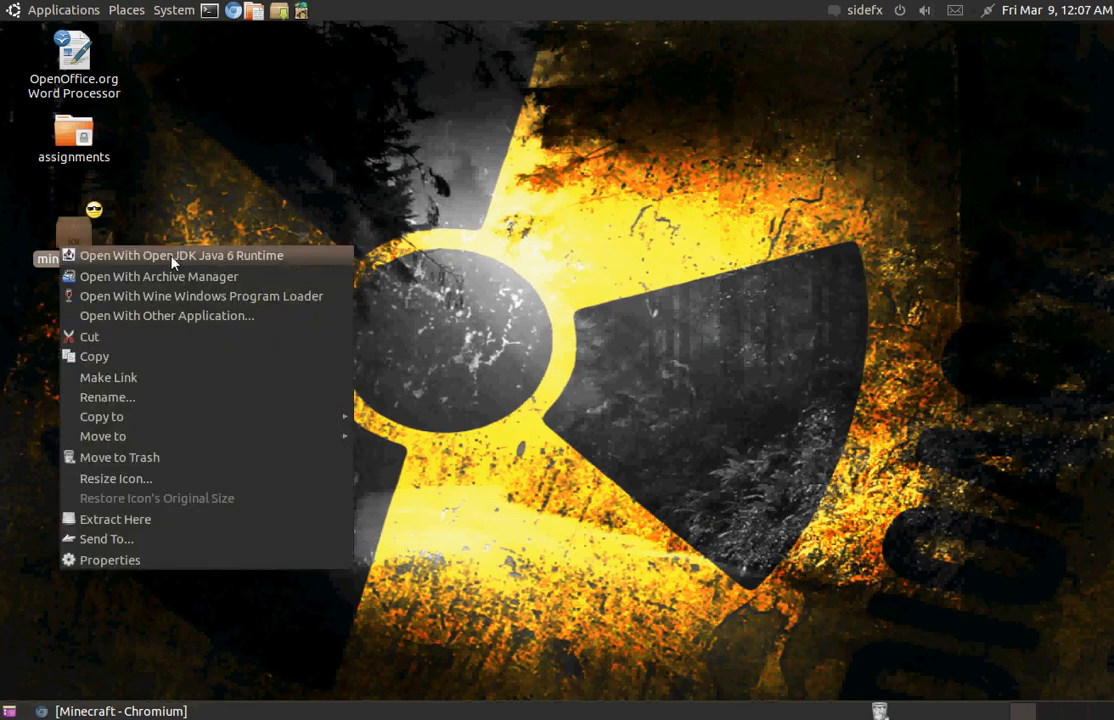
pyautogui.moveTo(255, 266)
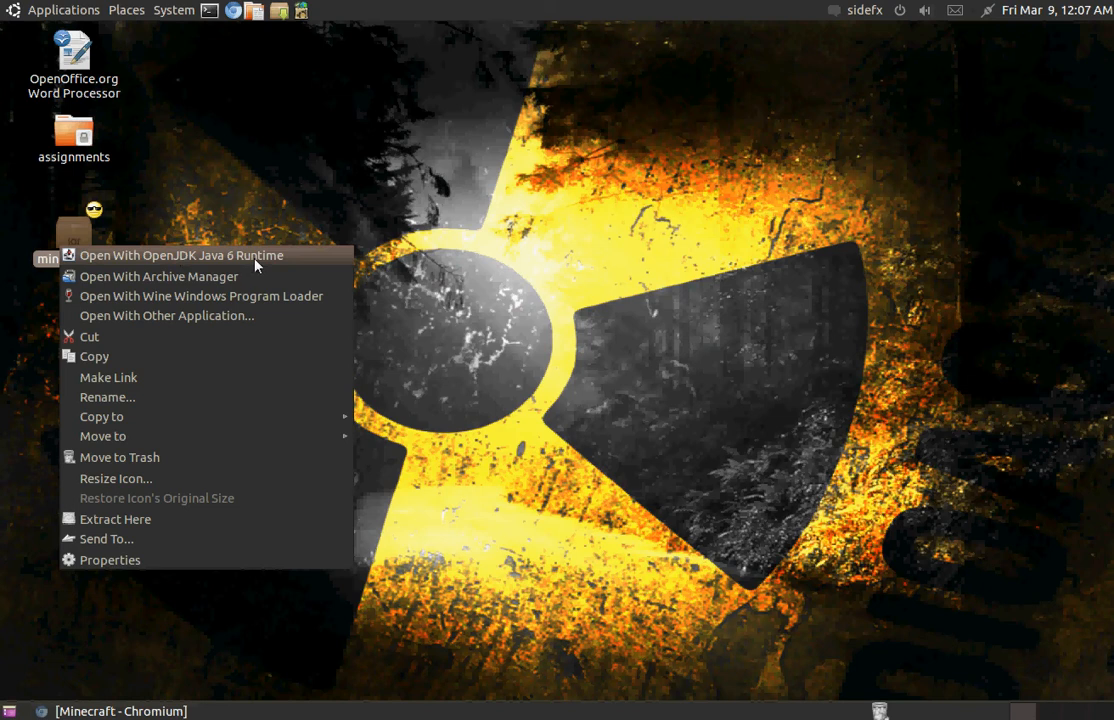
pyautogui.moveTo(289, 265)
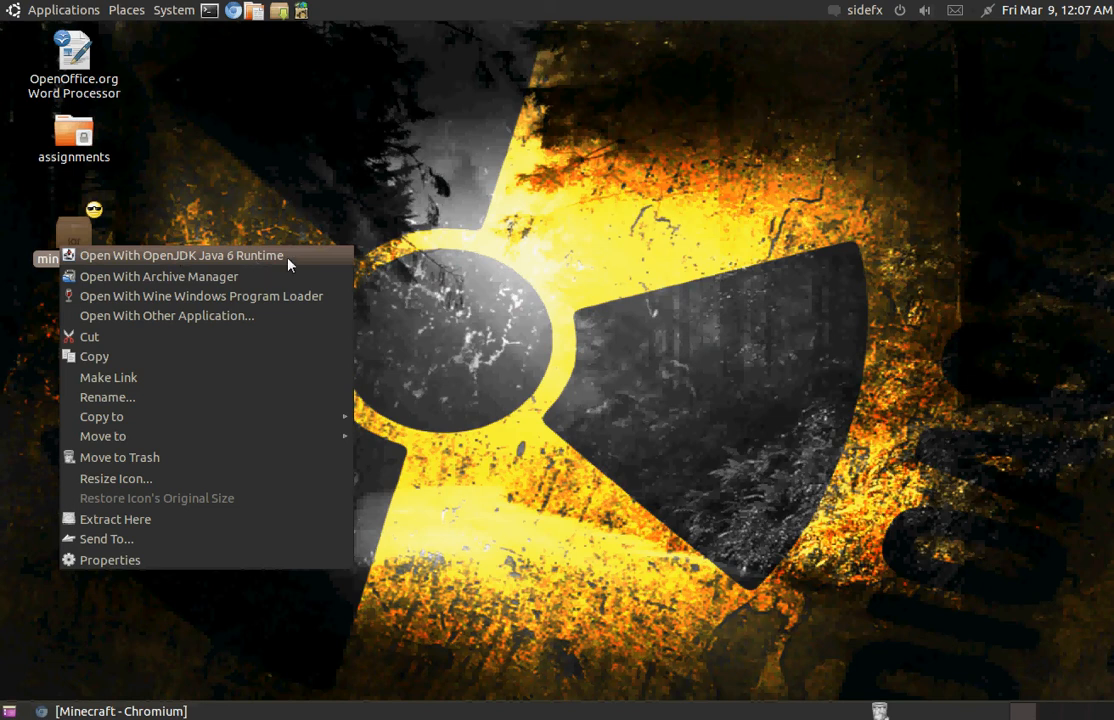
pyautogui.moveTo(213, 315)
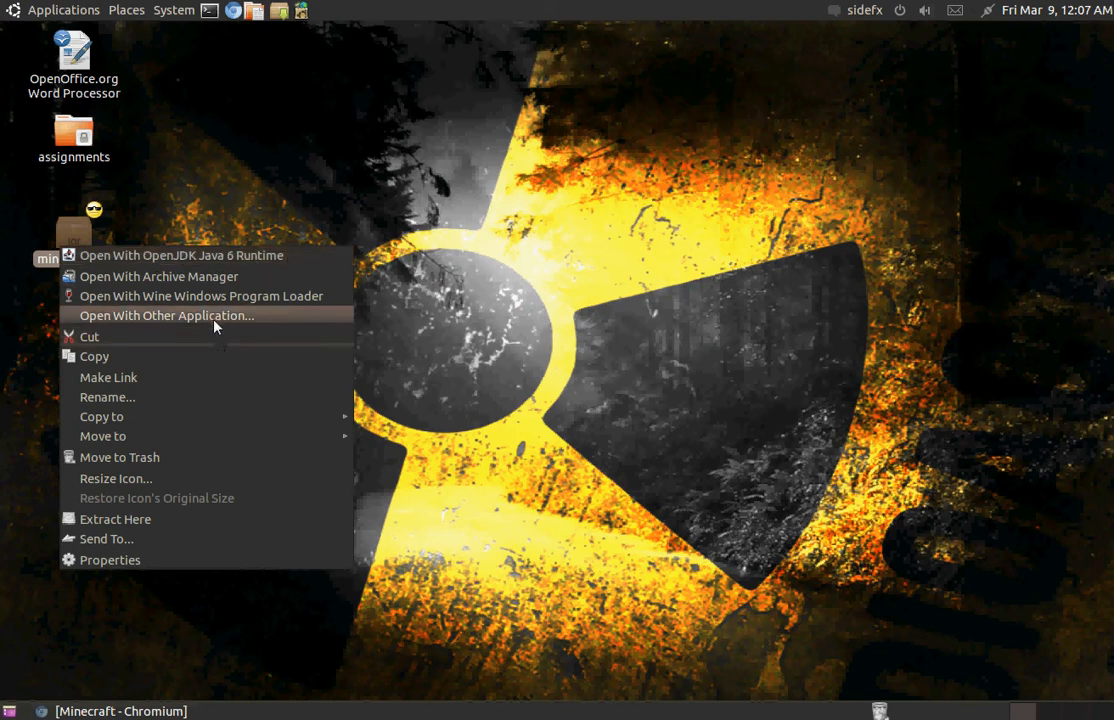
# - Open minecraft.jar with OpenJDK Java 6 Runtime via Open With Other Application
pyautogui.click(165, 315)
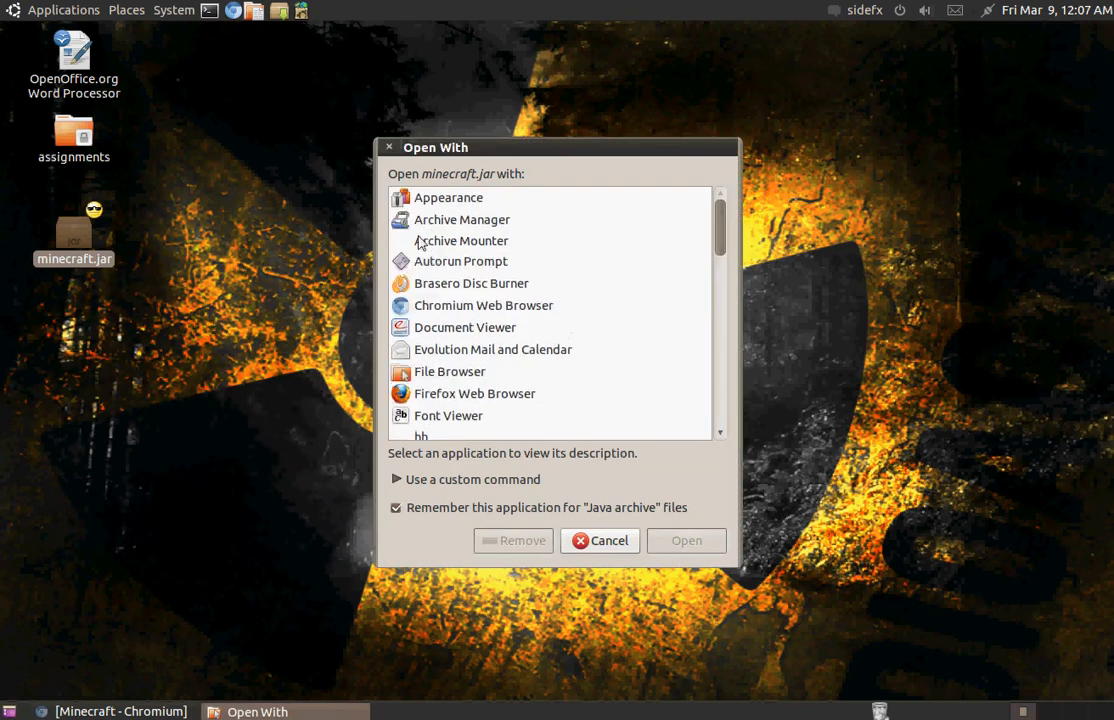
pyautogui.scroll(-3)
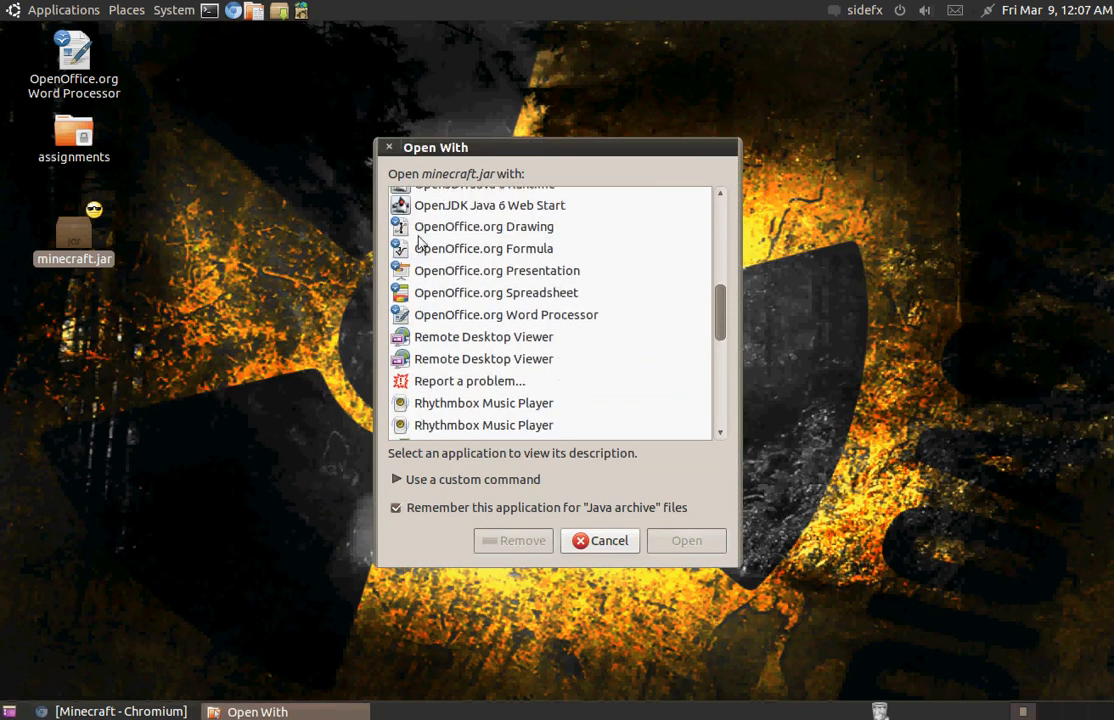
pyautogui.click(484, 260)
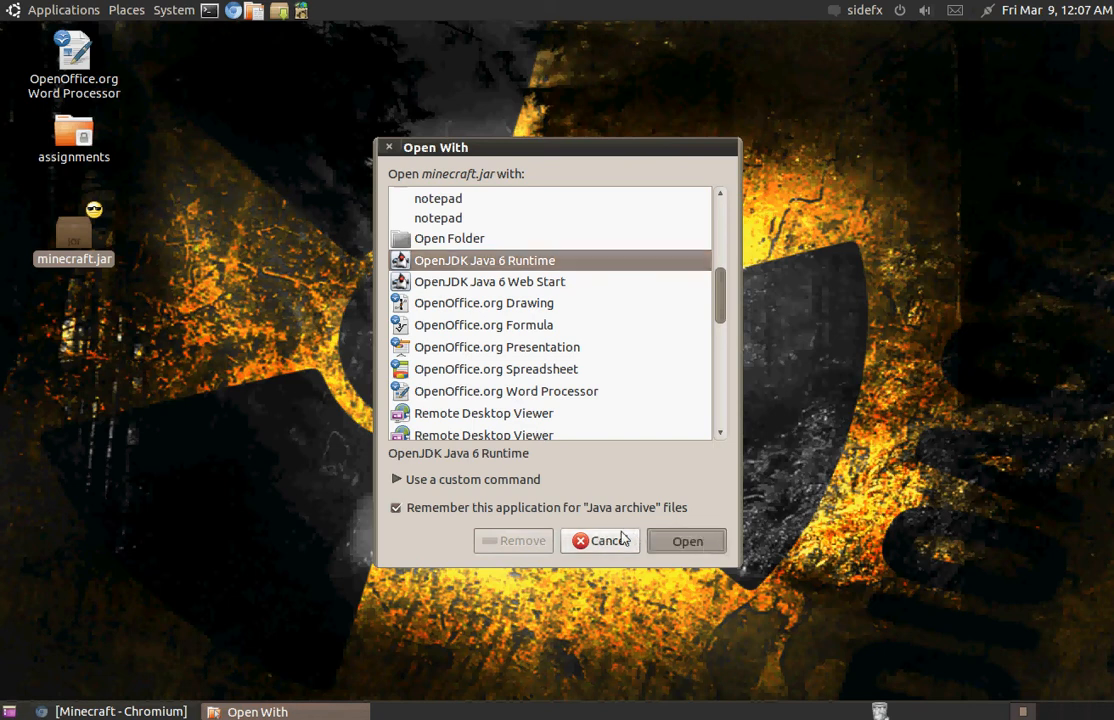
pyautogui.click(600, 540)
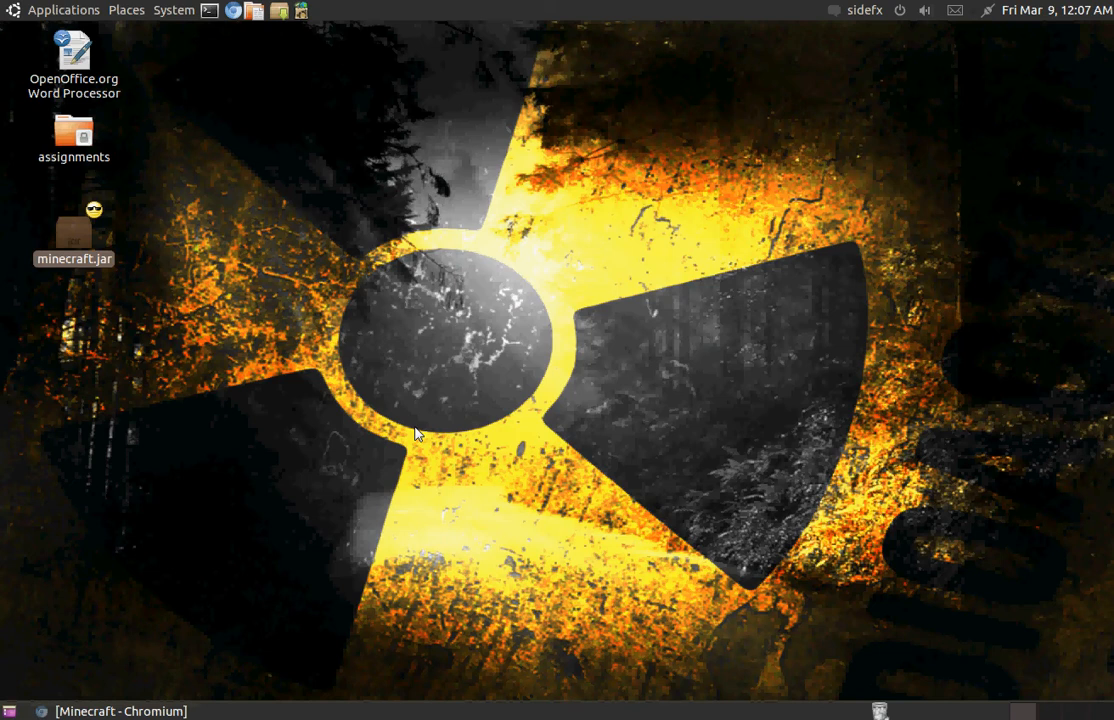
# - Log in to the Minecraft launcher with the saved account to reach the 1.2.3 title menu
pyautogui.doubleClick(73, 230)
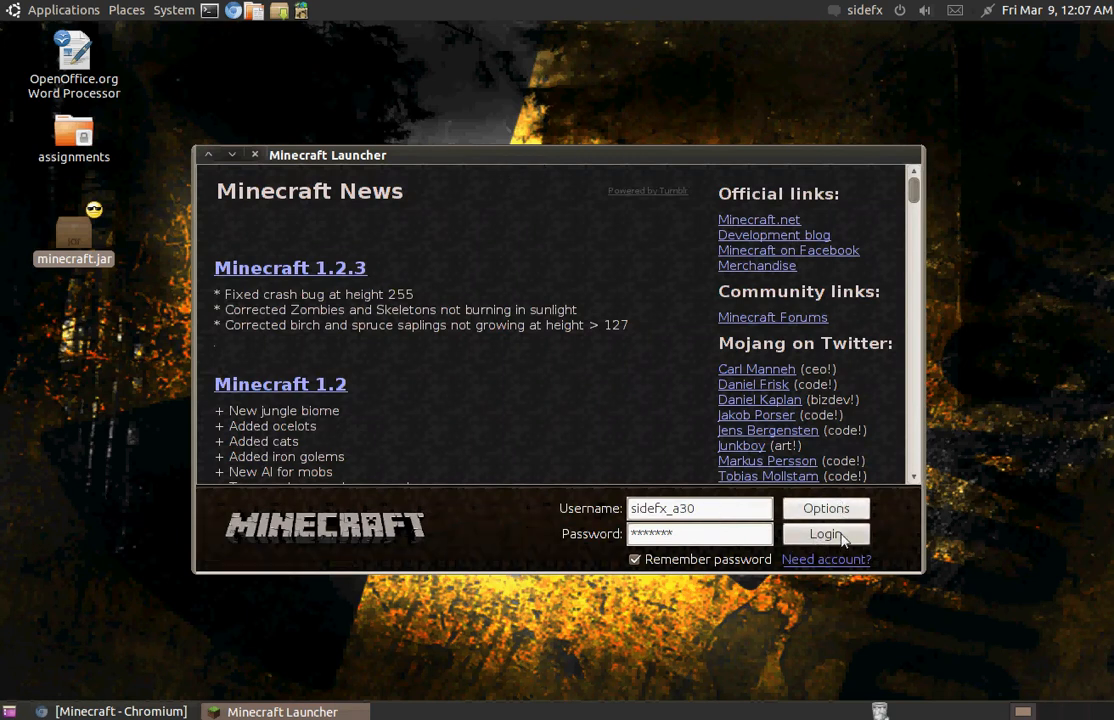
pyautogui.click(824, 533)
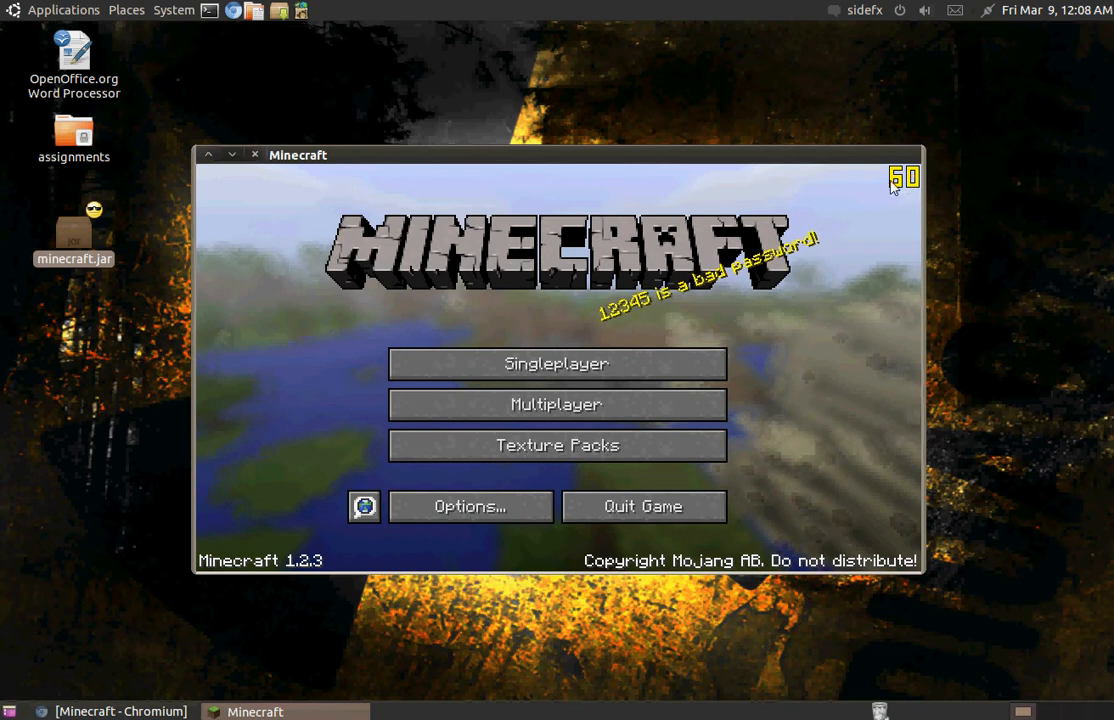
pyautogui.moveTo(875, 170)
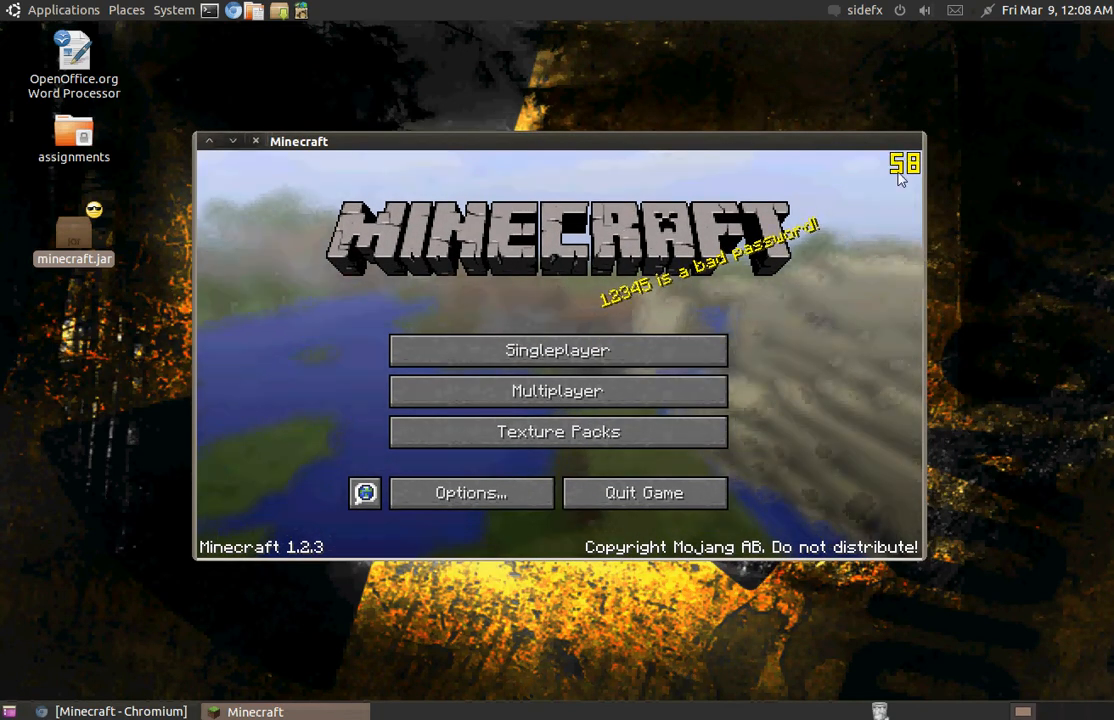
pyautogui.moveTo(465, 357)
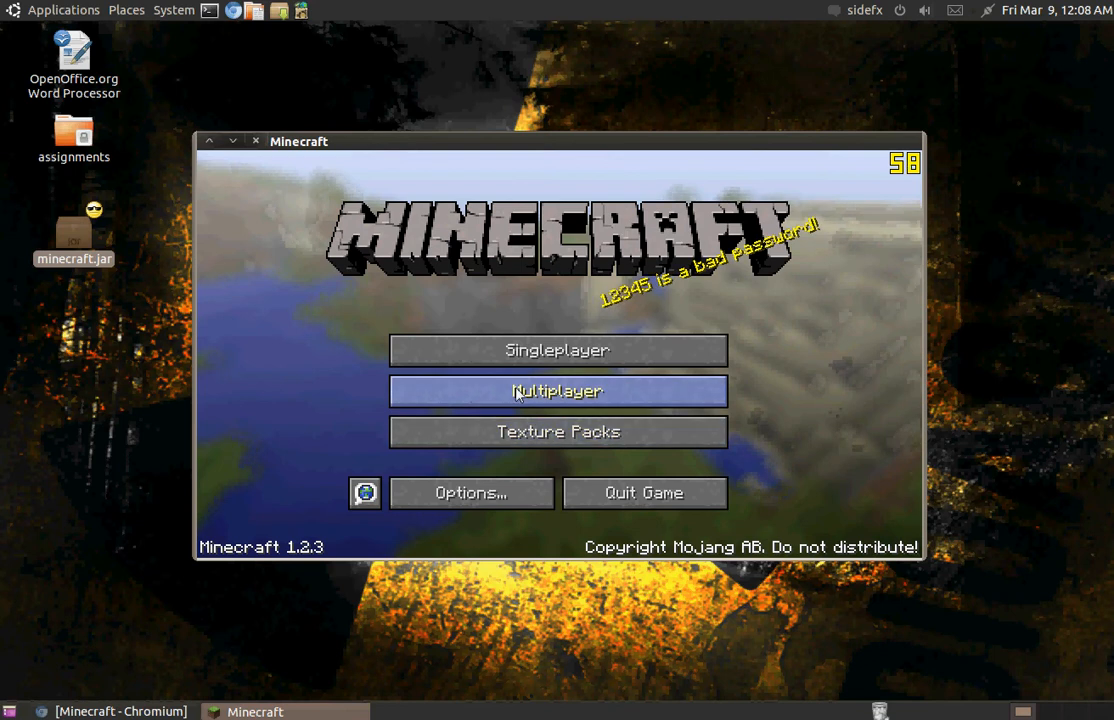
pyautogui.moveTo(898, 183)
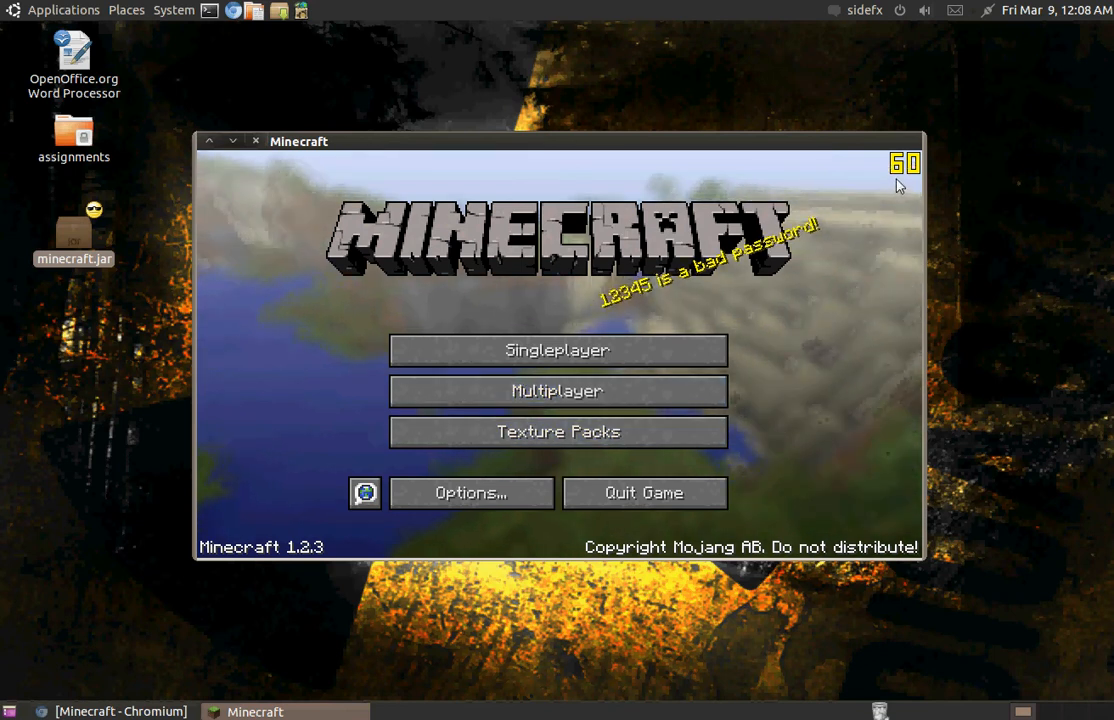
pyautogui.moveTo(994, 512)
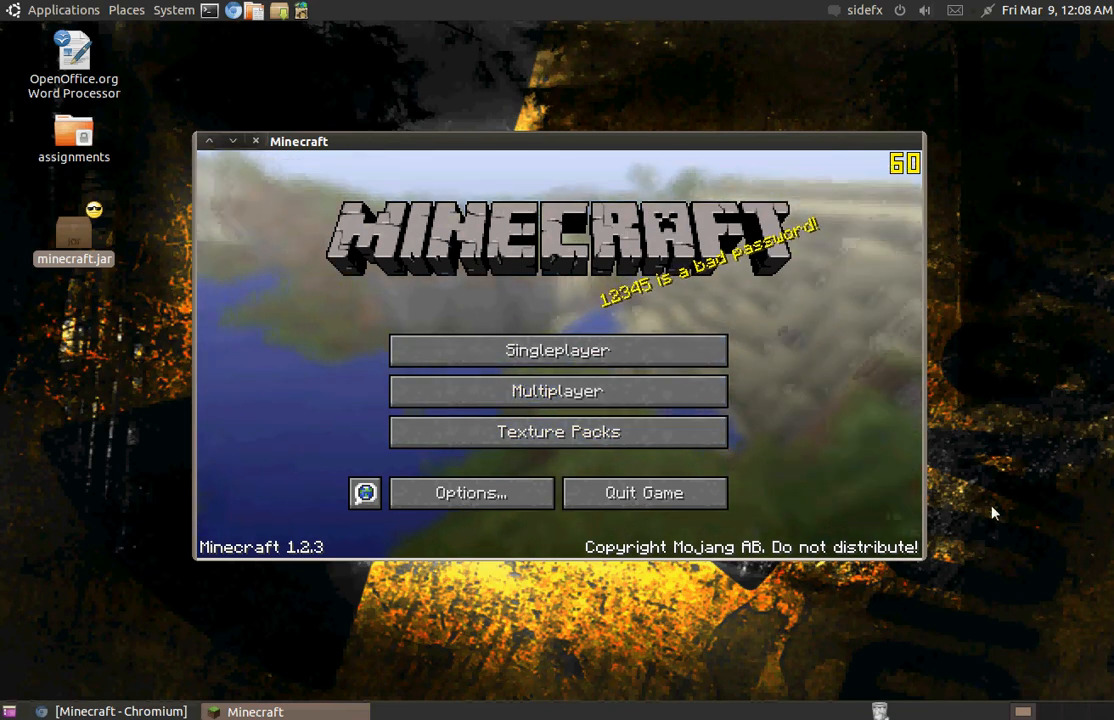
pyautogui.moveTo(212, 40)
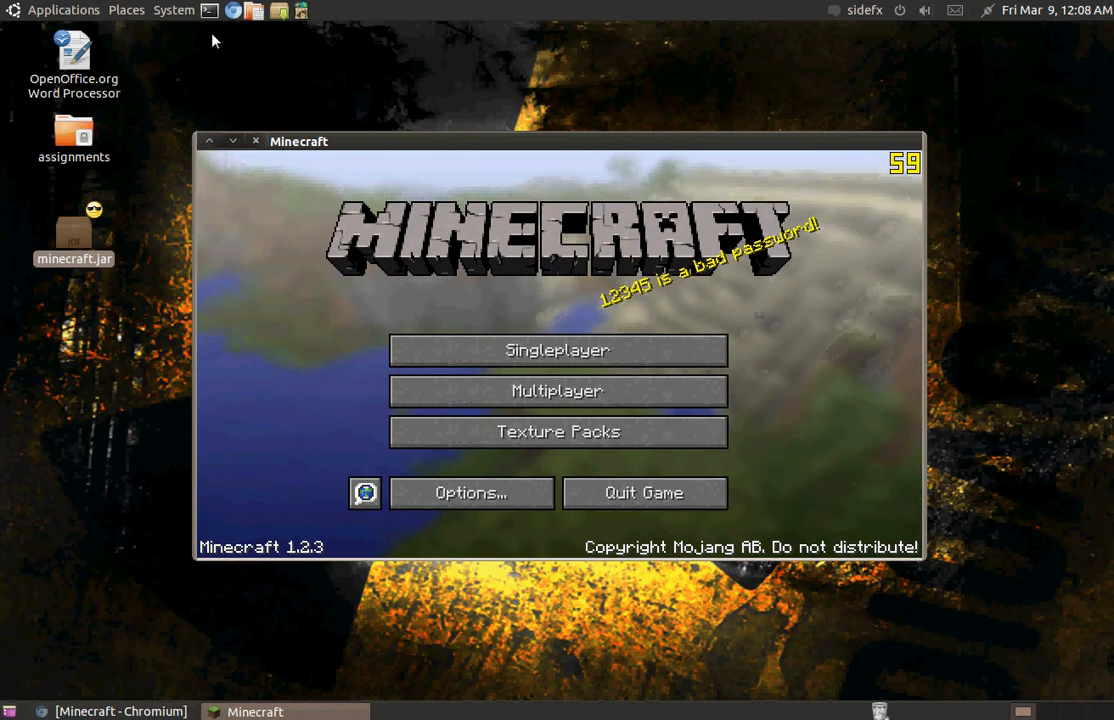
pyautogui.moveTo(723, 291)
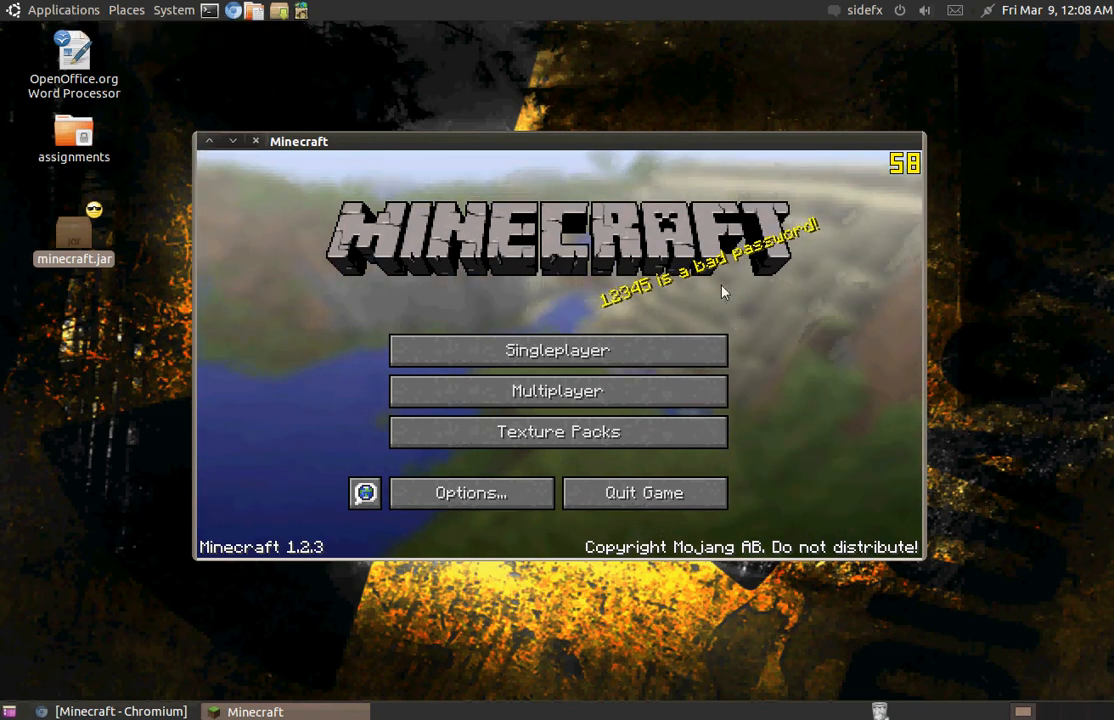
# - Load the Survival world "shut up andrew" from the Singleplayer list
pyautogui.click(557, 349)
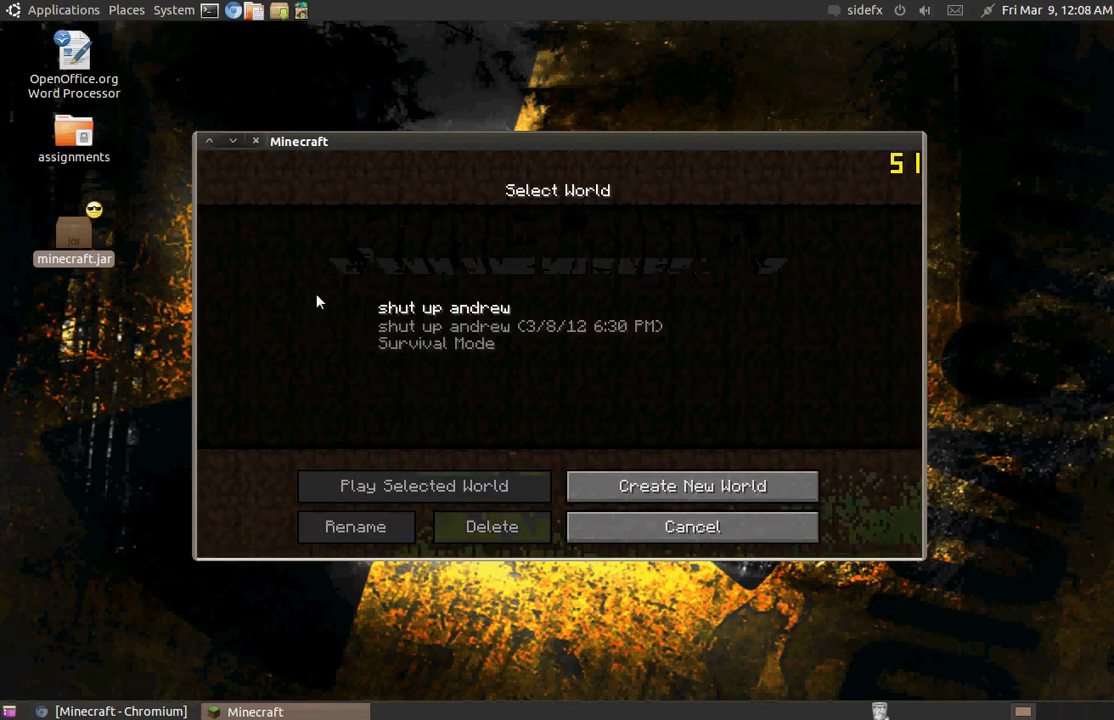
pyautogui.click(422, 486)
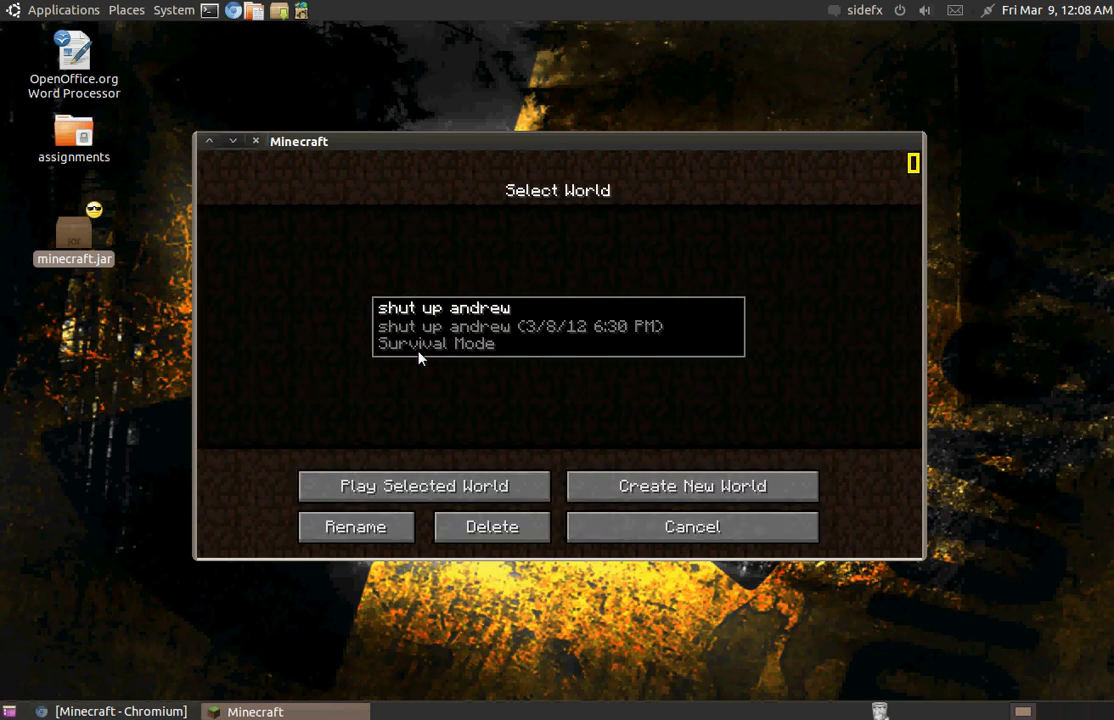
pyautogui.moveTo(491, 270)
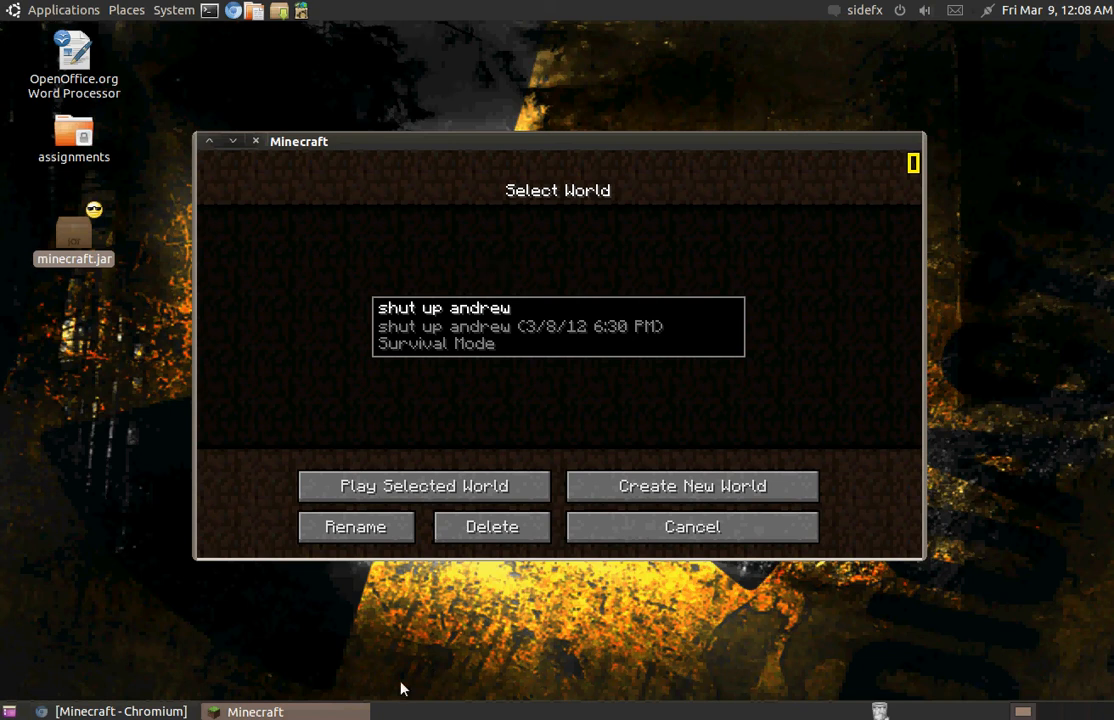
pyautogui.click(423, 486)
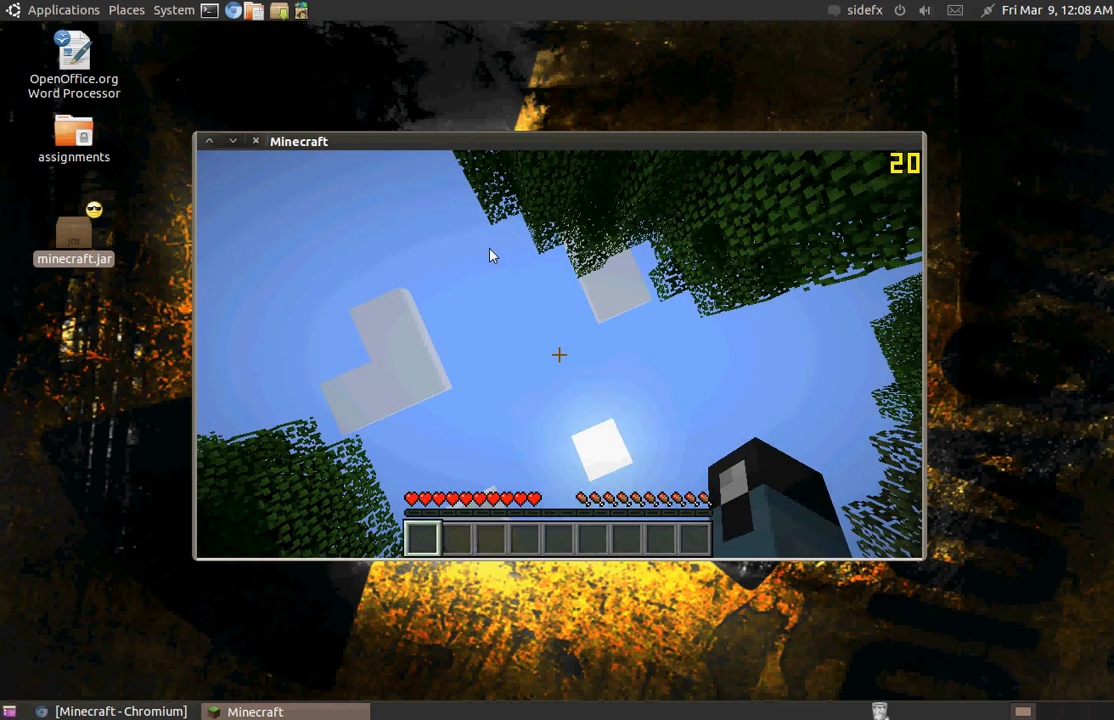
# - Pause the game and save and quit the world to close Minecraft
pyautogui.press('Escape')
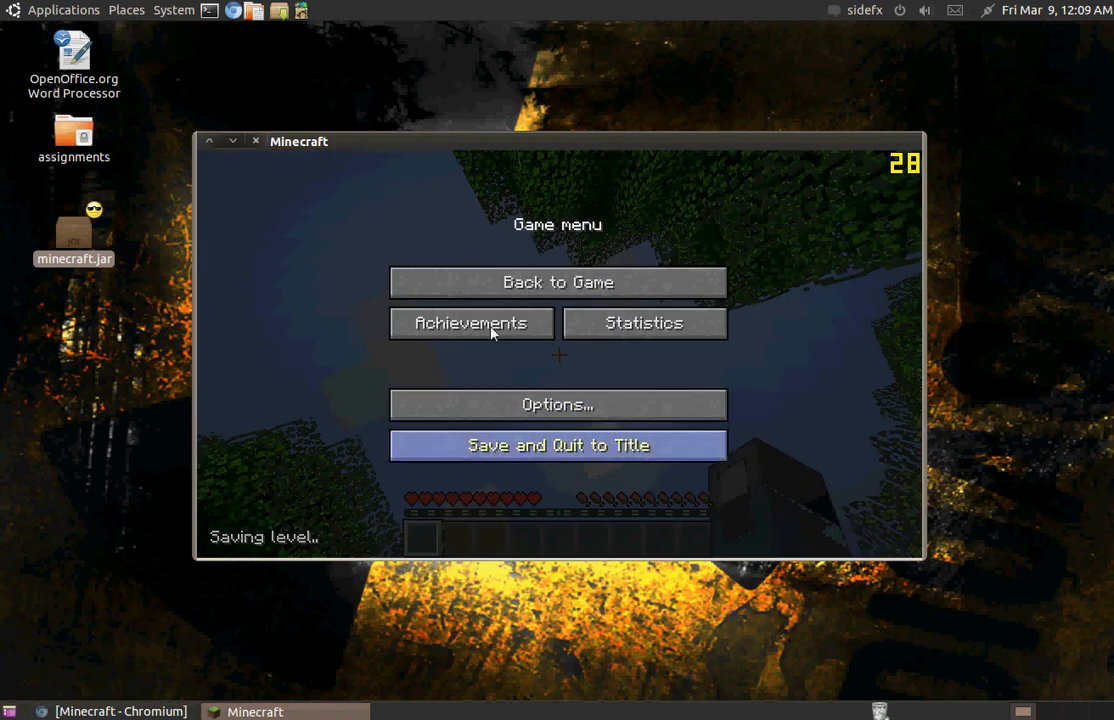
pyautogui.click(557, 445)
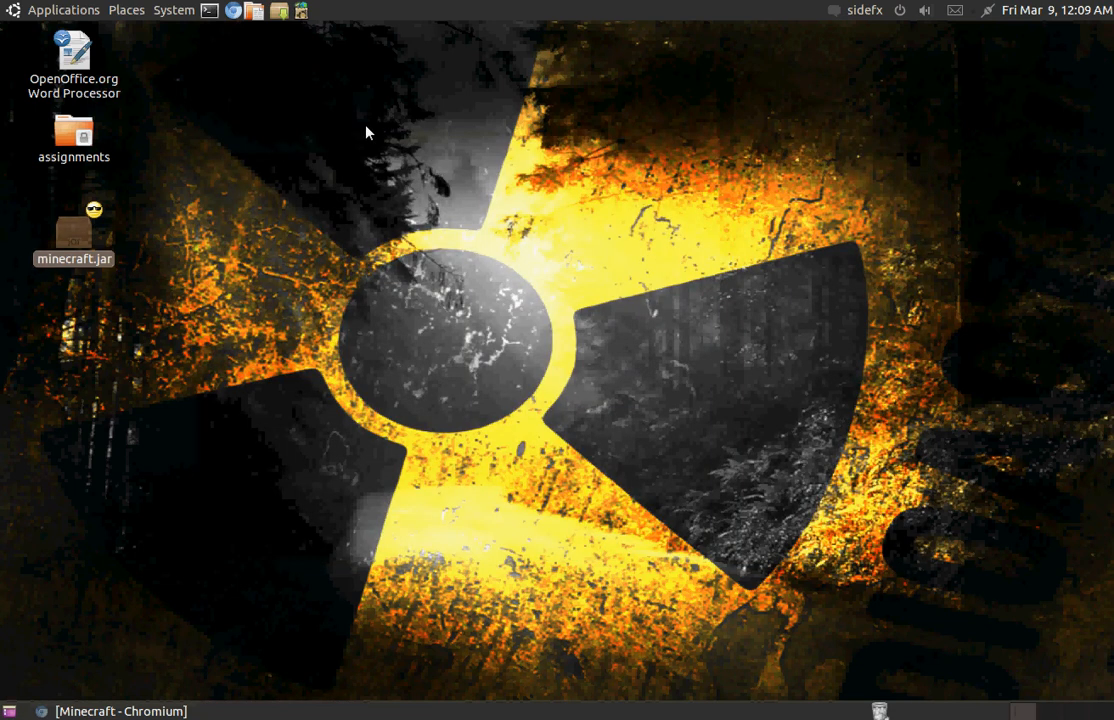
pyautogui.moveTo(304, 43)
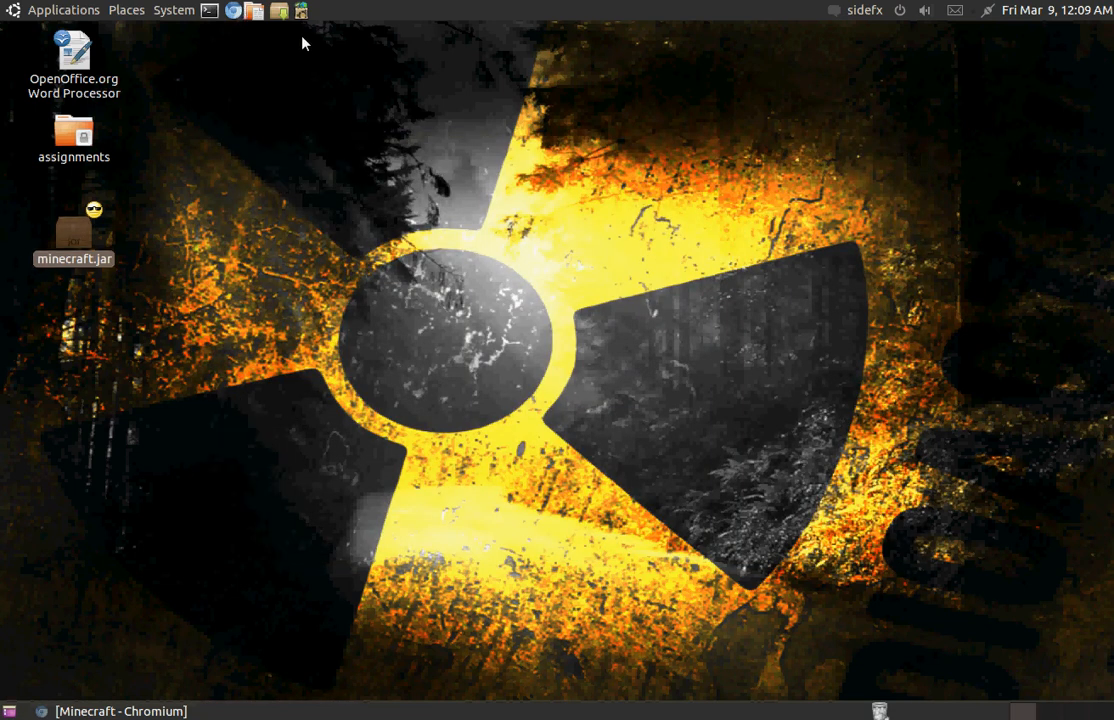
pyautogui.moveTo(163, 27)
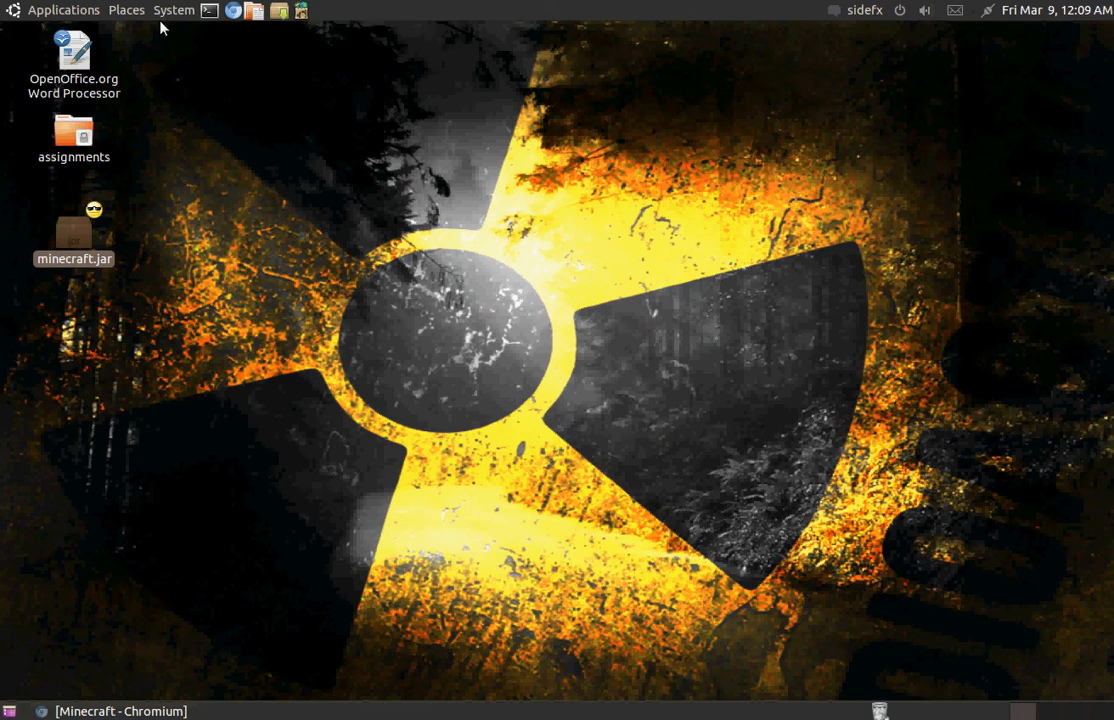
pyautogui.moveTo(290, 334)
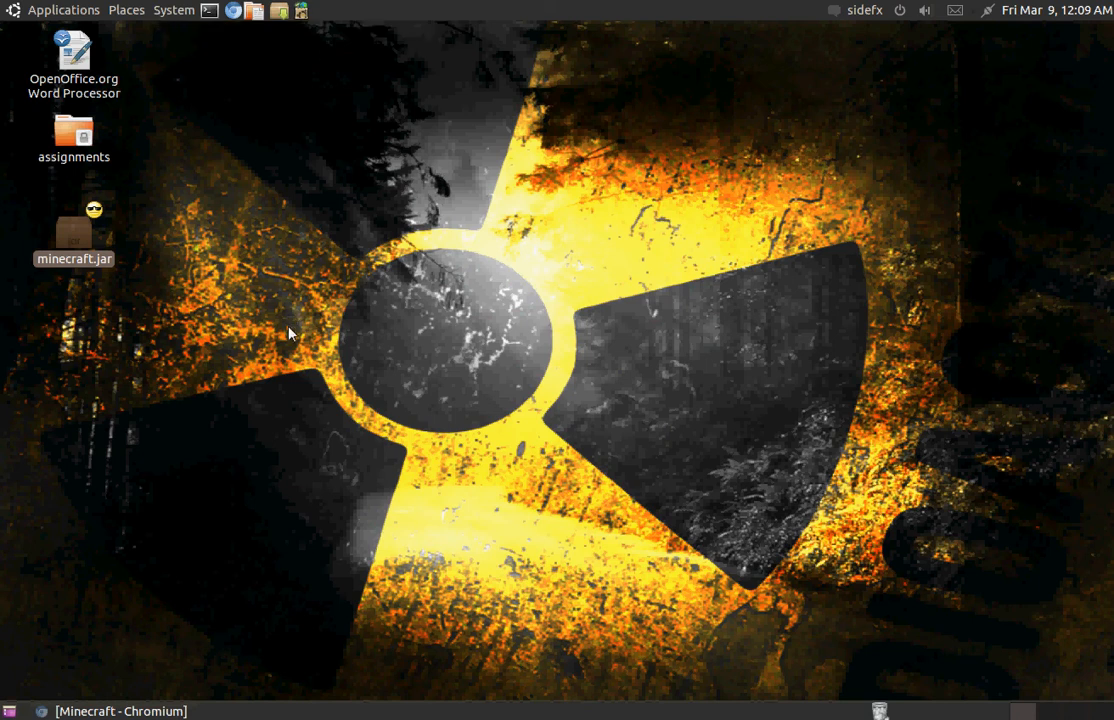
pyautogui.moveTo(283, 36)
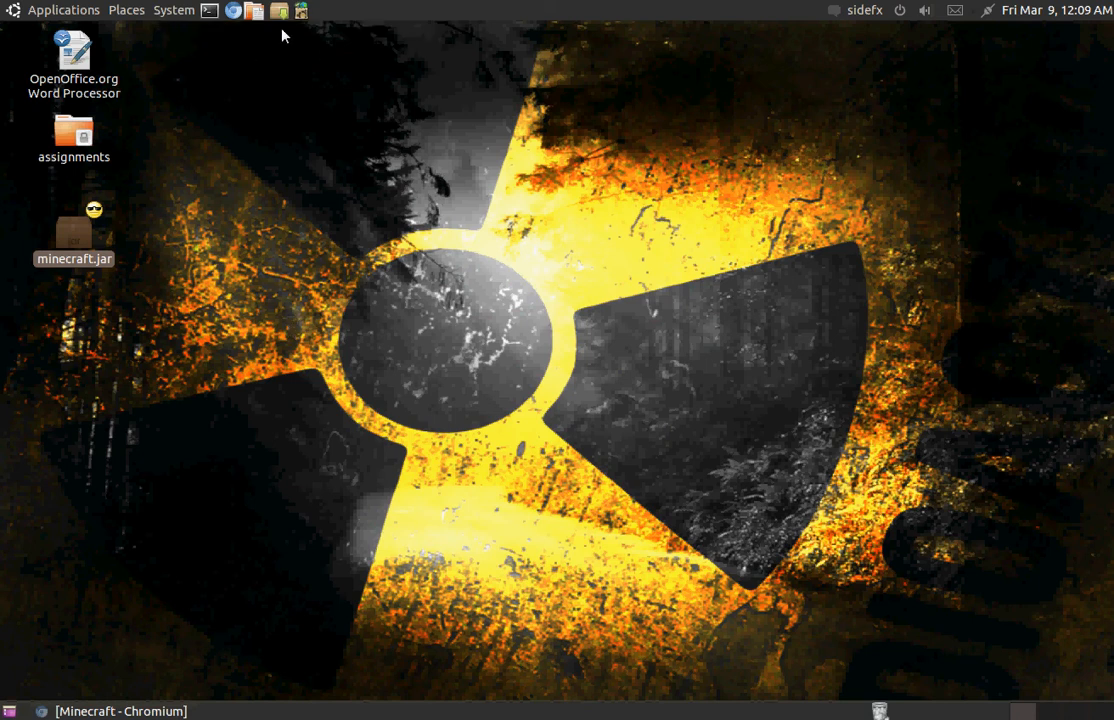
pyautogui.moveTo(173, 10)
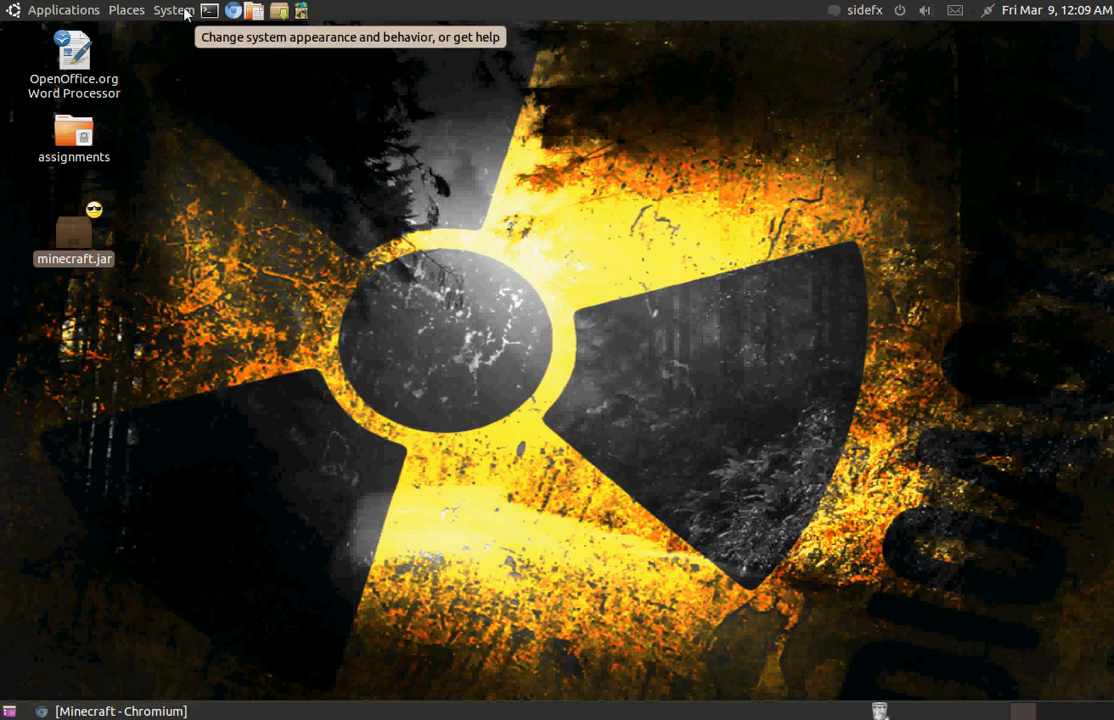
pyautogui.click(172, 10)
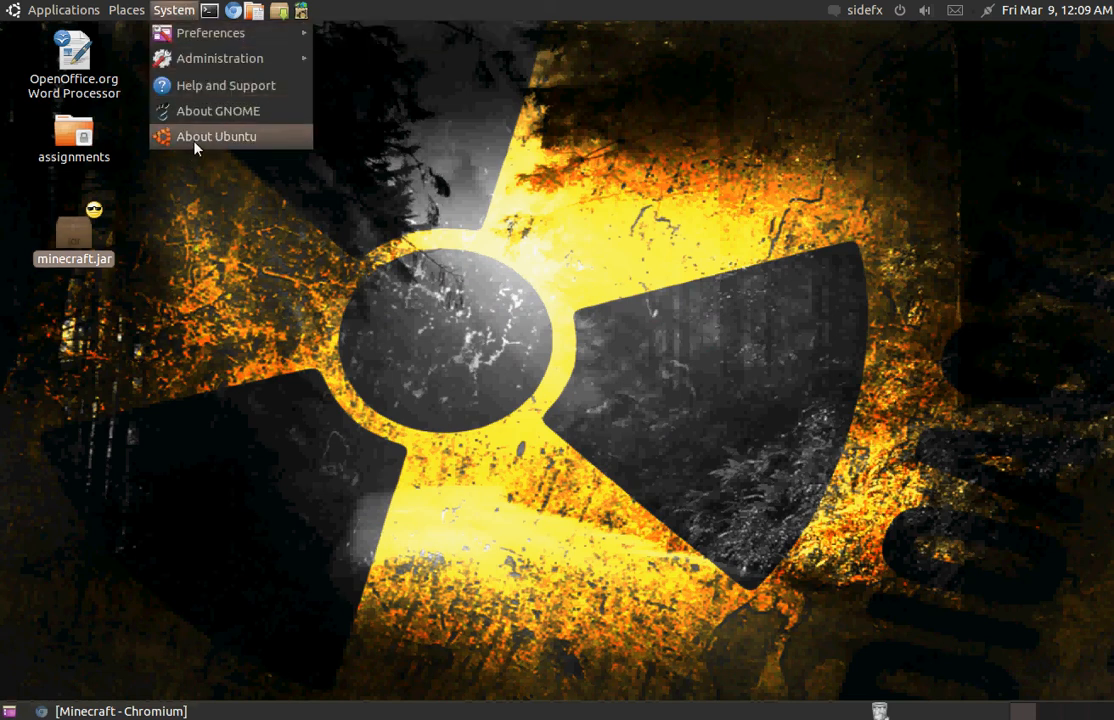
pyautogui.click(216, 136)
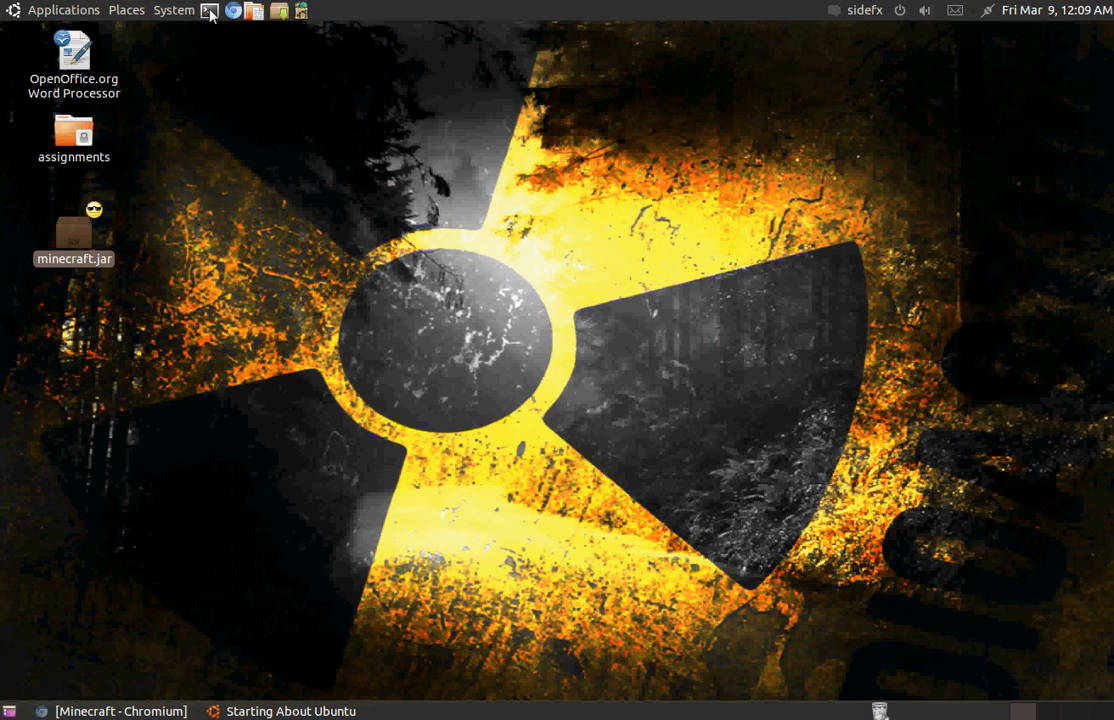
pyautogui.moveTo(209, 11)
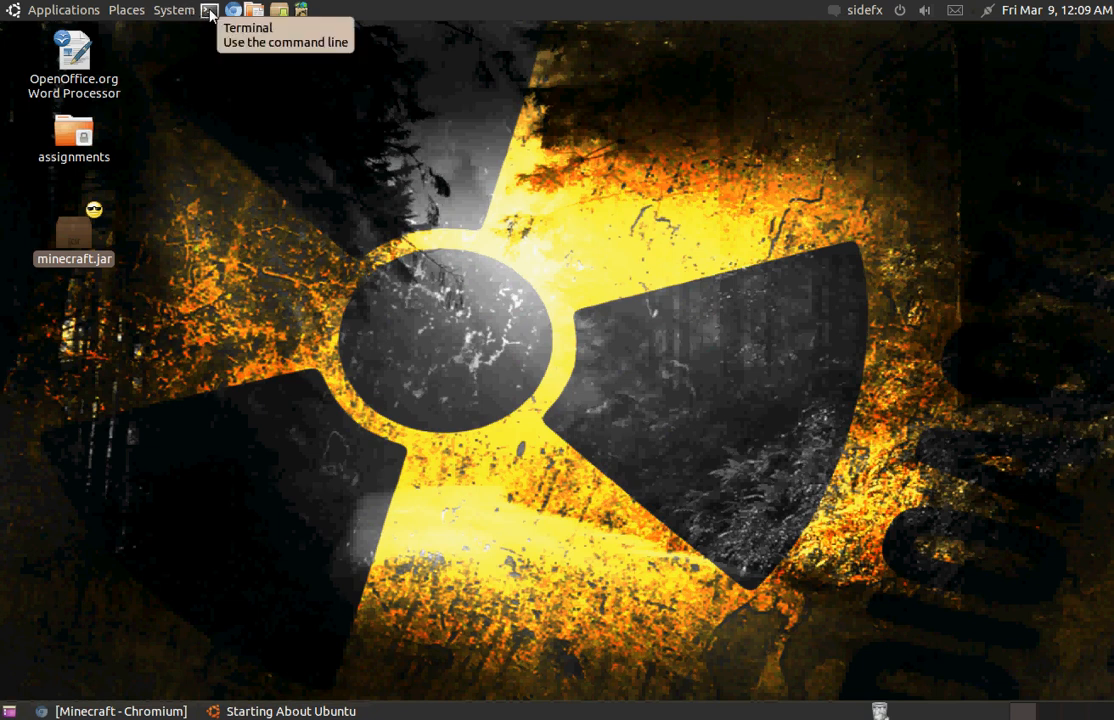
pyautogui.moveTo(175, 318)
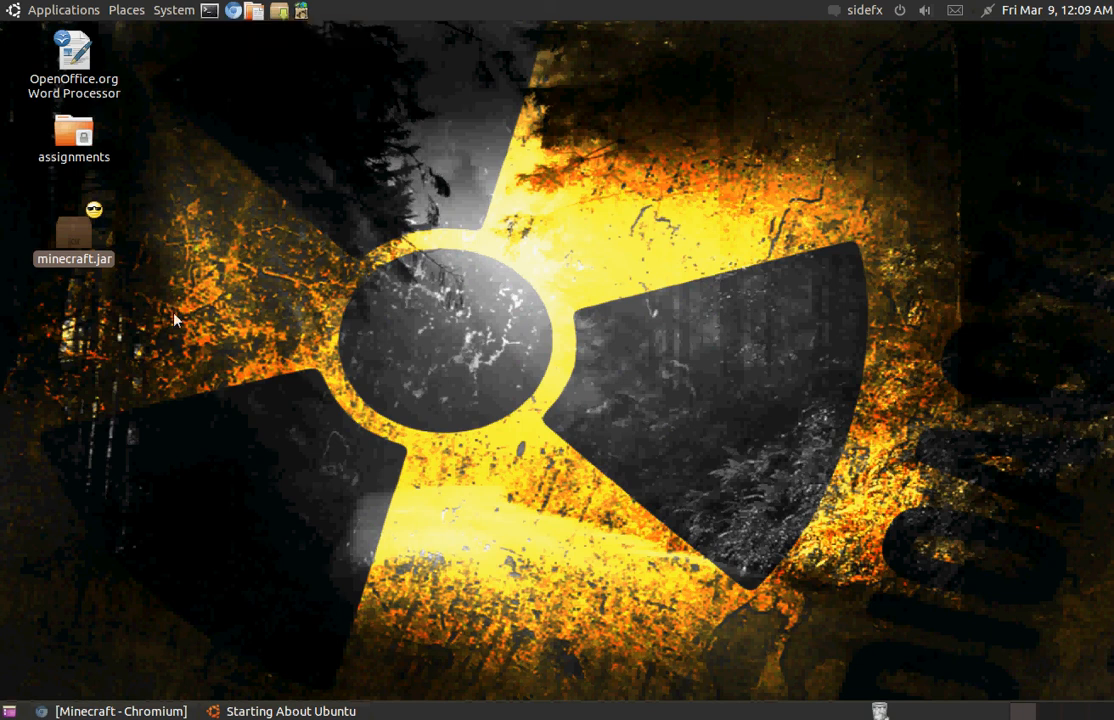
pyautogui.moveTo(240, 218)
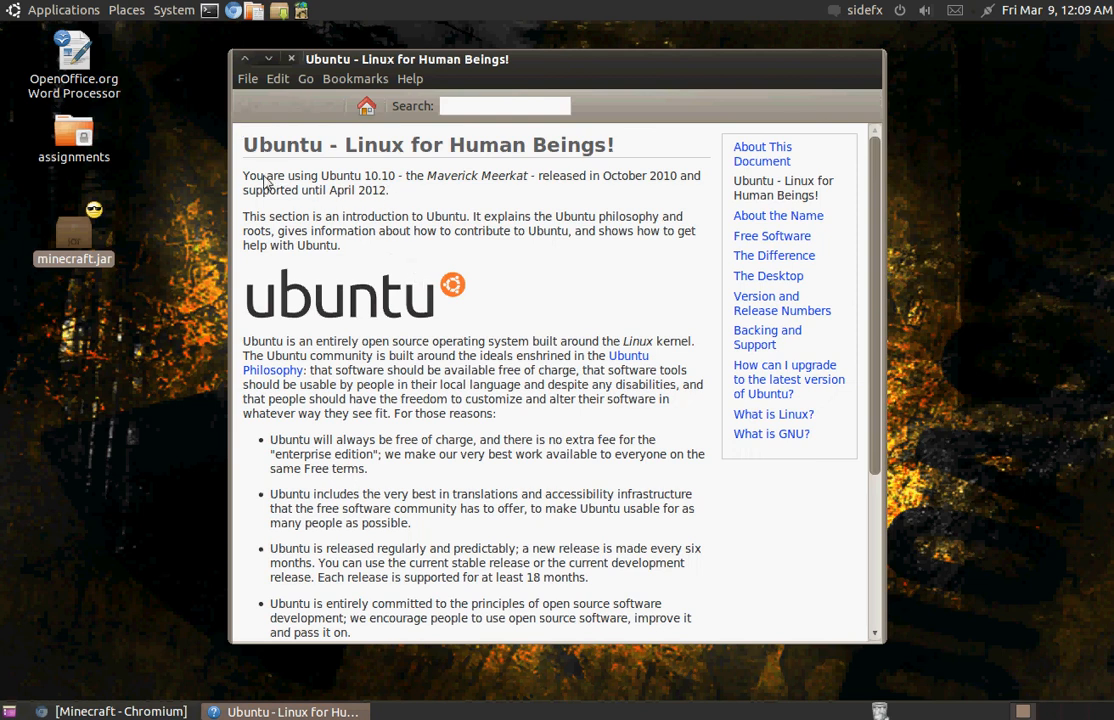
pyautogui.moveTo(243, 175); pyautogui.dragTo(678, 175)
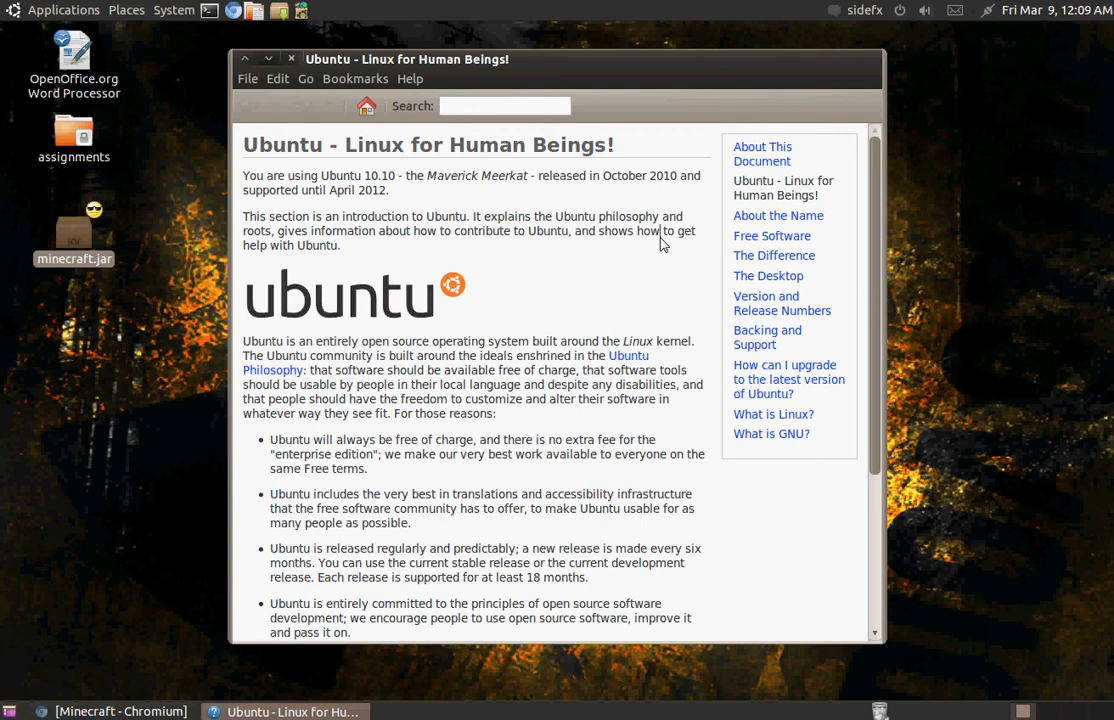
pyautogui.scroll(-3)
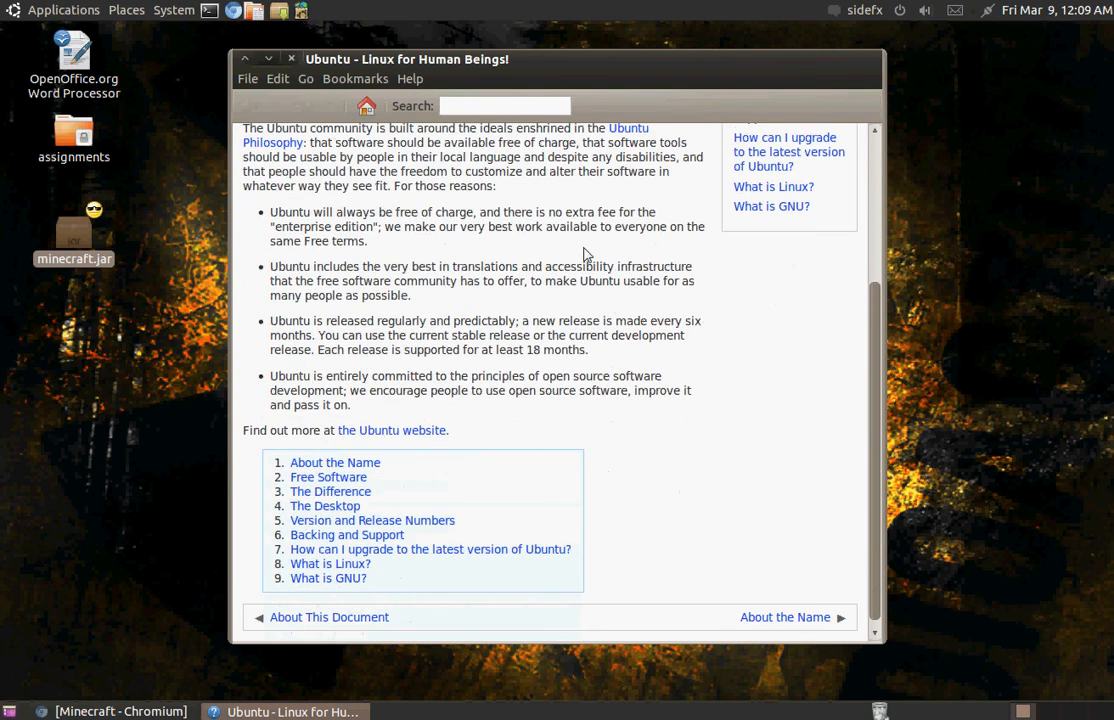
pyautogui.scroll(3)
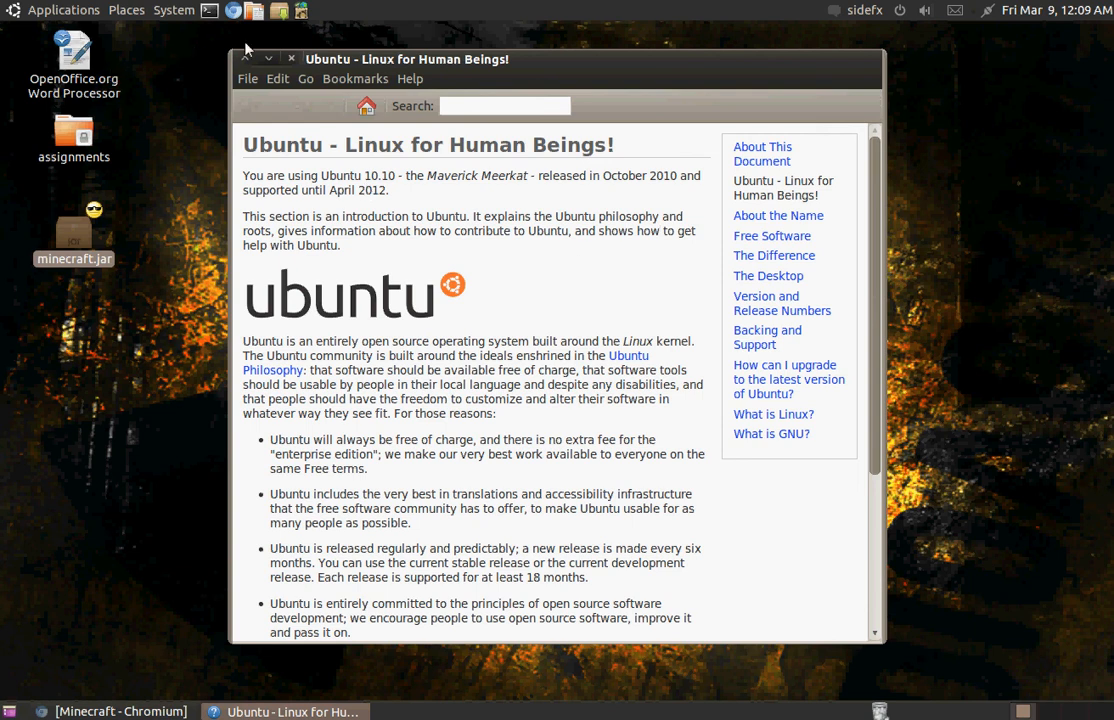
pyautogui.click(291, 58)
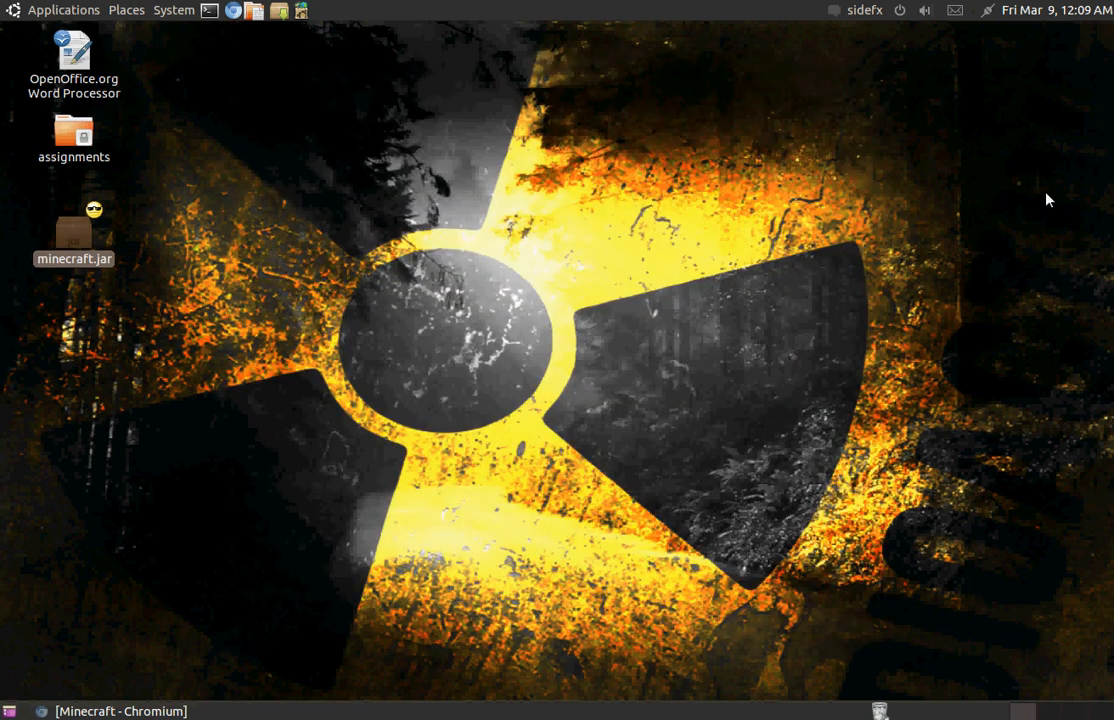